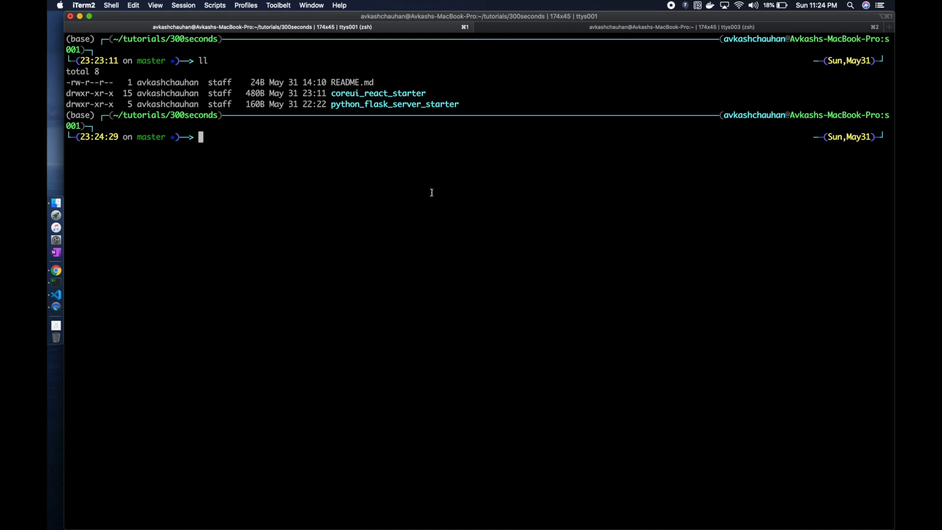
Run mkdir coreui_react_python_flask_starter to create the combined project folder in tutorials.
type("m")
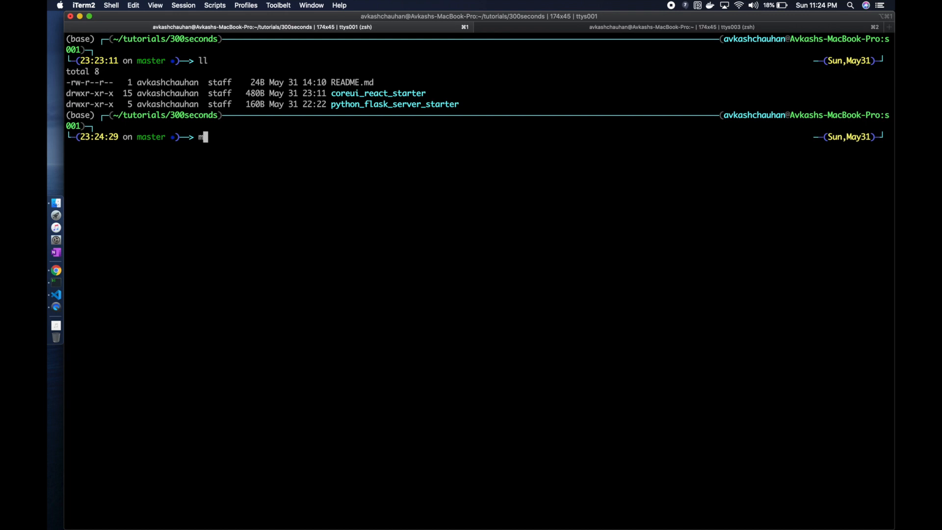
type("kdir")
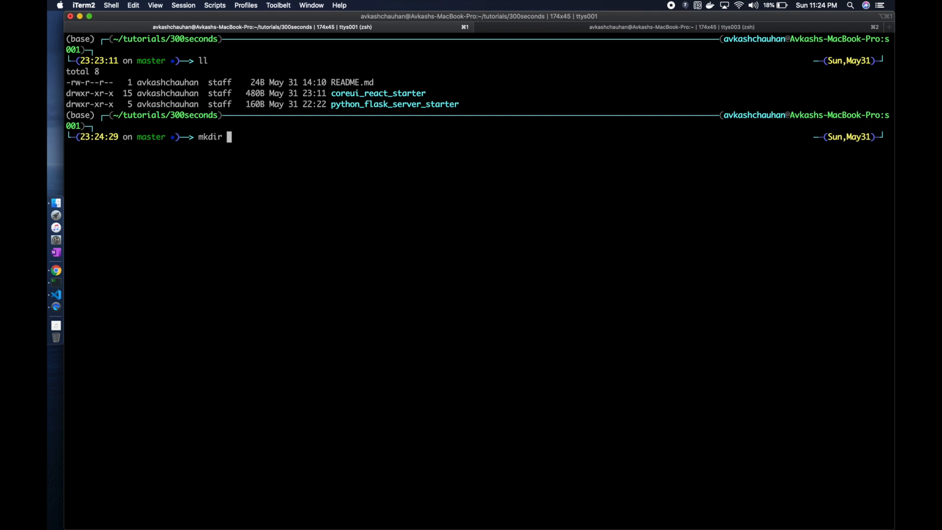
type("coreui_")
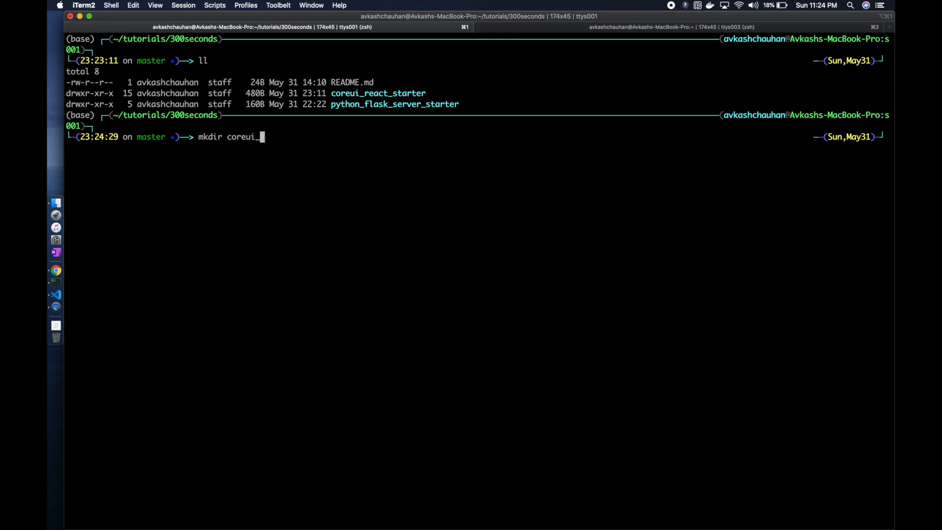
type("react")
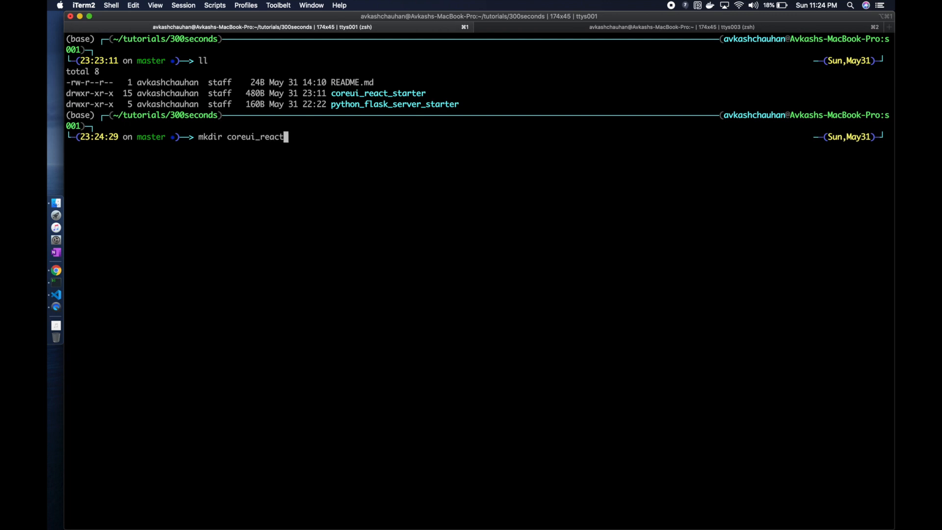
type("_p")
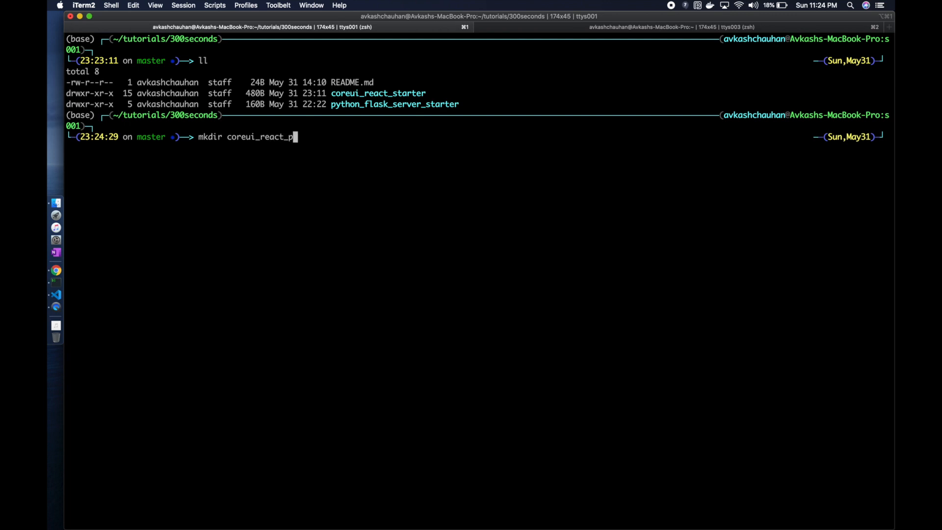
type("ython_fl")
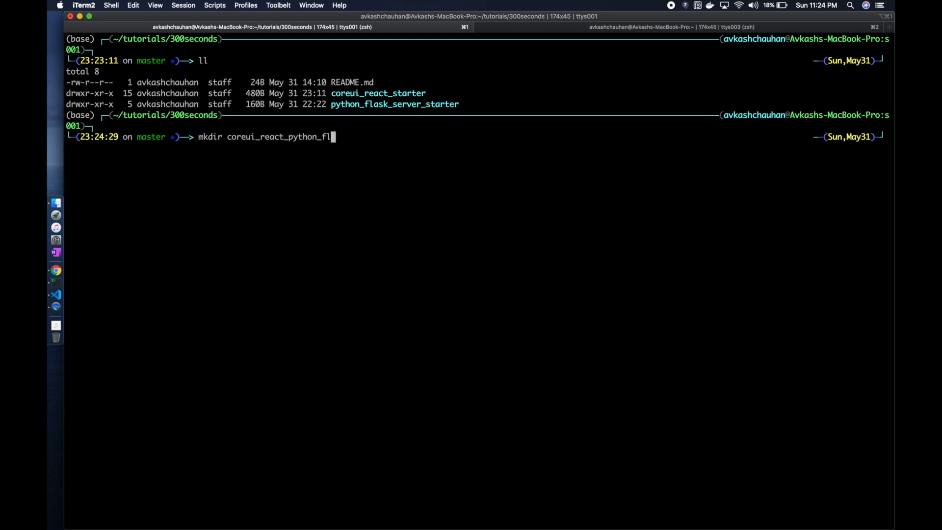
type("ask_s")
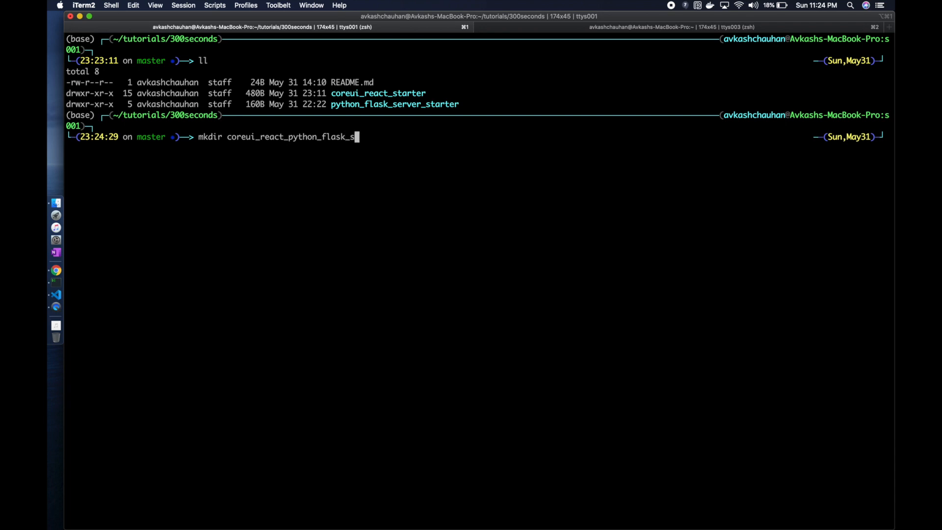
type("tarter")
type("ll")
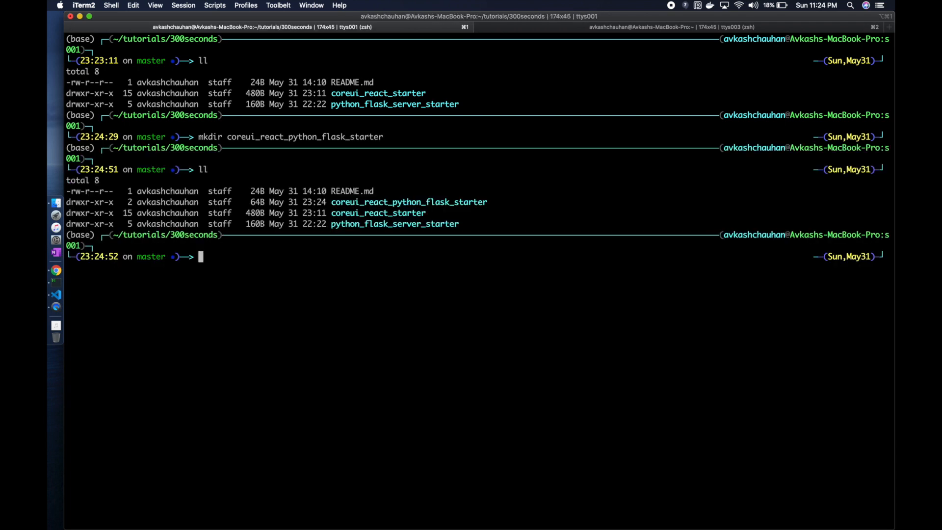
Change into the new coreui_react_python_flask_starter folder.
type("cd coreui_react_")
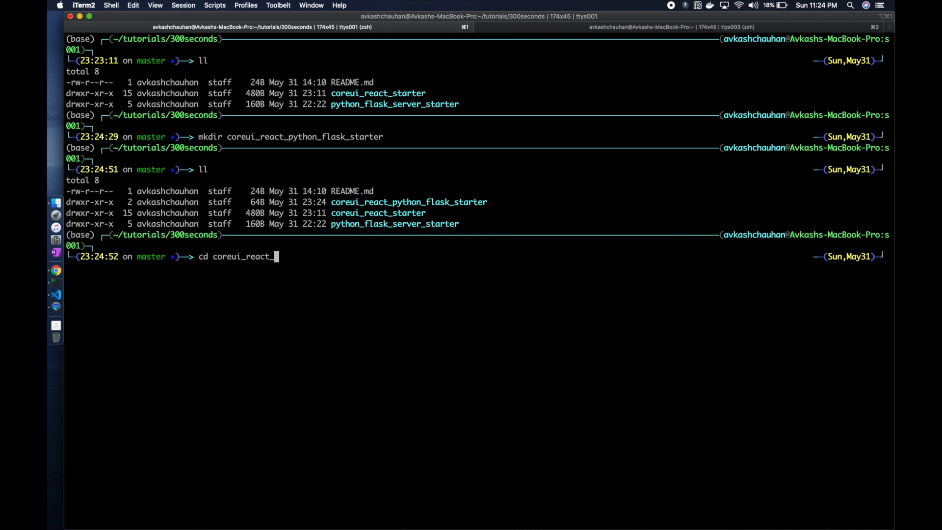
key("Tab")
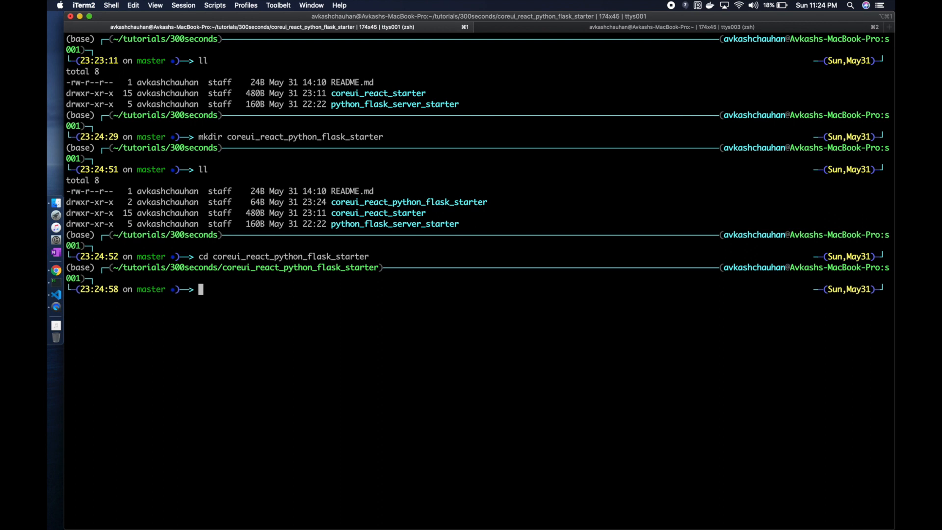
Copy ../coreui_react_starter into the folder recursively with cp -r after plain cp fails.
type("cp")
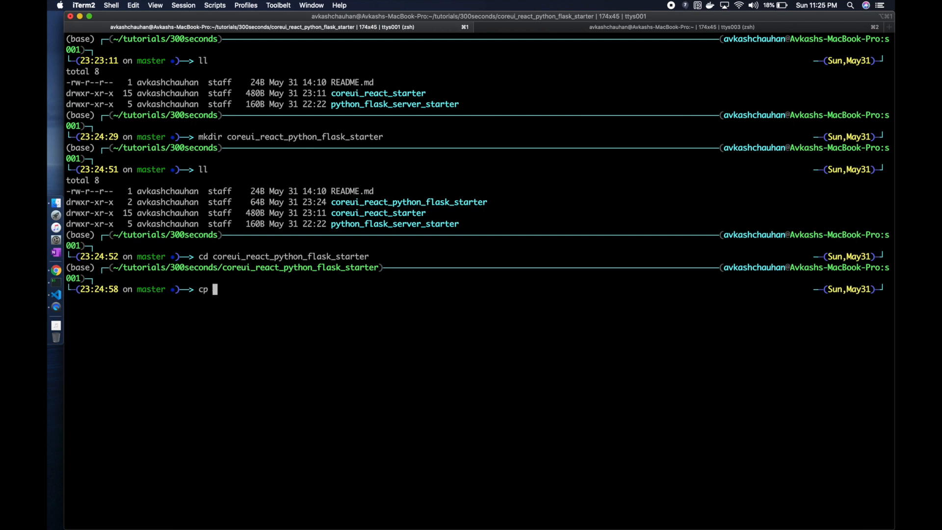
type("../coreui_react_")
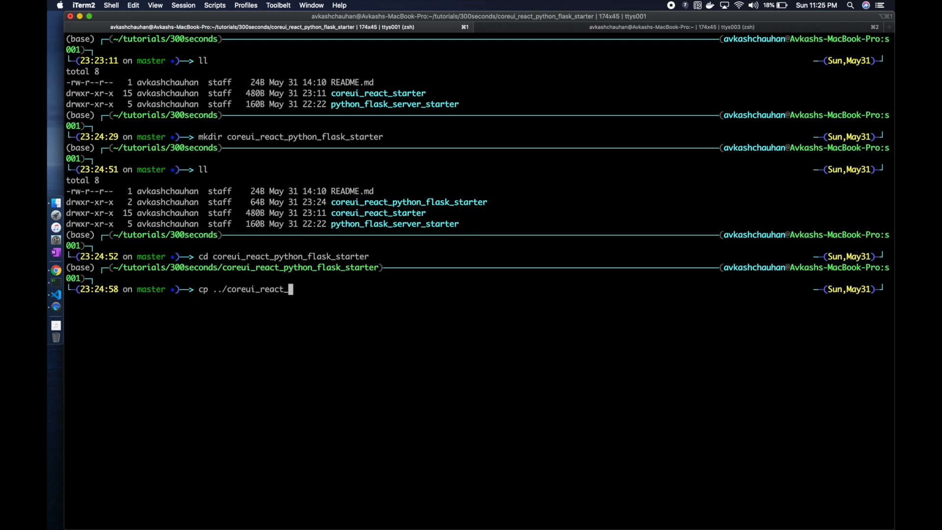
type("s")
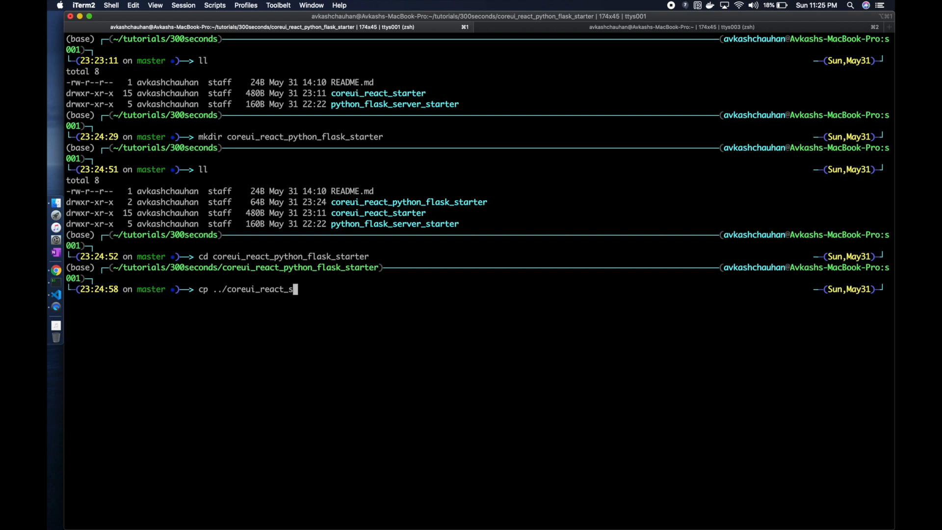
type("tarter .")
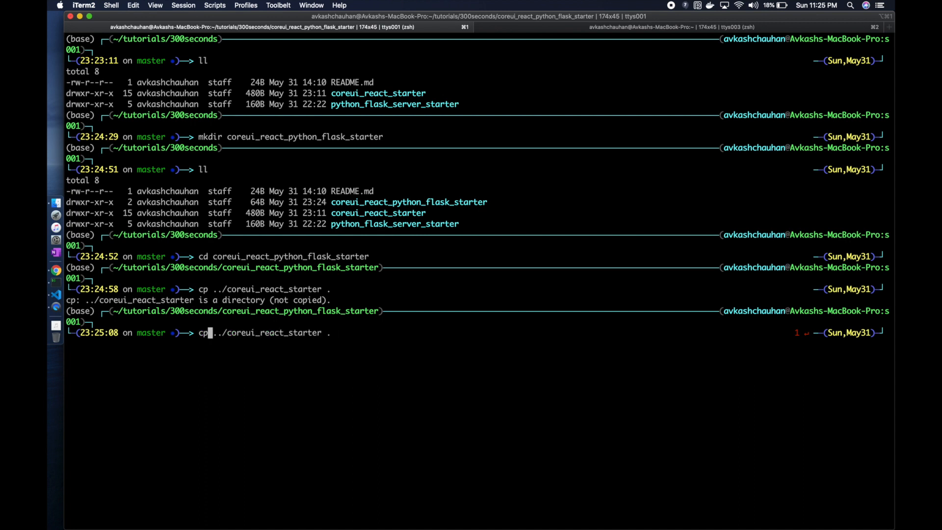
type("-r")
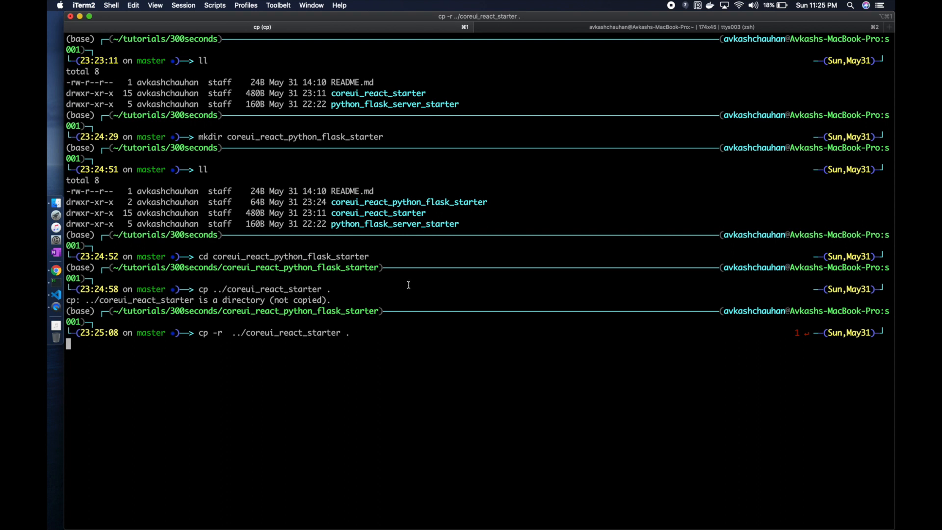
mouse_move(357, 332)
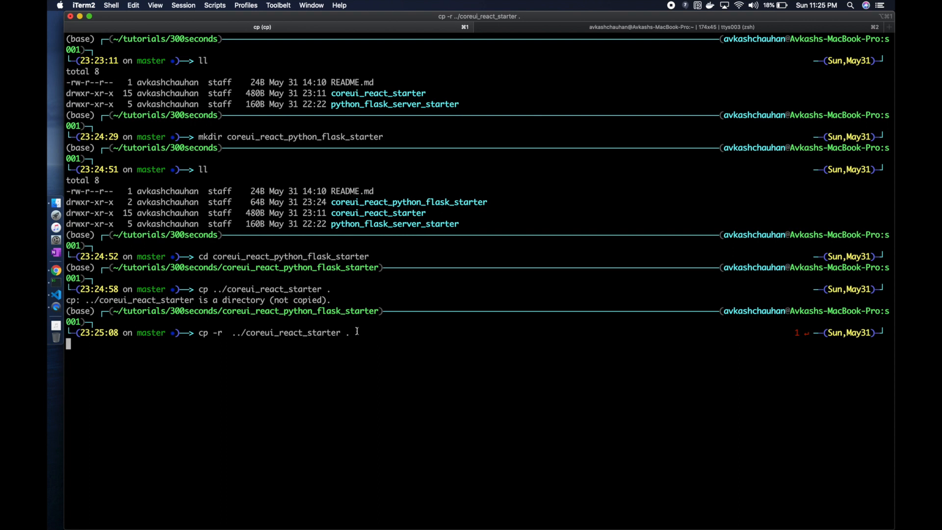
double_click(292, 332)
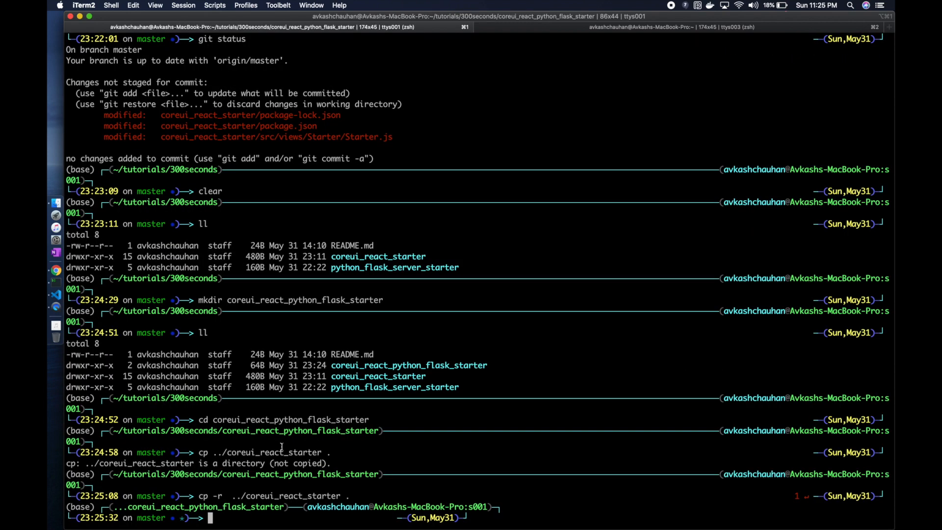
Copy ../python_flask_server_starter in with cp -r, list both folders and clear the screen.
type("ll")
type("cp")
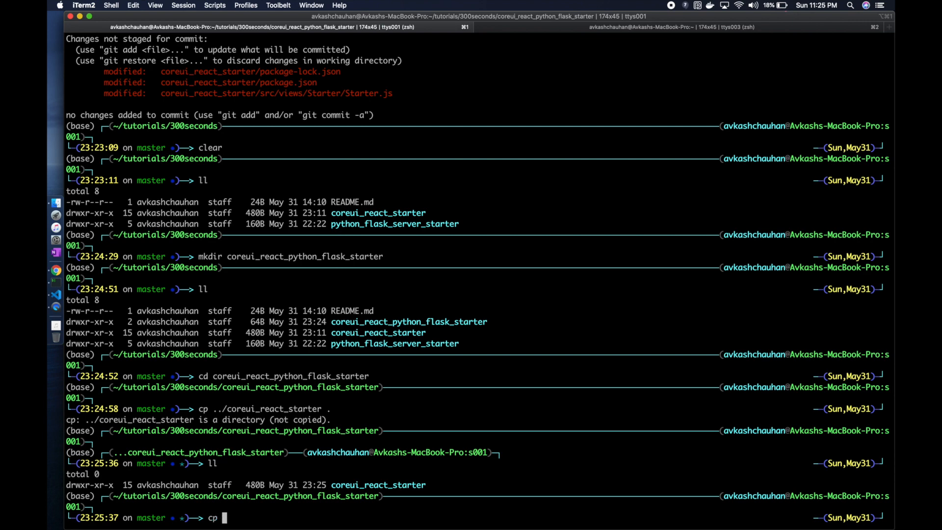
type("-r ../python_flask_server_starter .")
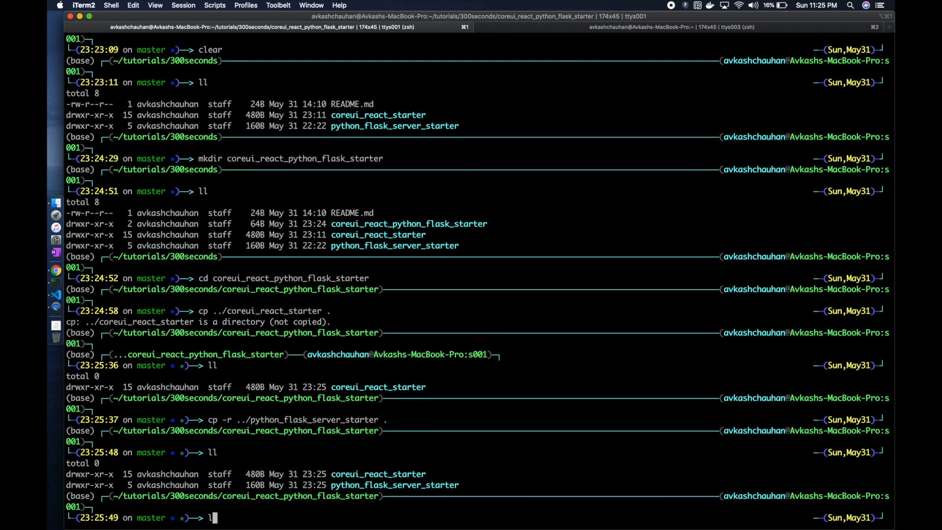
type("cl")
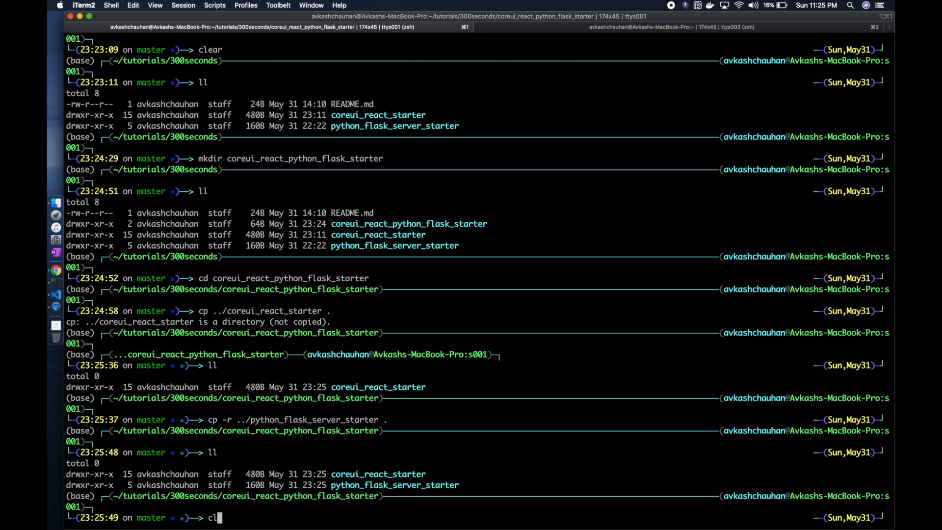
key("Enter")
type("ll")
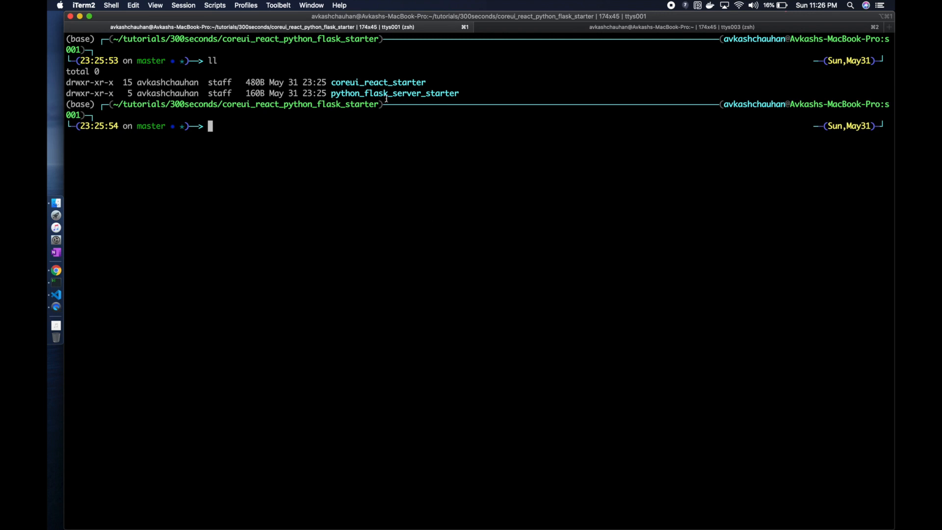
mouse_move(382, 158)
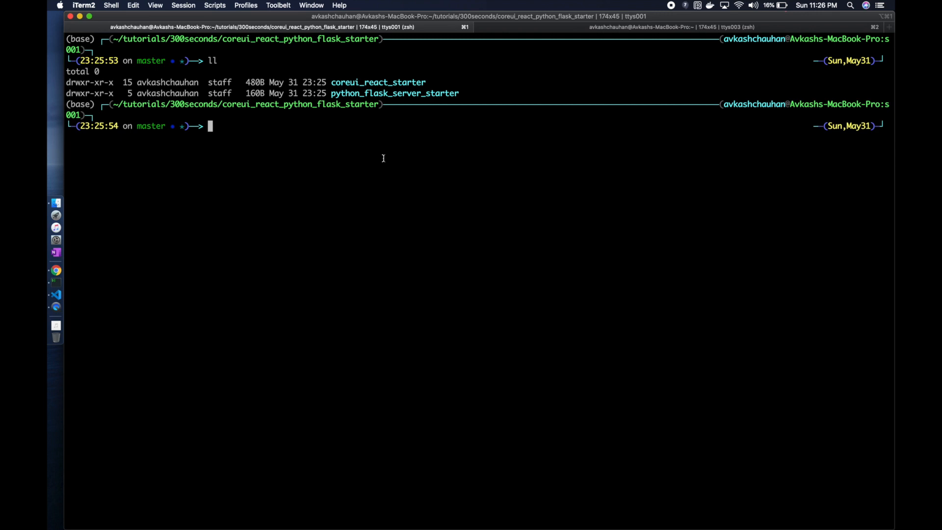
key("Cmd+Tab")
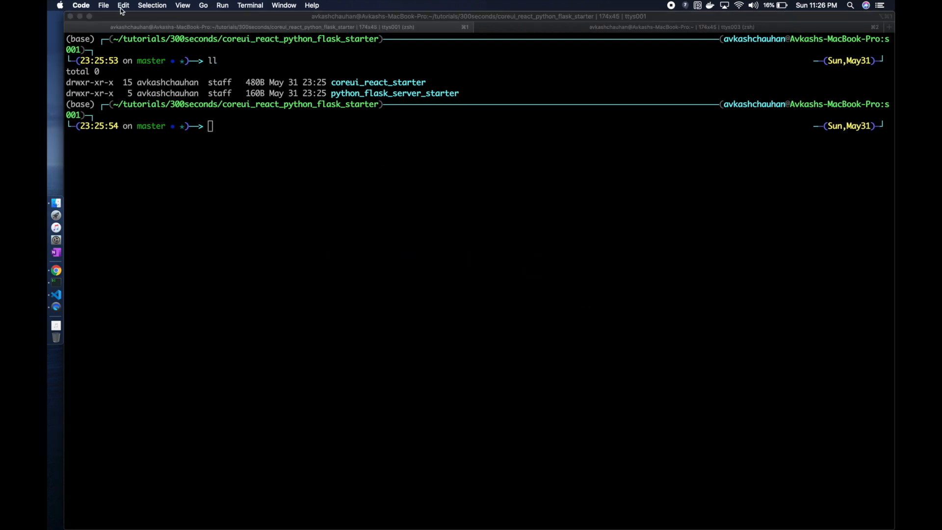
Open the copied coreui_react_starter folder inside coreui_react_python_flask_starter as the VS Code project.
left_click(103, 5)
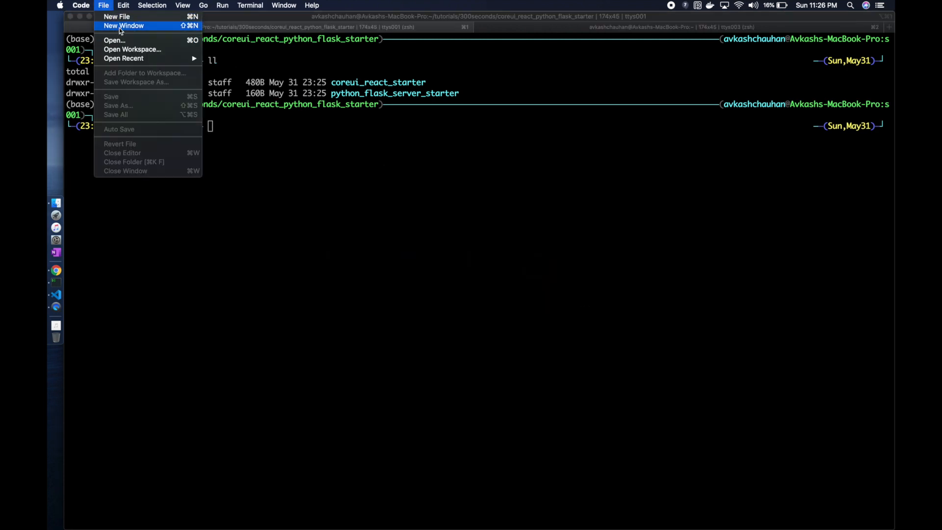
left_click(114, 41)
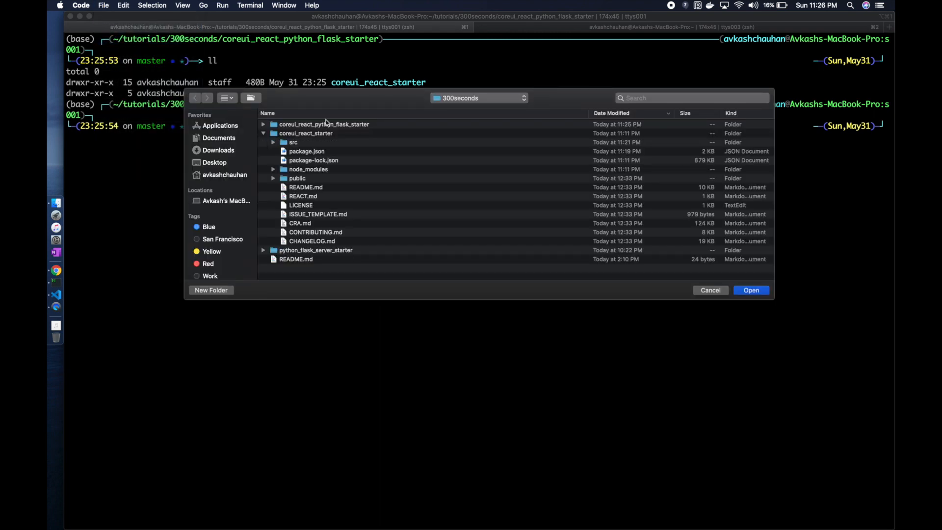
left_click(264, 133)
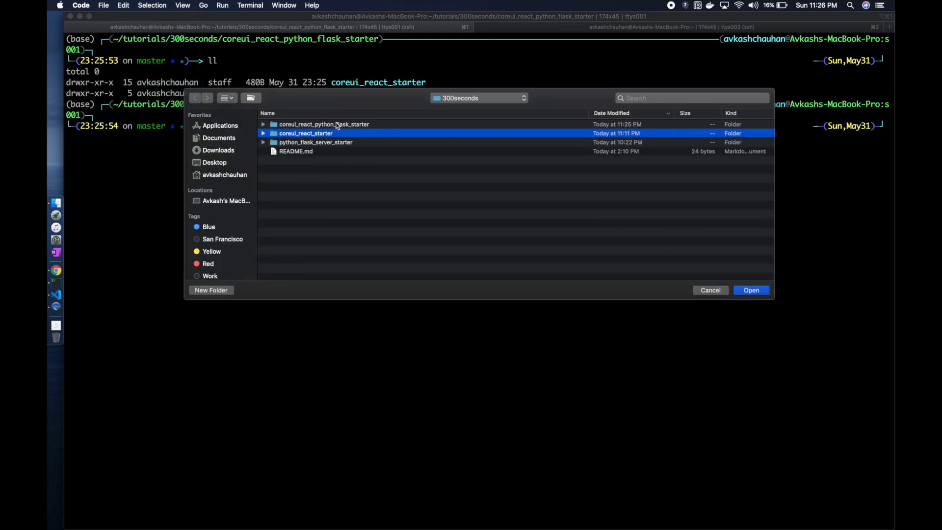
left_click(263, 124)
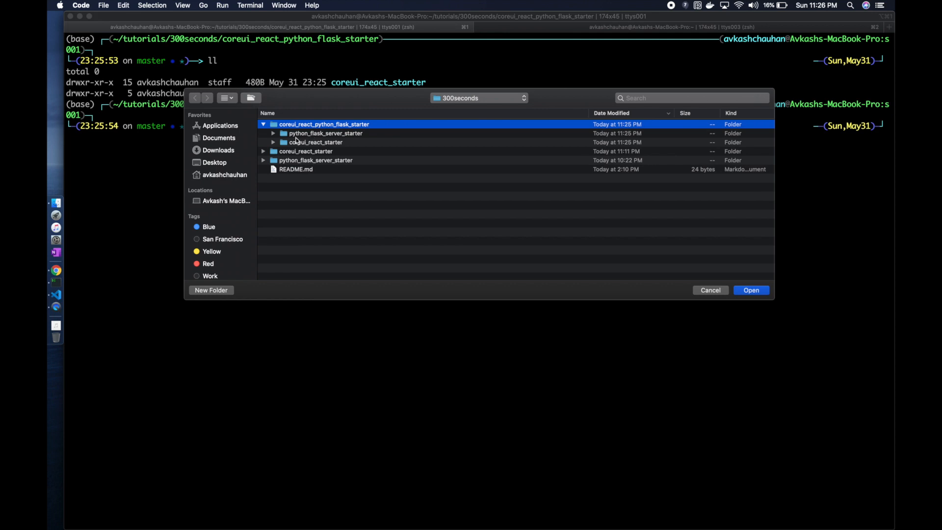
left_click(315, 143)
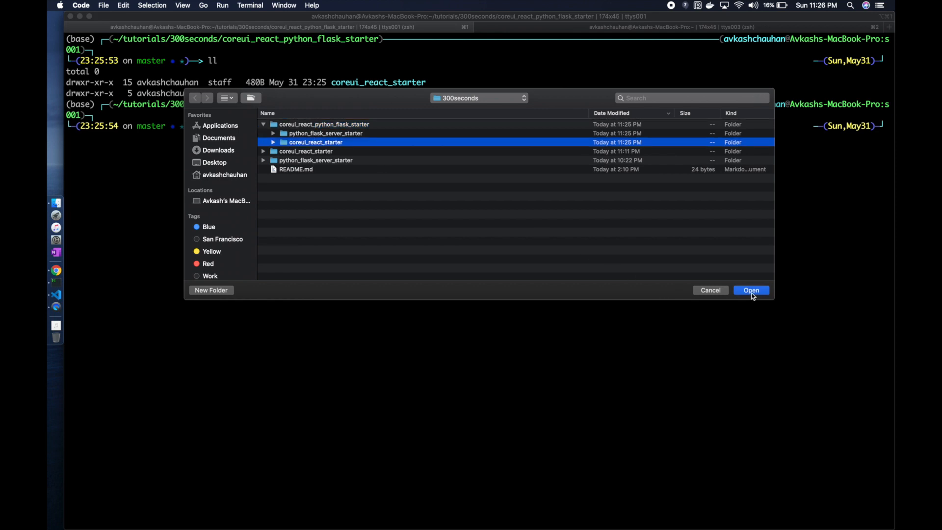
left_click(751, 289)
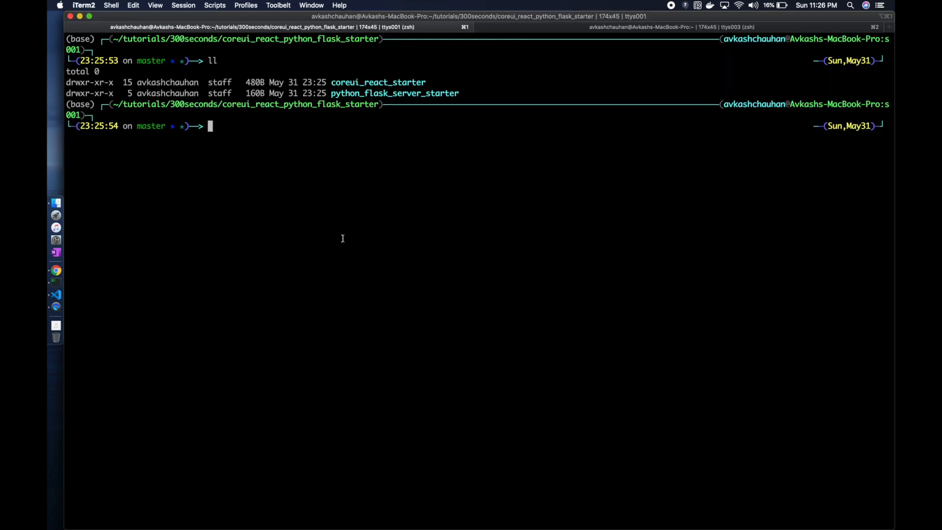
mouse_move(257, 155)
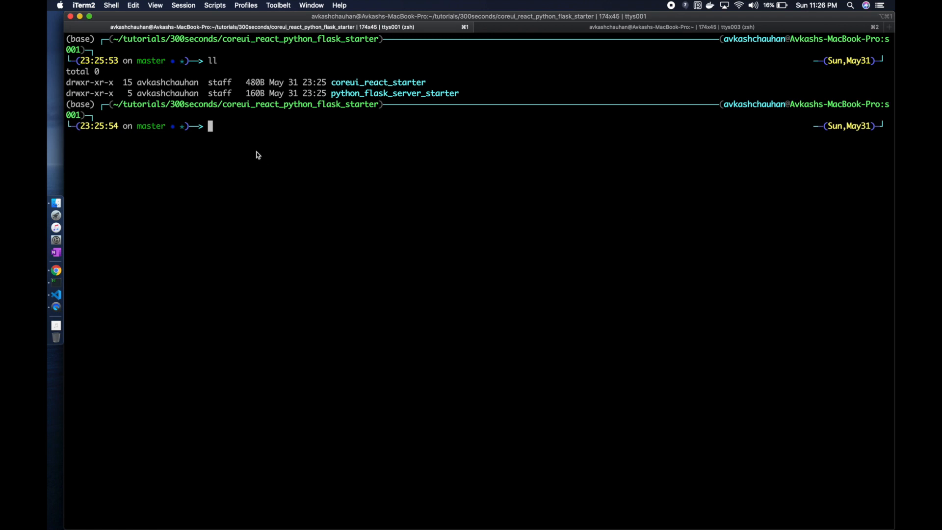
Launch PyCharm via search and start opening an existing project from the Welcome screen.
type("python")
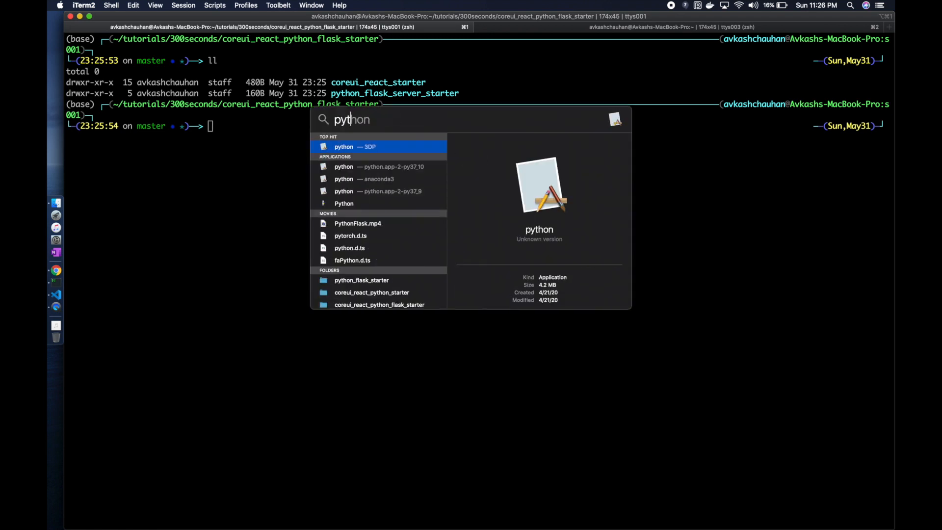
key("Escape")
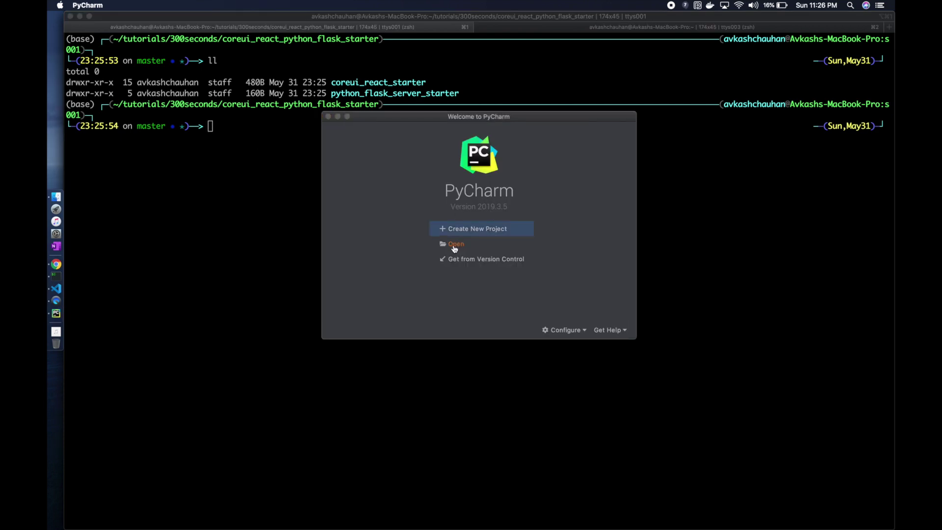
left_click(455, 243)
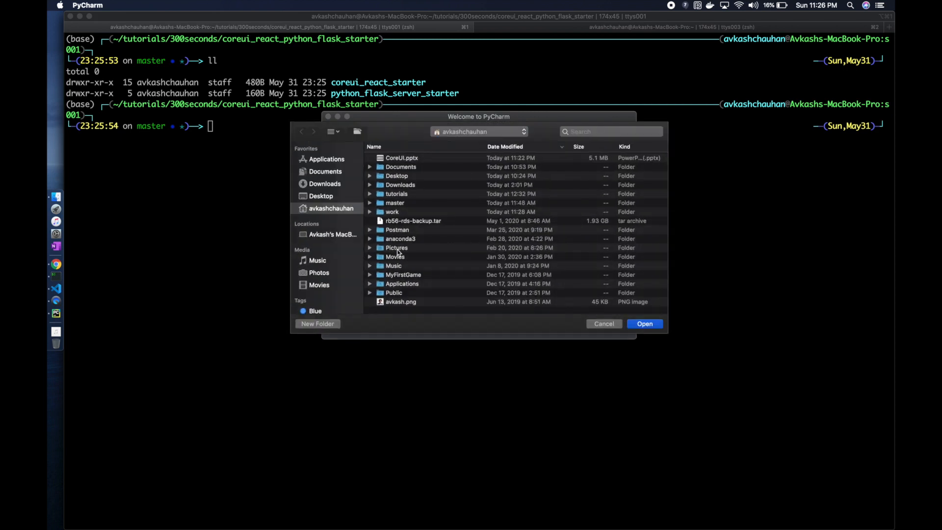
mouse_move(372, 193)
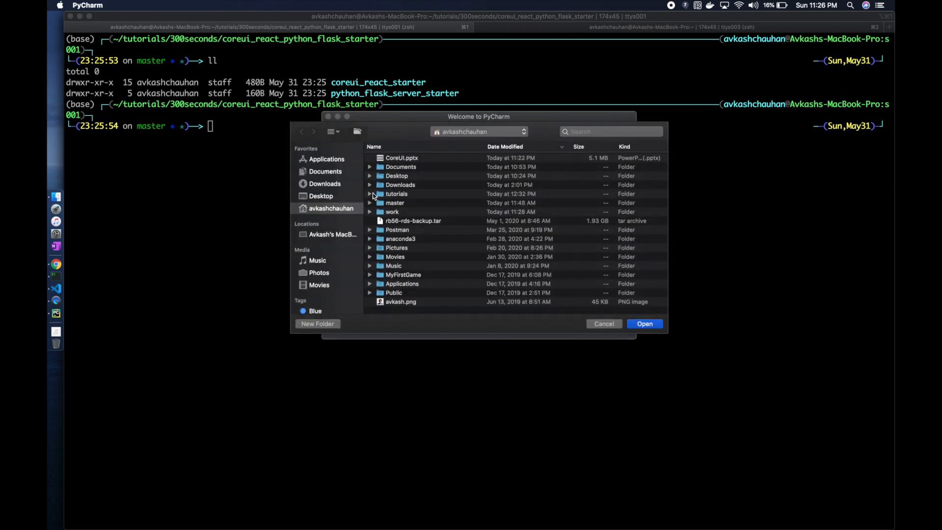
Browse tutorials into coreui_react_python_flask_starter and open its python_flask_server_starter folder.
left_click(369, 193)
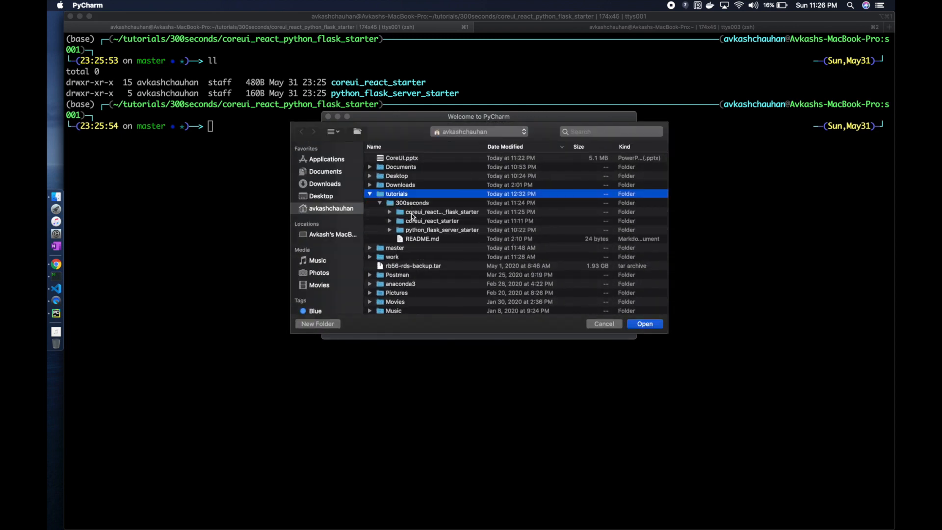
left_click(391, 230)
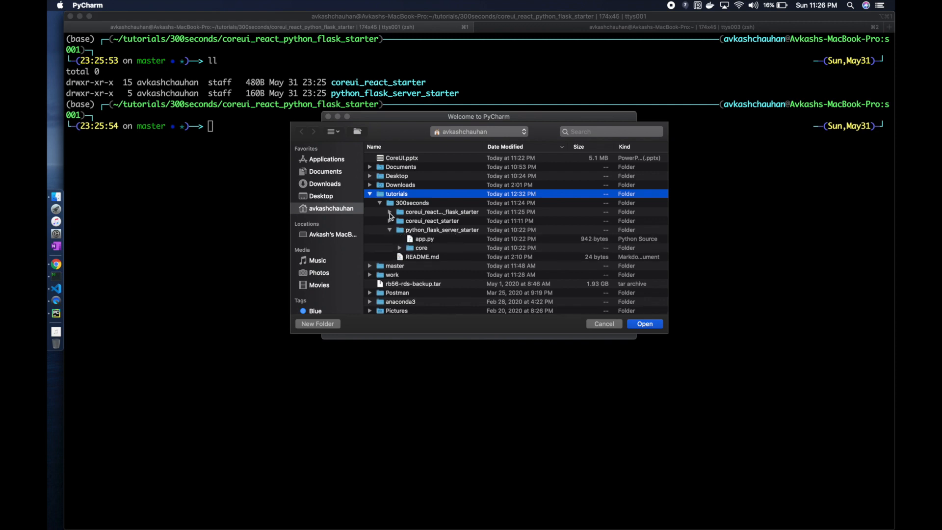
left_click(390, 211)
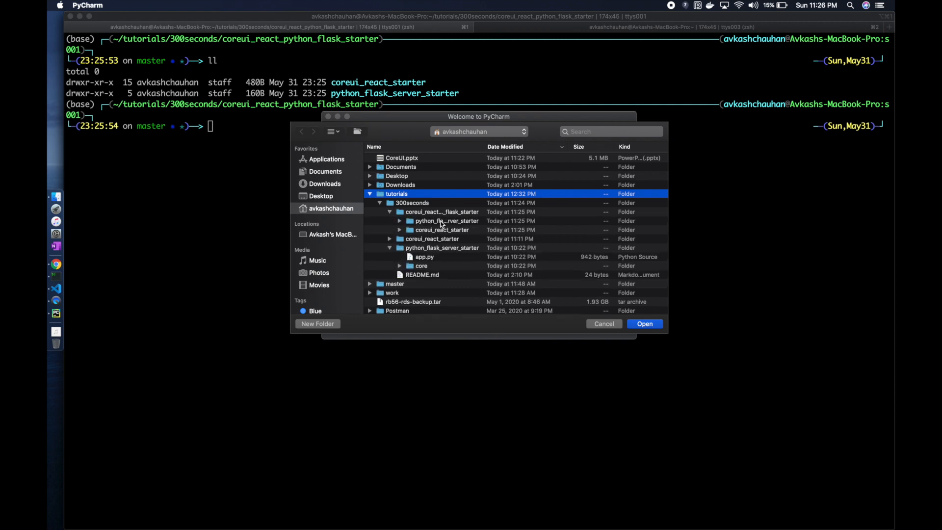
left_click(604, 324)
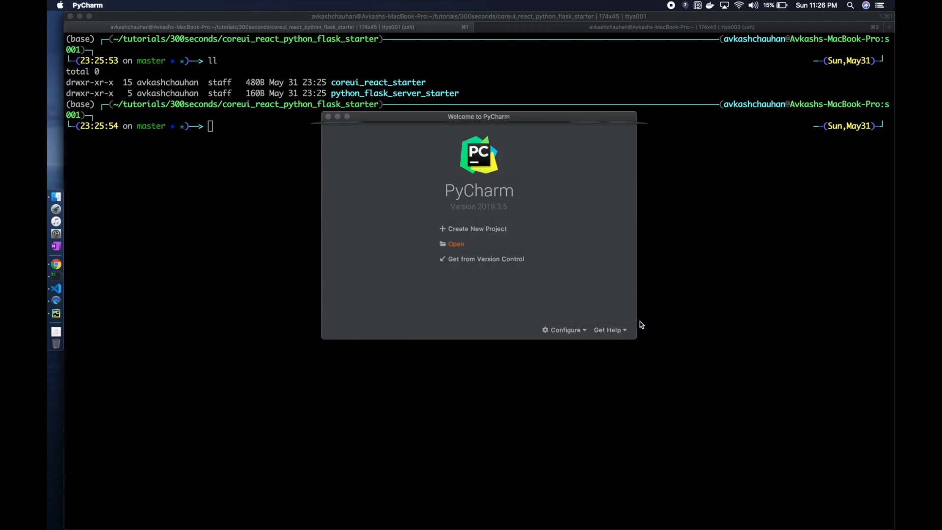
Expand the core package and run python app.py to start the Flask app on port 3003.
left_click(456, 243)
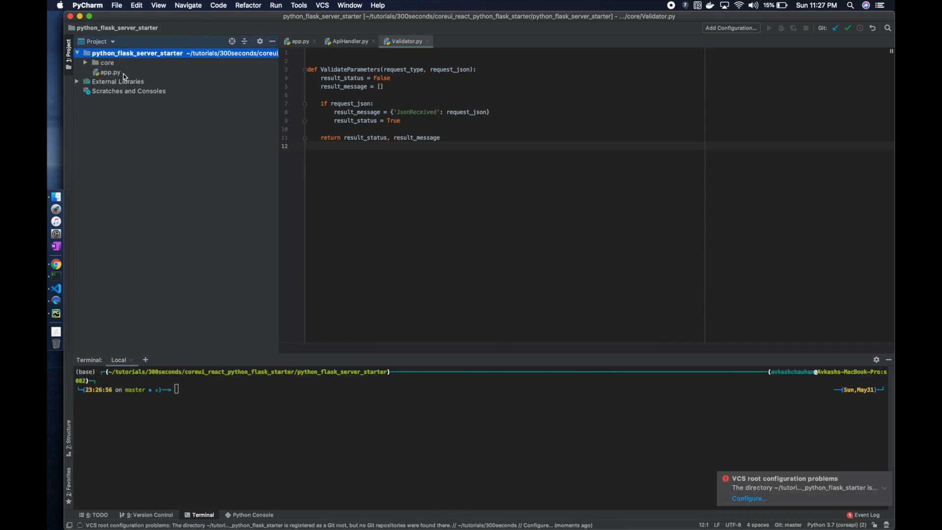
left_click(86, 63)
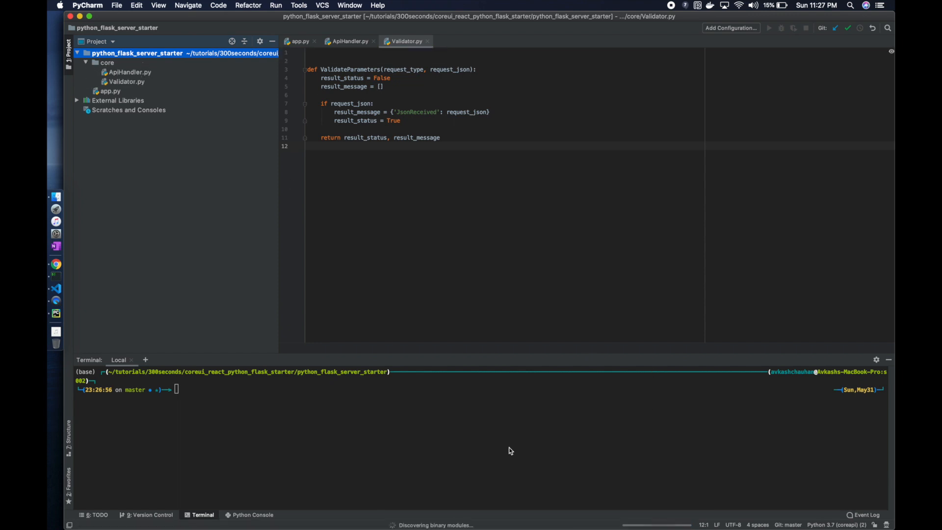
type("python")
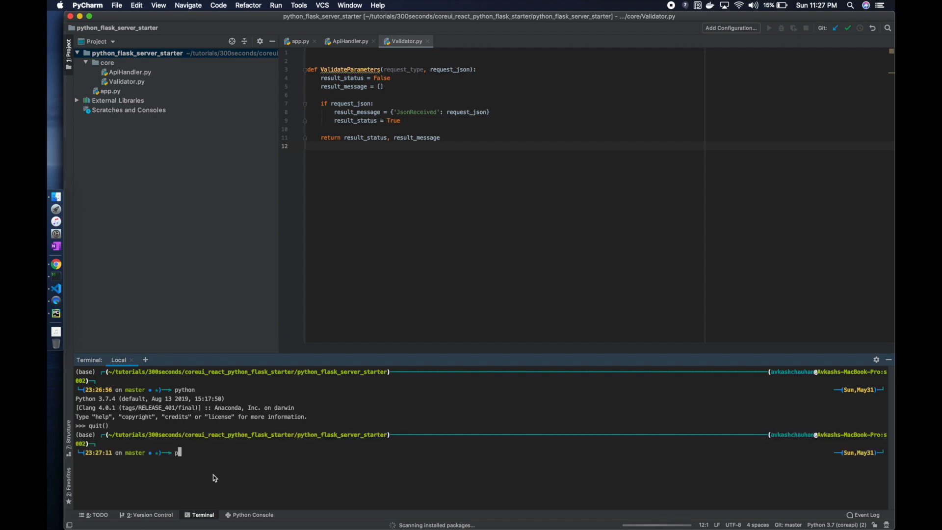
type("ython app")
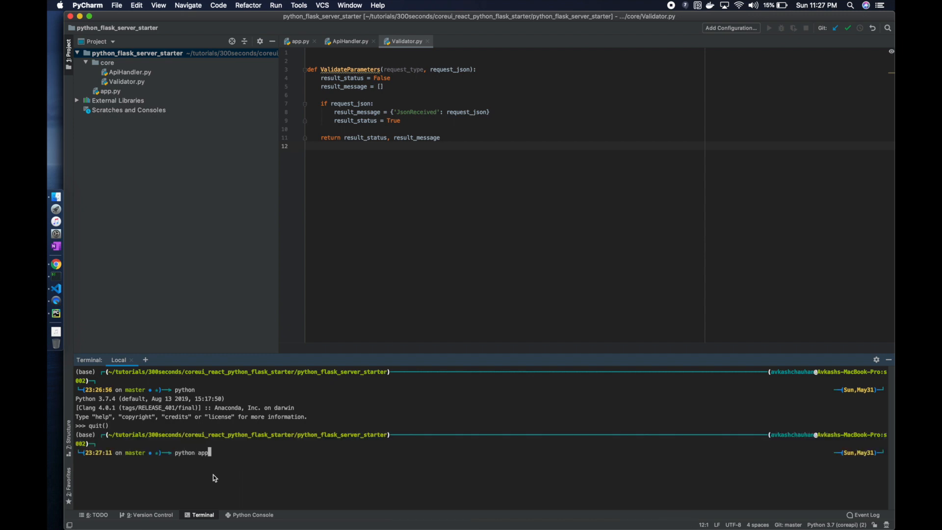
key("Enter")
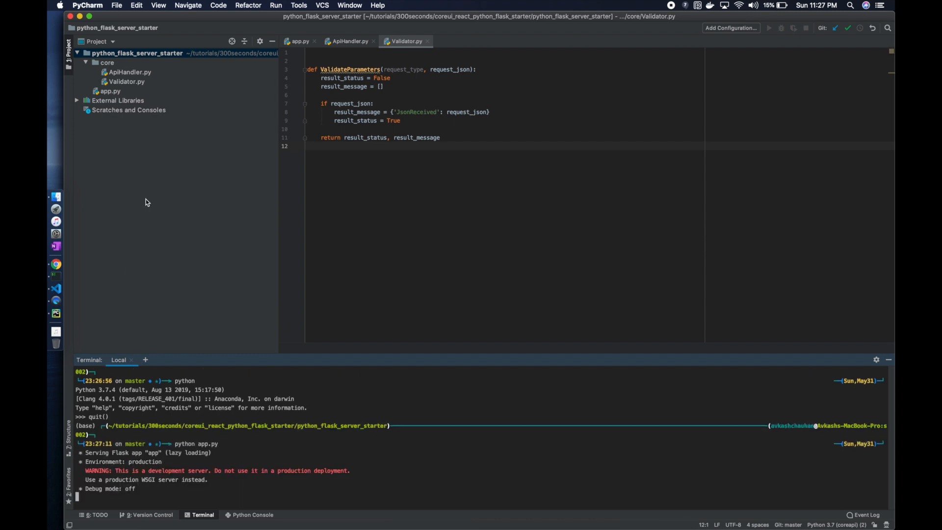
Show app.py with its example curl commands, then leave PyCharm.
left_click(298, 41)
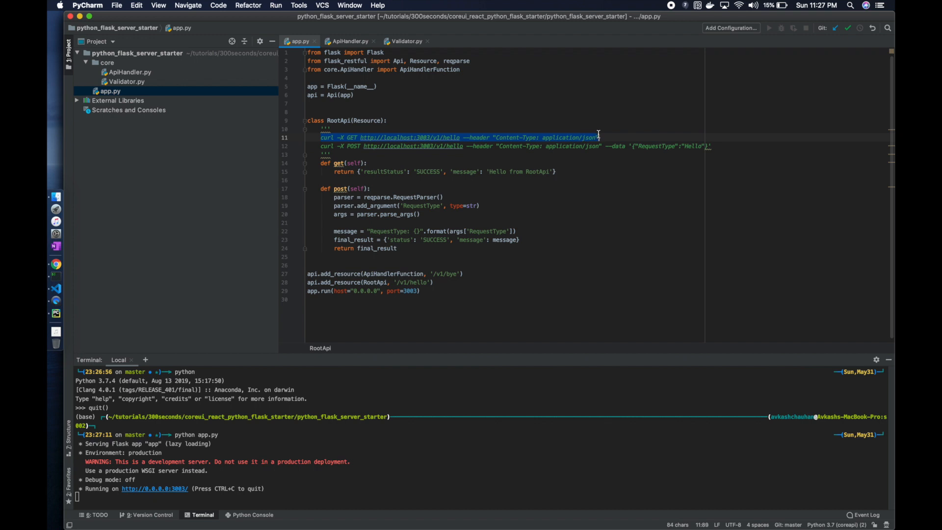
key("cmd+tab")
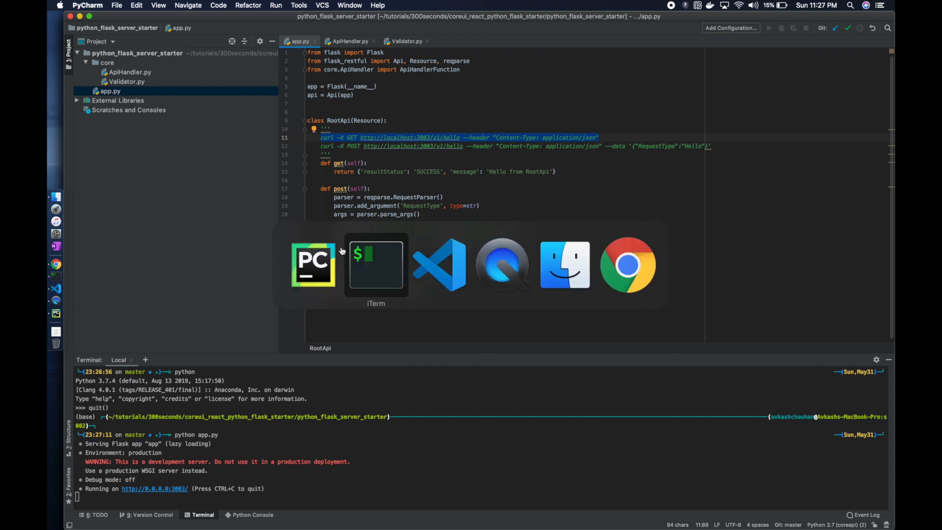
In iTerm2, move into coreui_react_starter and launch the React dev server with npm start.
left_click(375, 264)
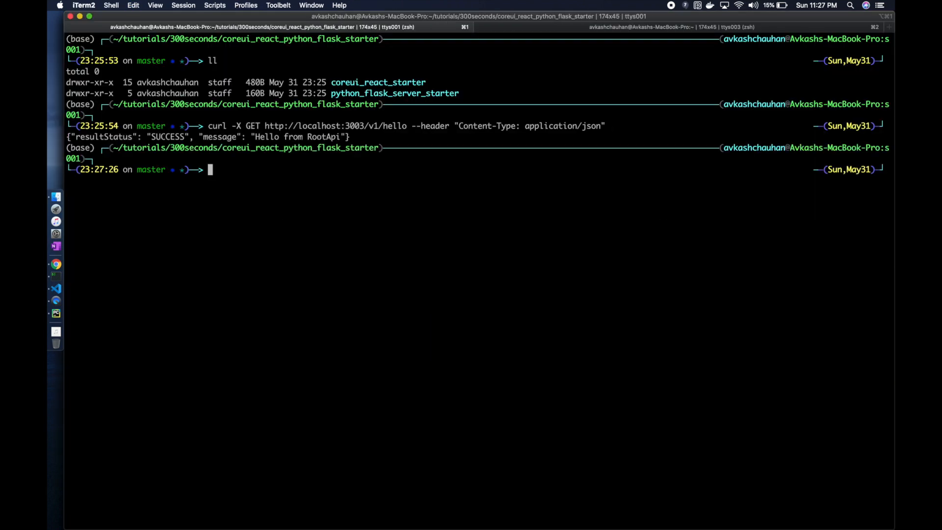
mouse_move(369, 207)
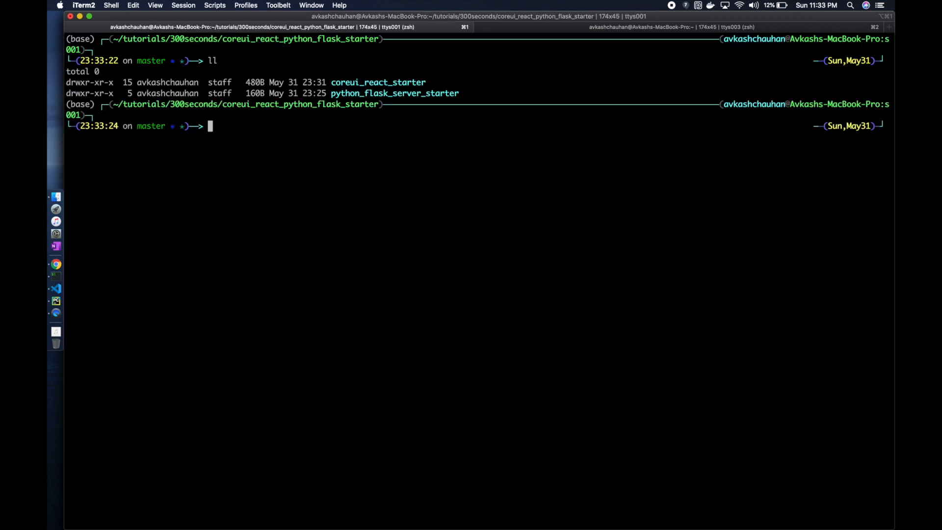
type("cd coreui_react_starter")
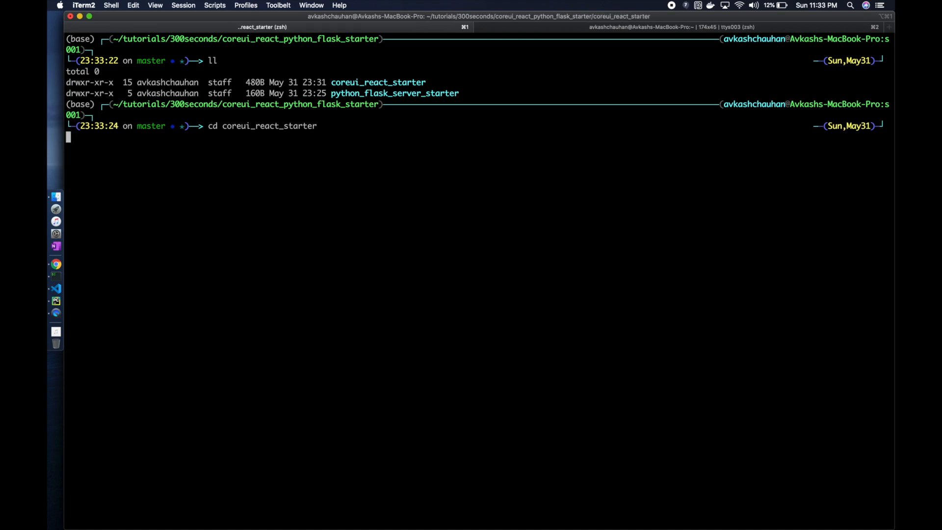
key("Return")
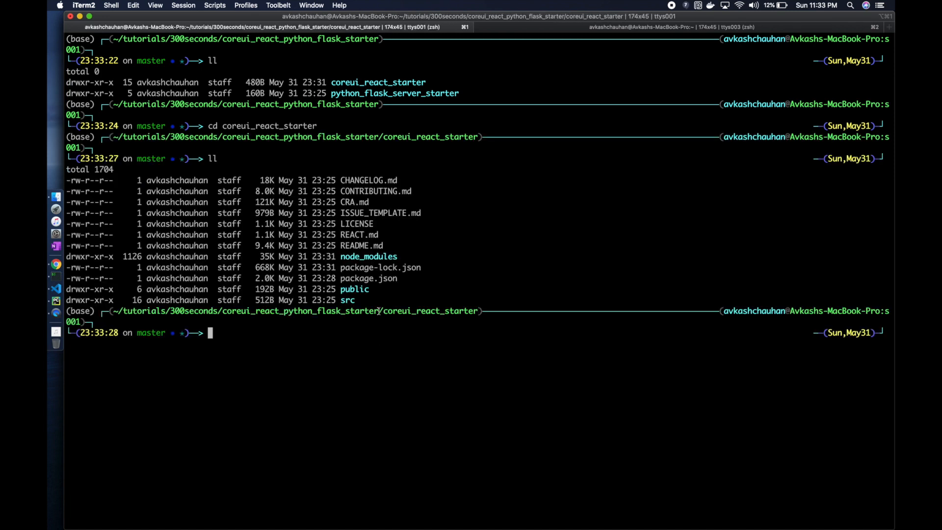
mouse_move(357, 342)
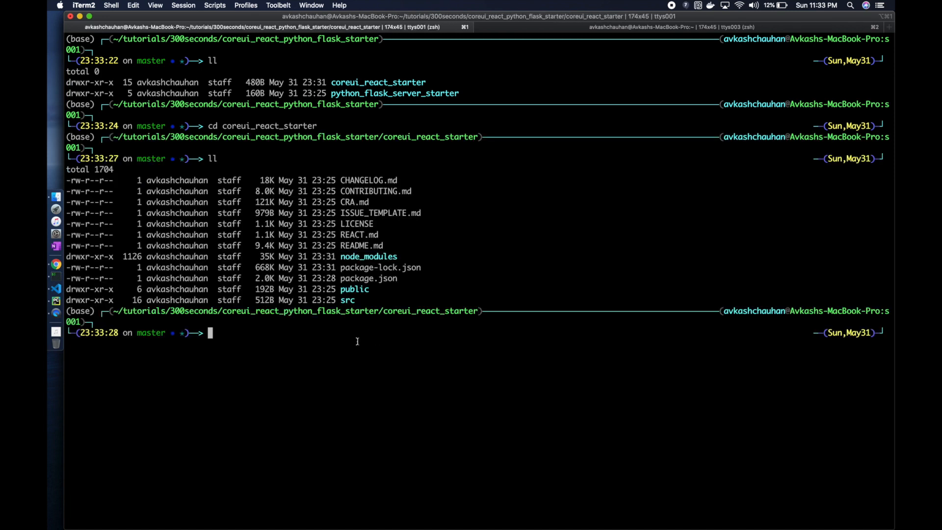
type("npm")
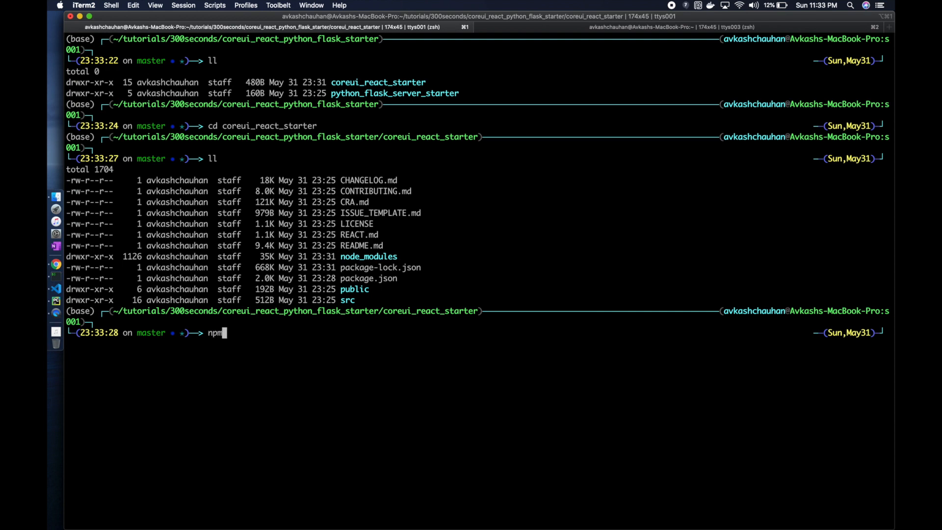
type("start")
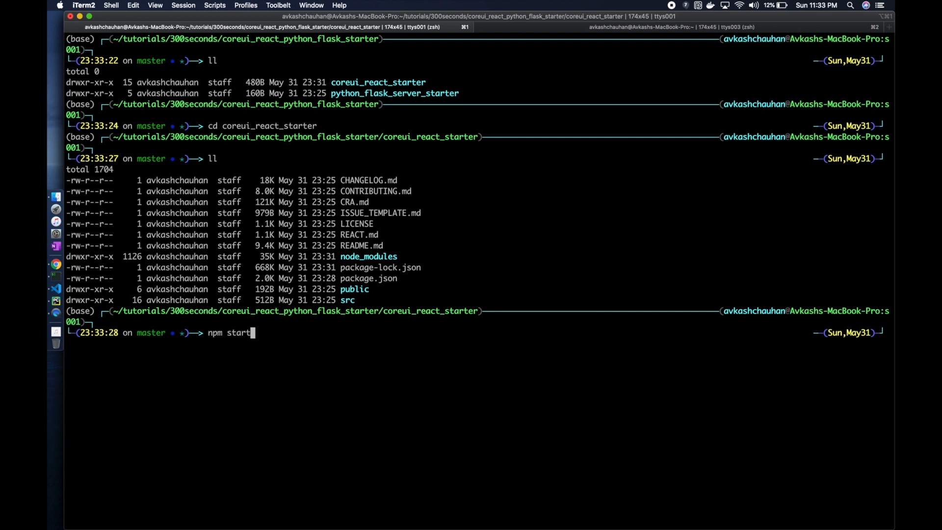
key("enter")
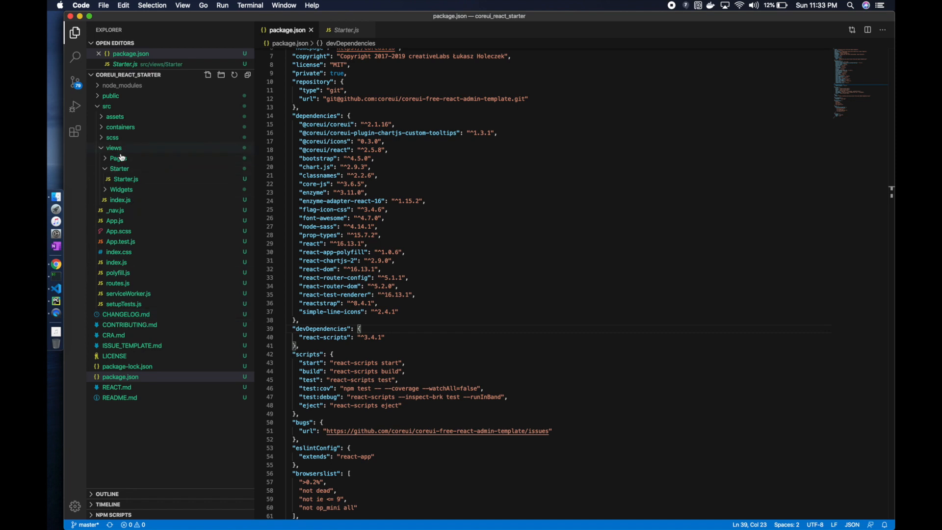
Open Starter/Starter.js under src/views/Widgets, then bring the browser forward.
left_click(122, 189)
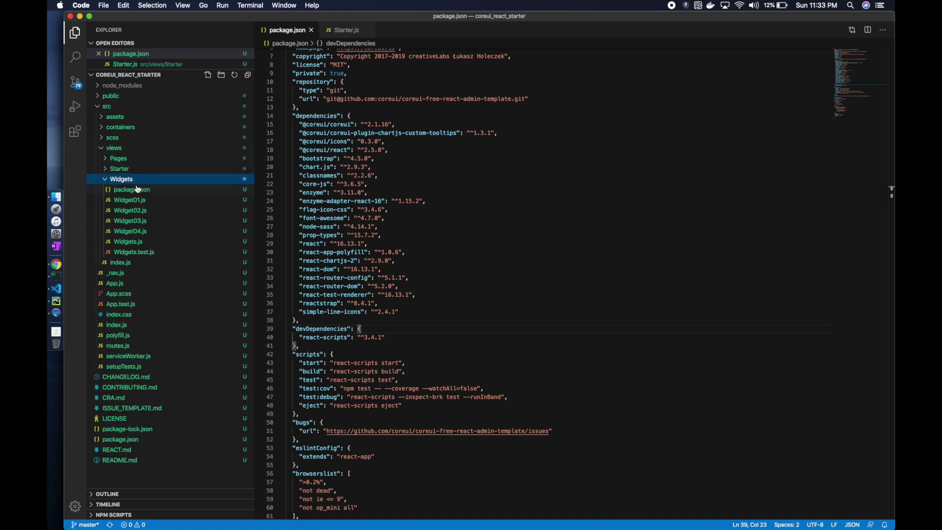
left_click(343, 29)
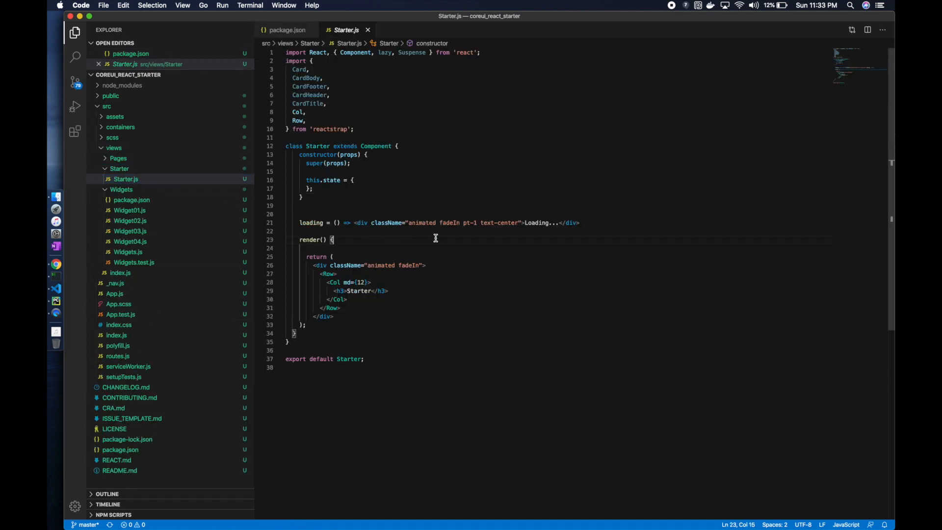
key("cmd+tab")
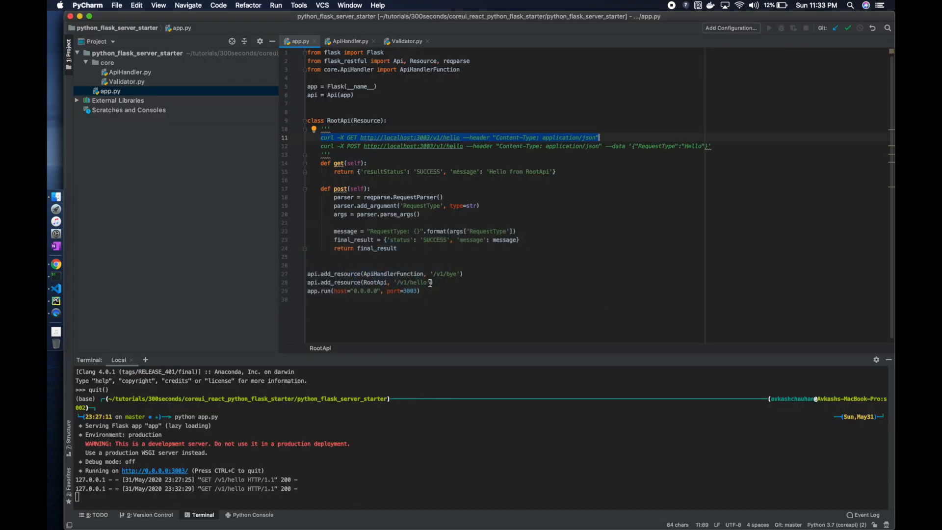
key("cmd+tab")
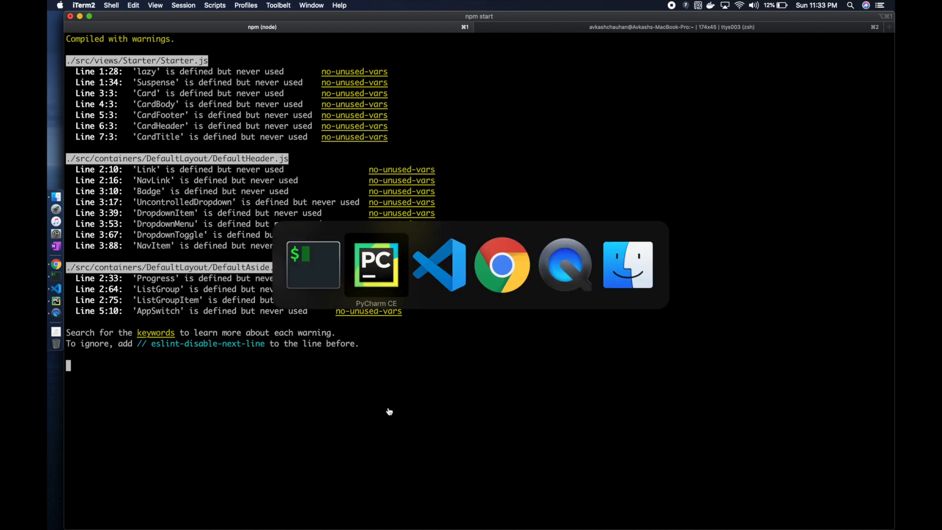
left_click(439, 265)
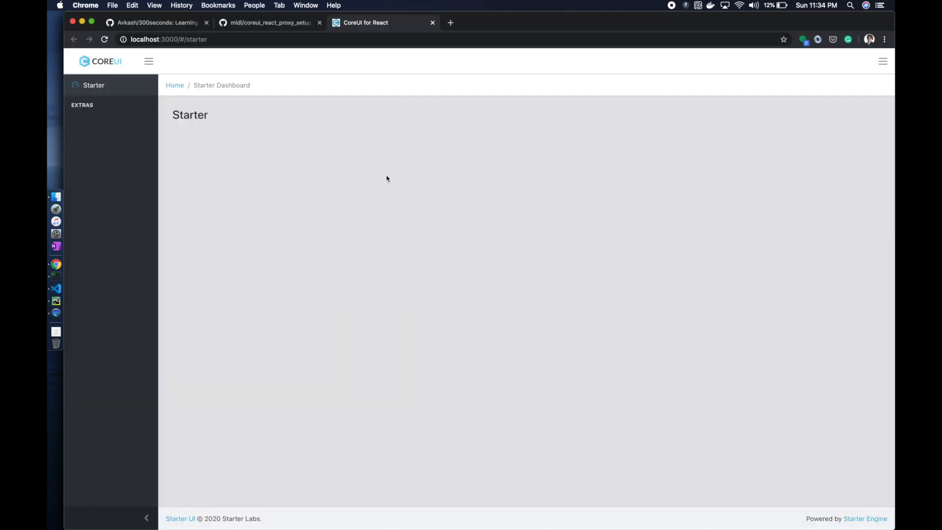
Show the coreui_react_proxy_setup.md guide on GitHub and select its http-proxy-middleware dependency line.
left_click(270, 22)
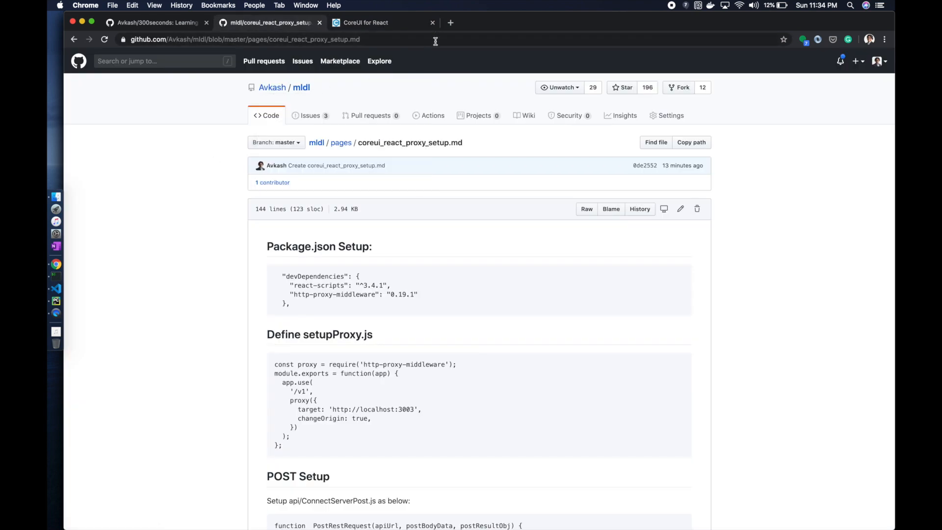
mouse_move(304, 94)
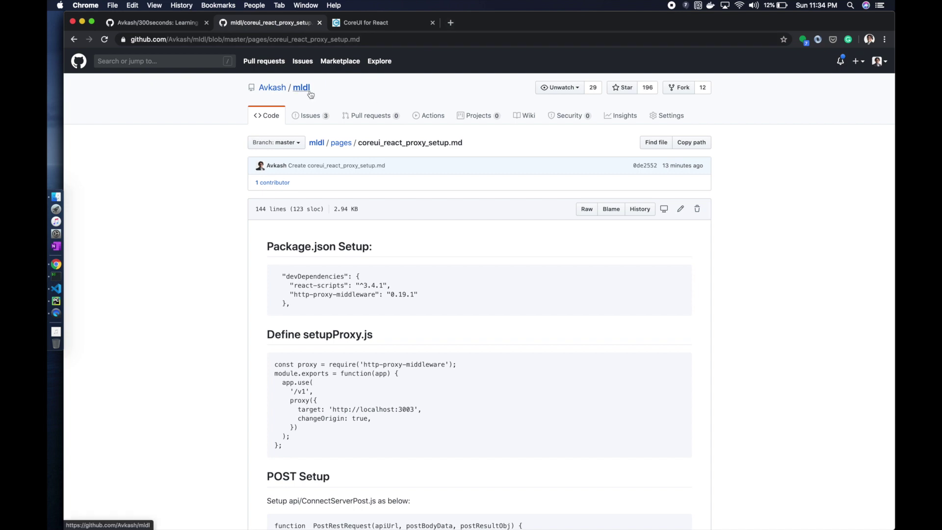
left_click(245, 39)
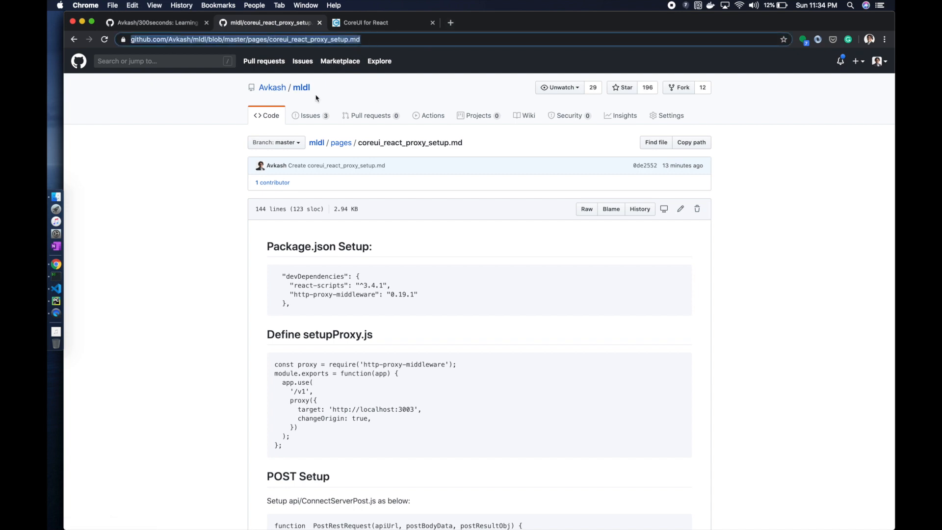
left_click(301, 87)
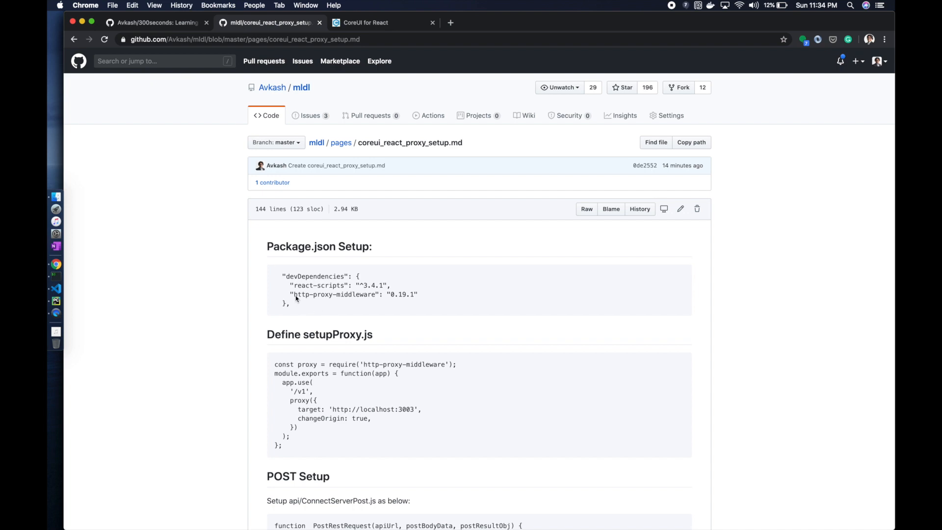
left_click_drag(291, 294, 418, 295)
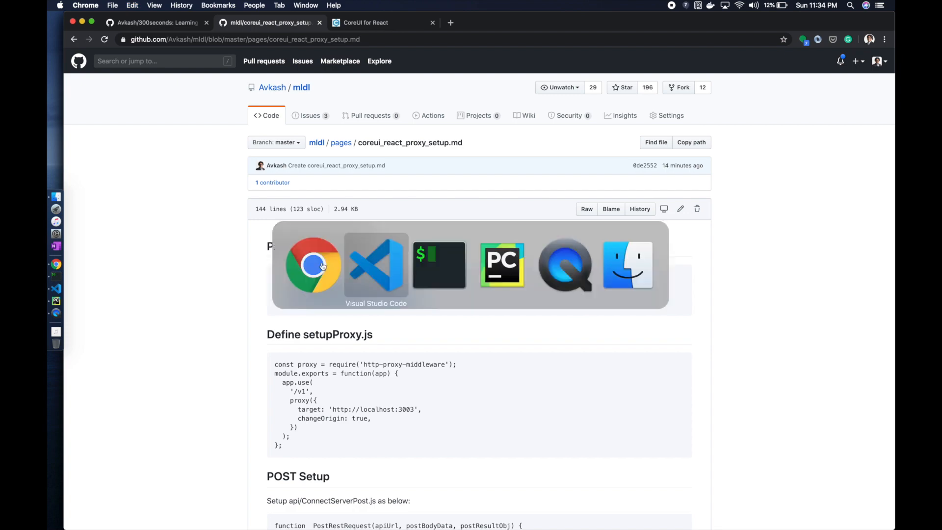
Add "http-proxy-middleware": "0.19.1" to devDependencies in package.json and run npm update and npm install.
left_click(376, 264)
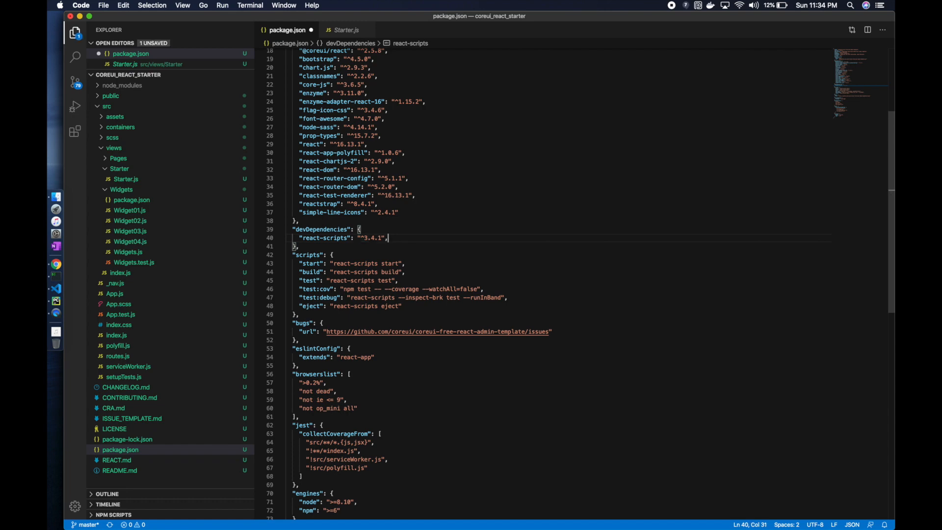
type("\"http-proxy-middleware\": \"0.19.1\"")
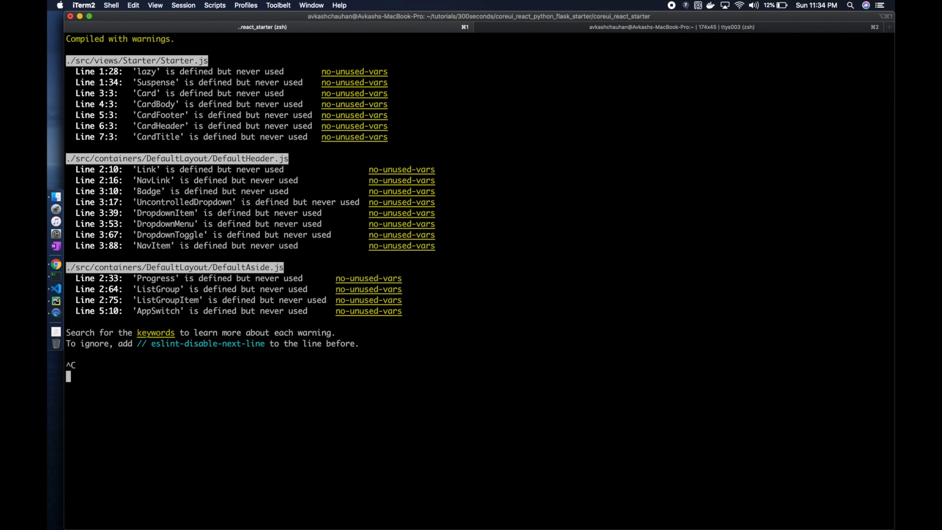
type("npm update")
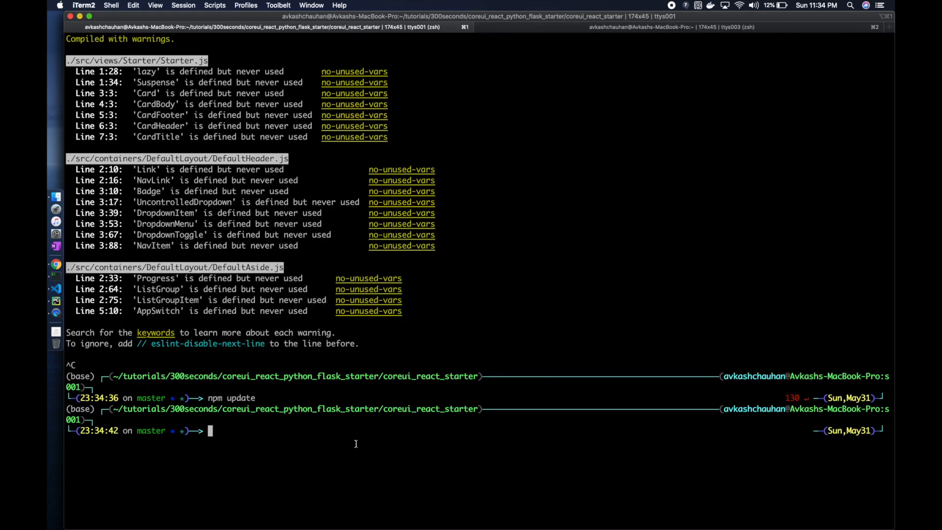
type("npm inst")
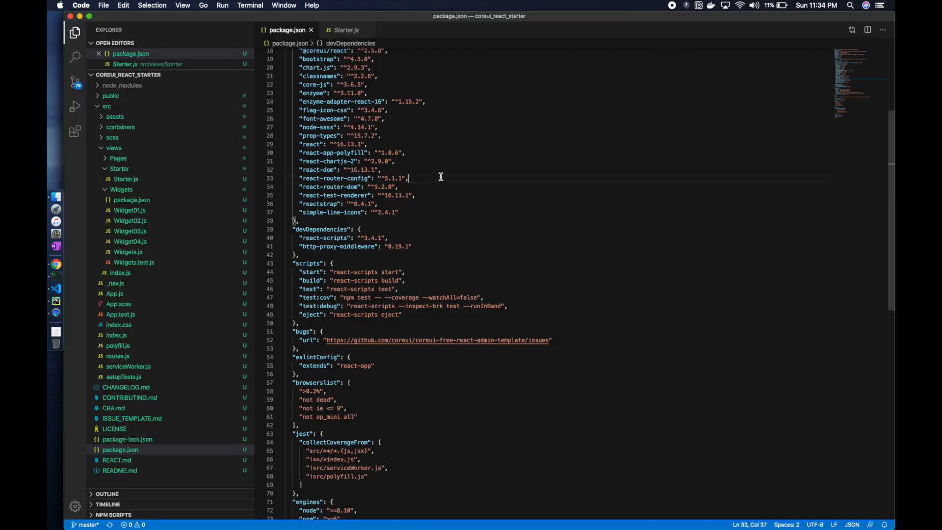
left_click(342, 29)
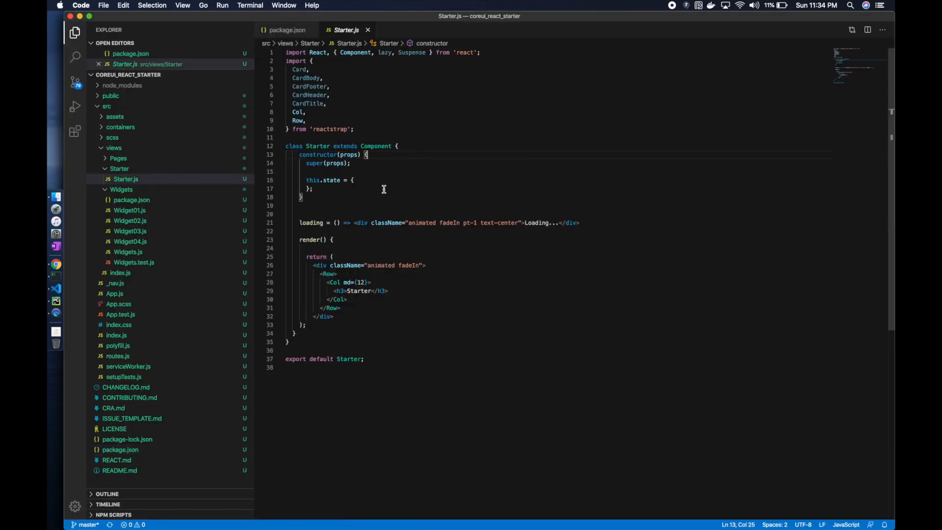
left_click(130, 53)
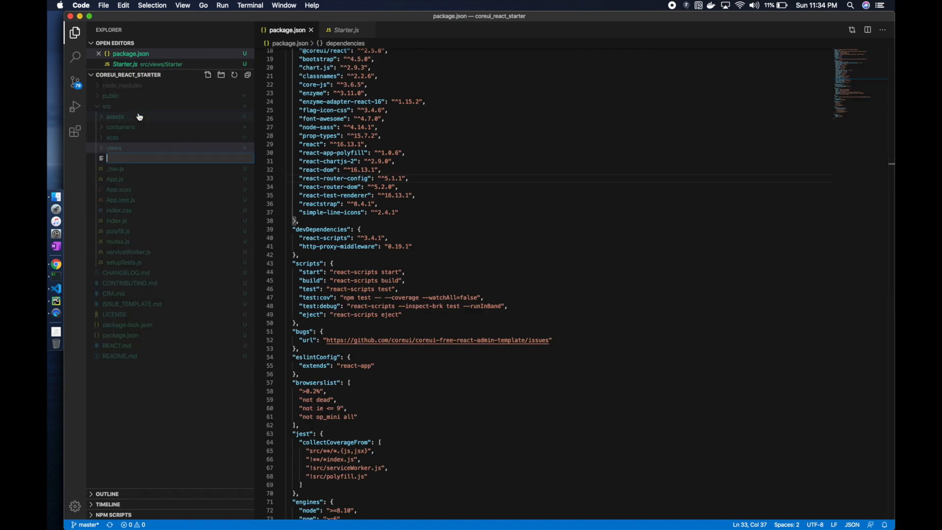
Name the new file setupProxy.js in src and select the guide's proxy code to paste into it.
type("setpPro")
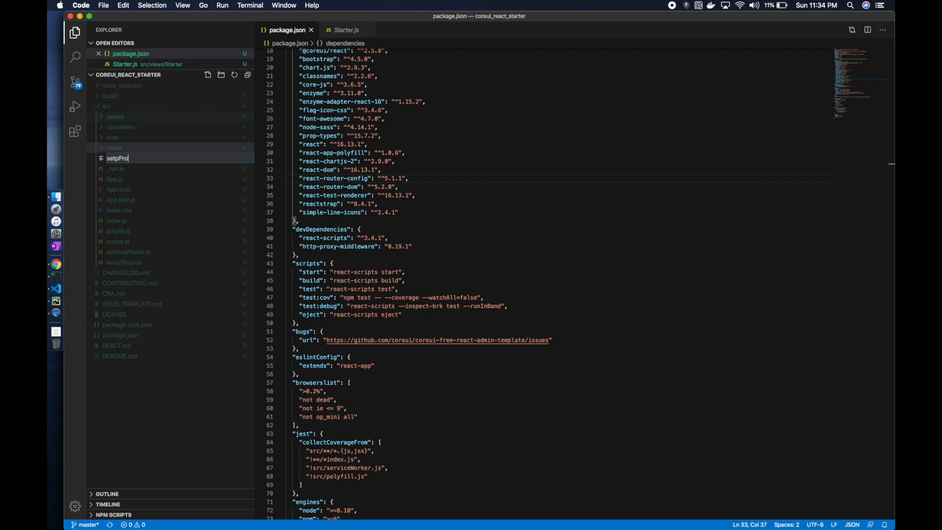
type("xy")
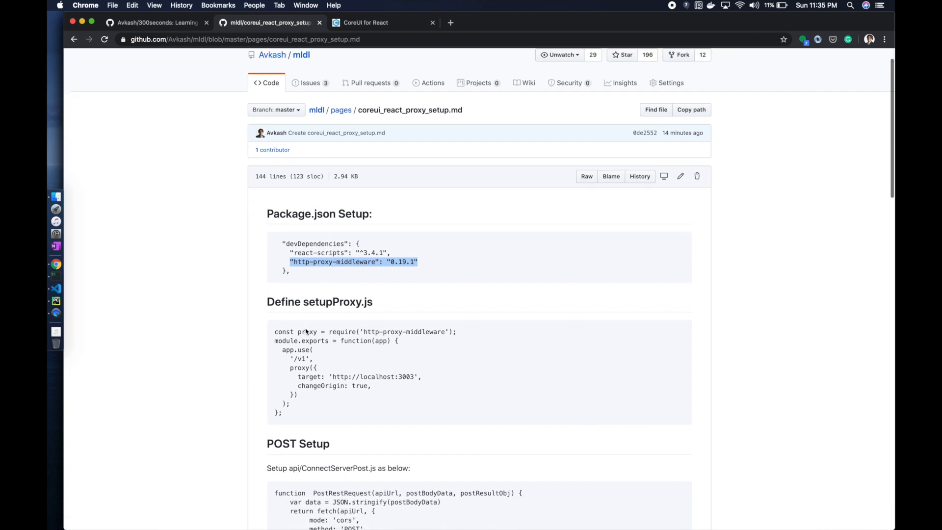
left_click_drag(275, 332, 287, 413)
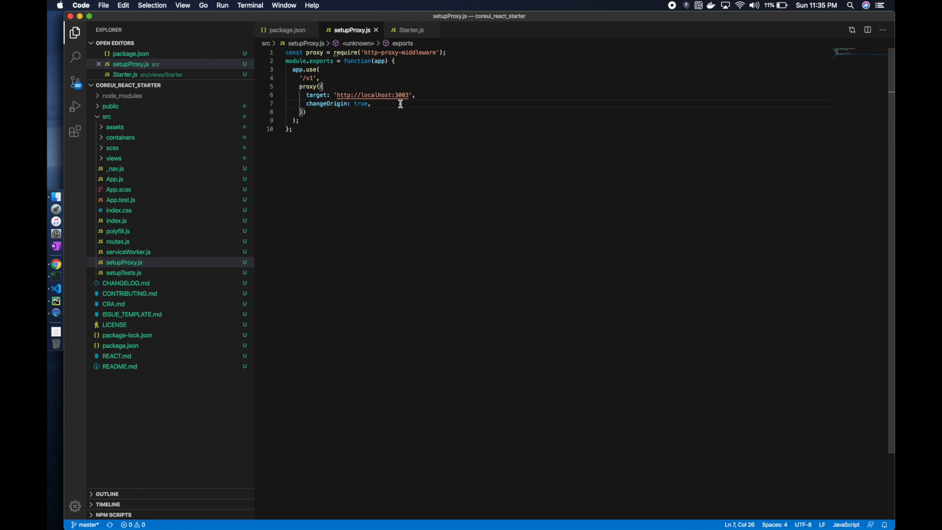
mouse_move(125, 263)
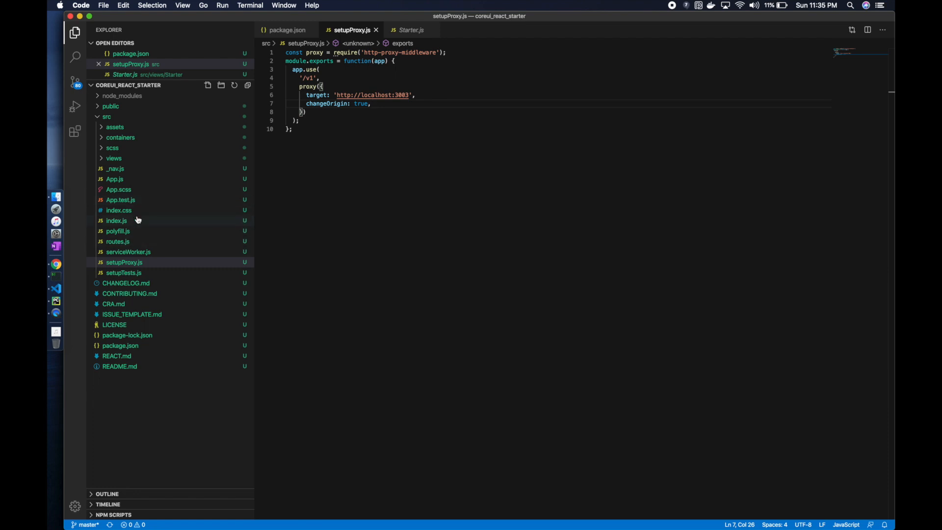
mouse_move(138, 220)
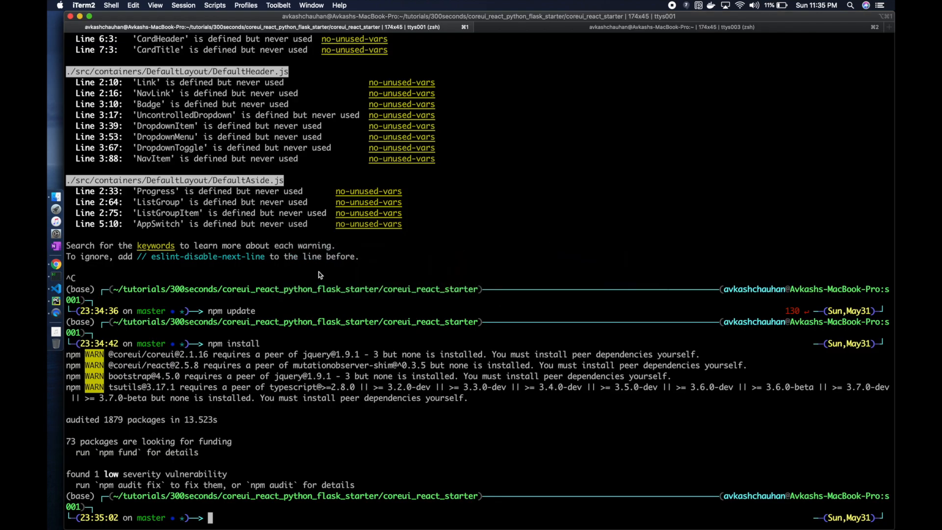
Run npm start in the React project to launch the development server.
type("npm star")
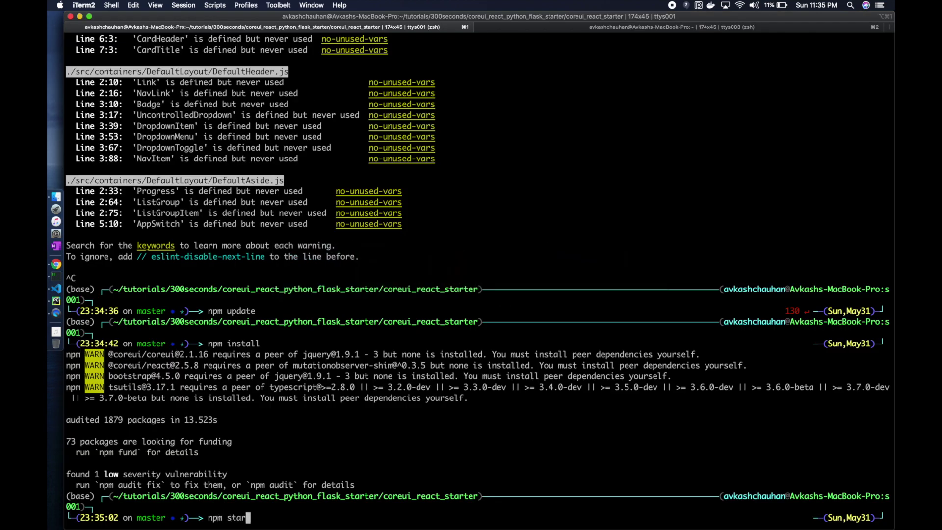
key("Enter")
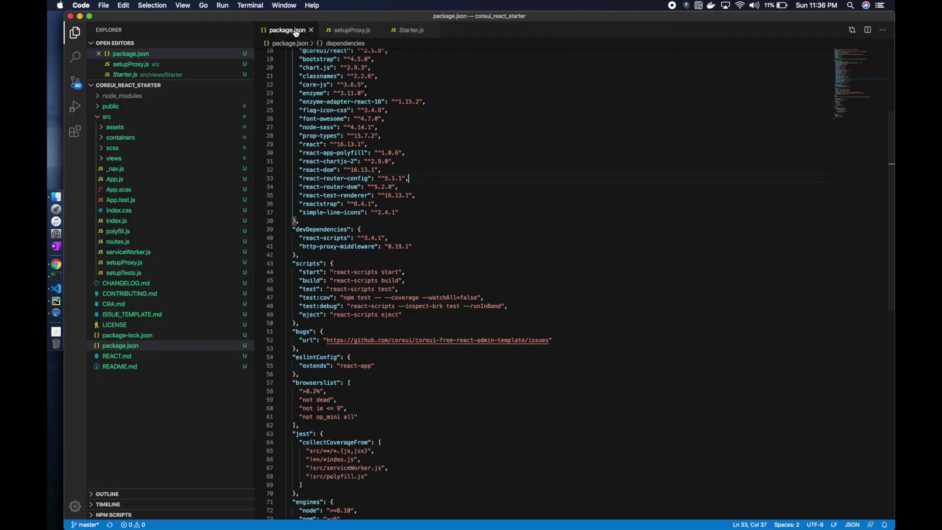
Review setupProxy.js, switch to Starter.js and bring up the Explorer context menu.
left_click(351, 29)
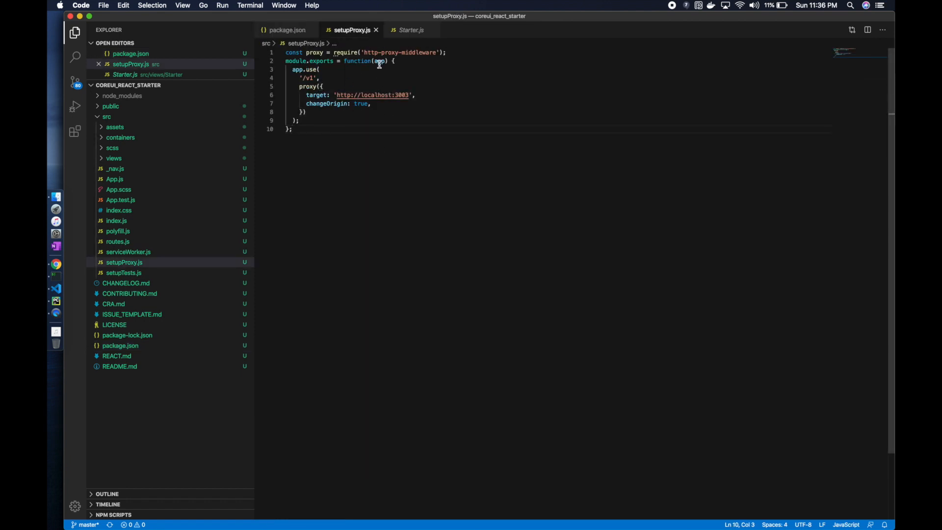
mouse_move(412, 30)
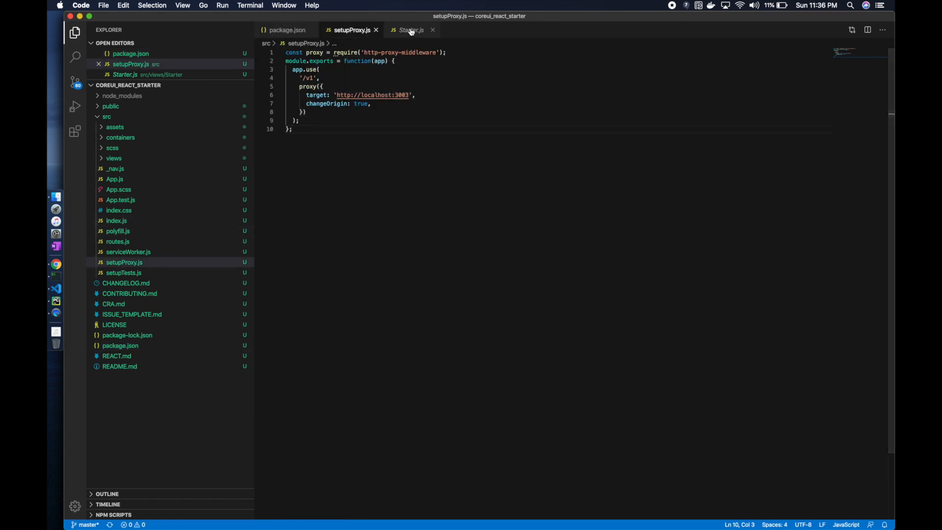
left_click(409, 30)
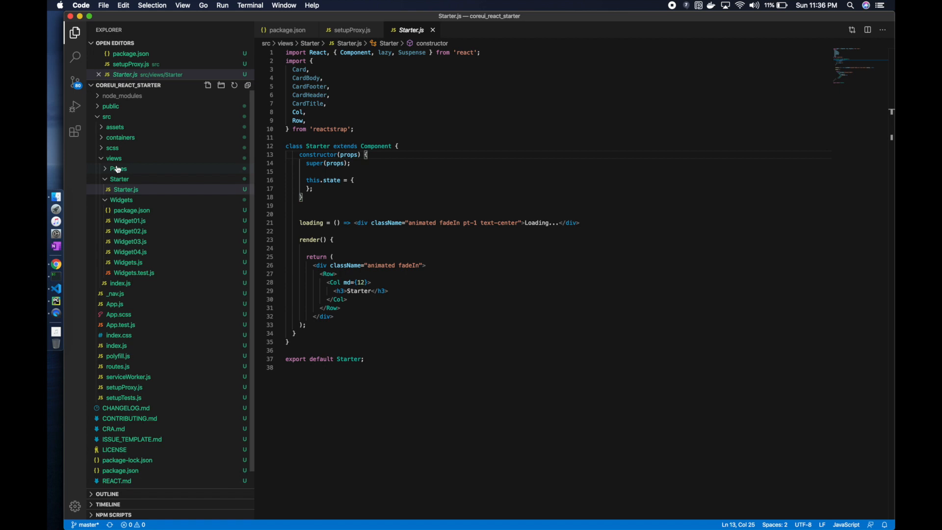
right_click(106, 116)
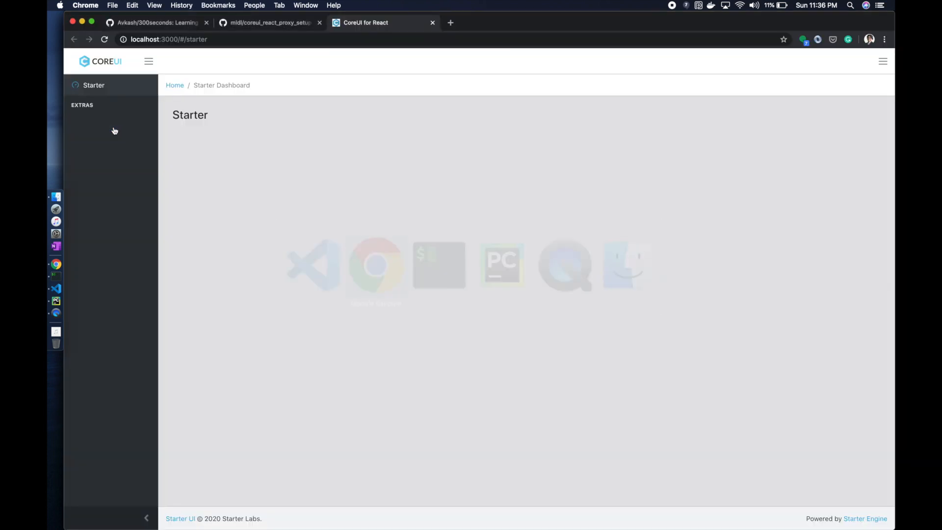
Add a src/api folder and fill ConnectServerPost.js and ConnectServerGet.js with the guide's helper code.
left_click(269, 23)
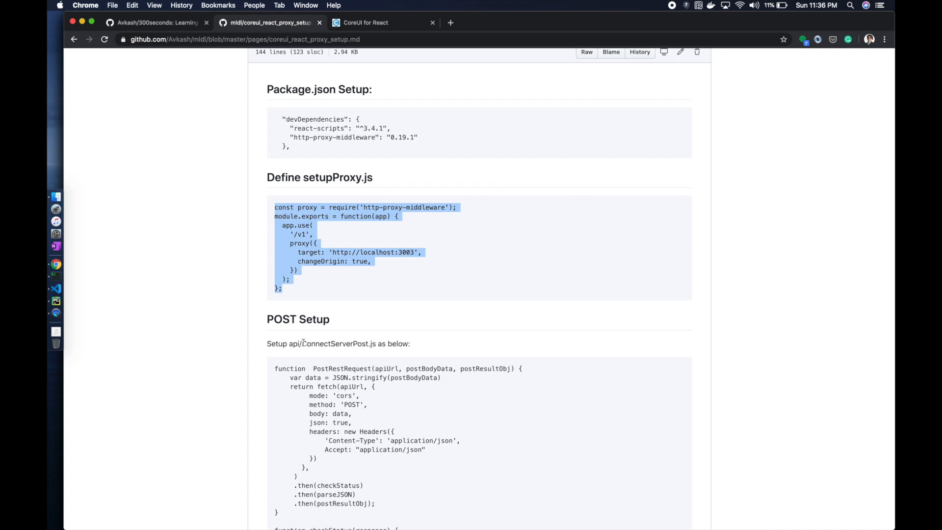
double_click(338, 343)
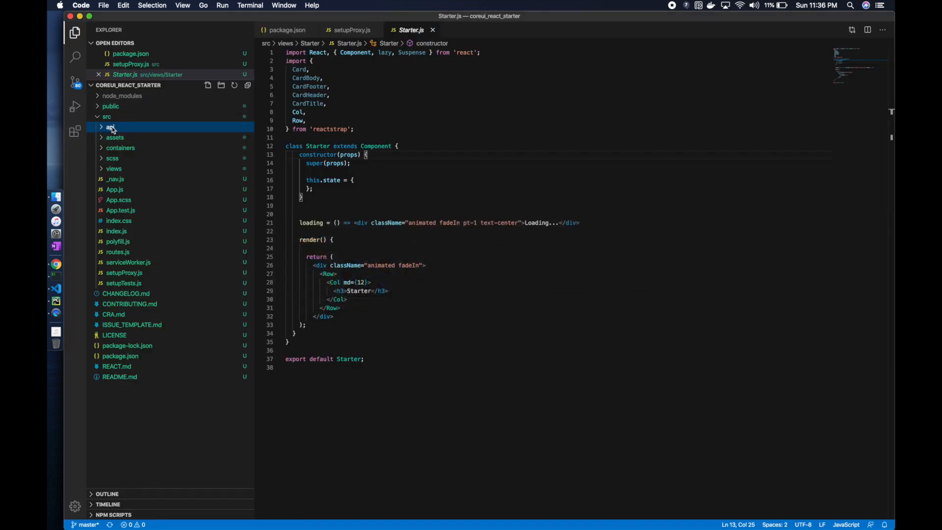
left_click(194, 84)
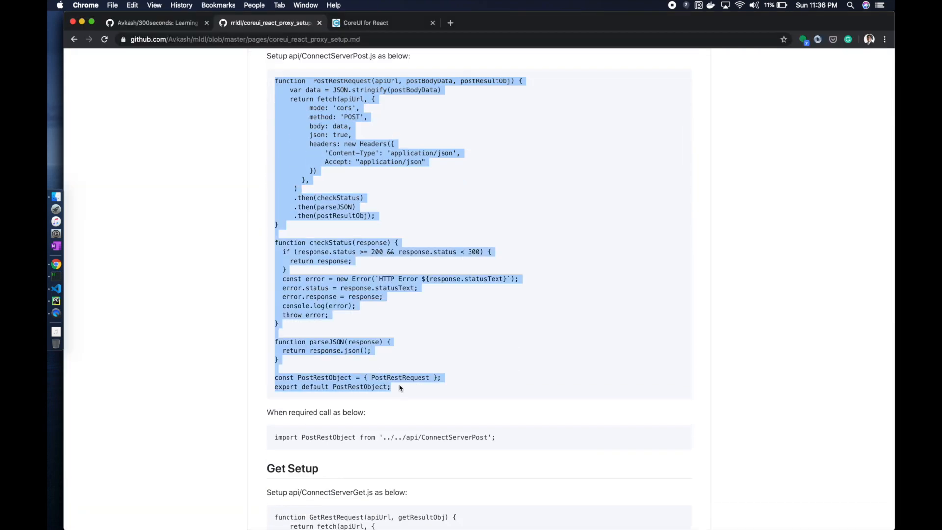
left_click(55, 289)
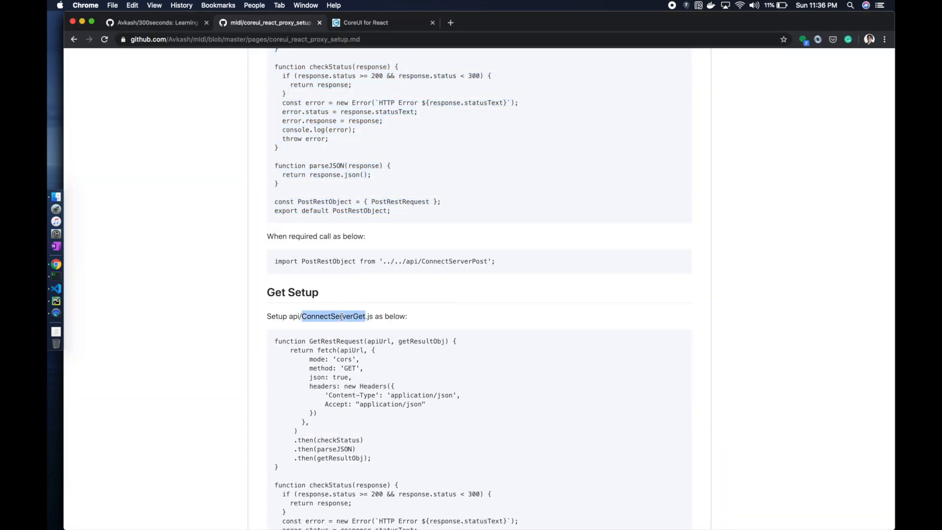
left_click(54, 288)
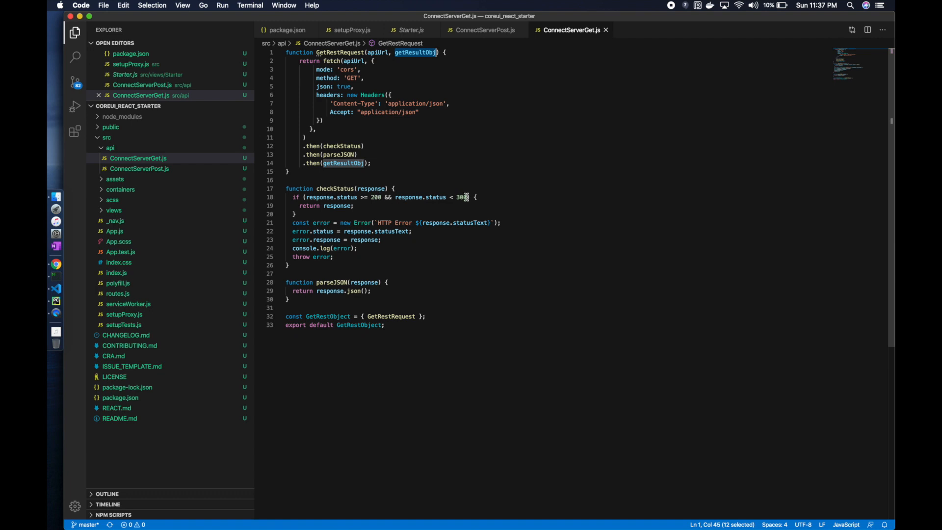
Highlight the checkStatus response parameter and the exported GetRestObject in ConnectServerGet.js.
double_click(338, 206)
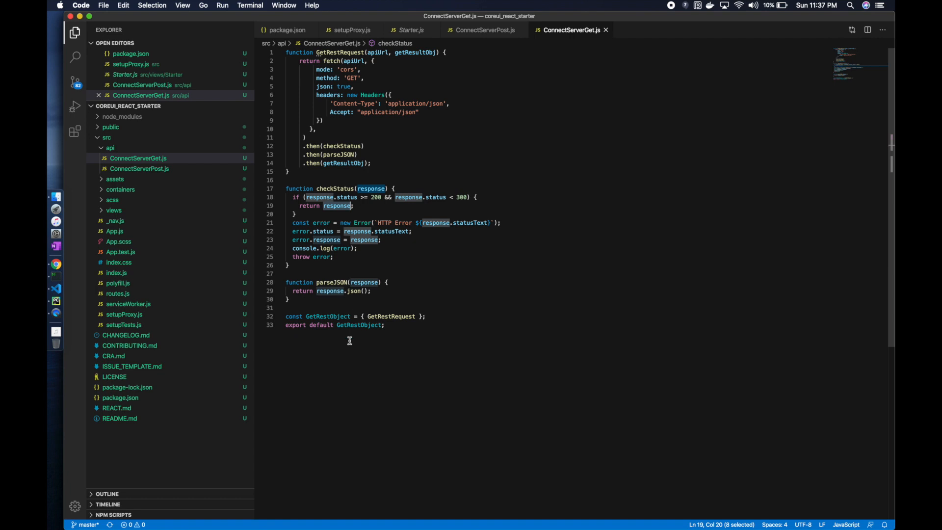
double_click(358, 324)
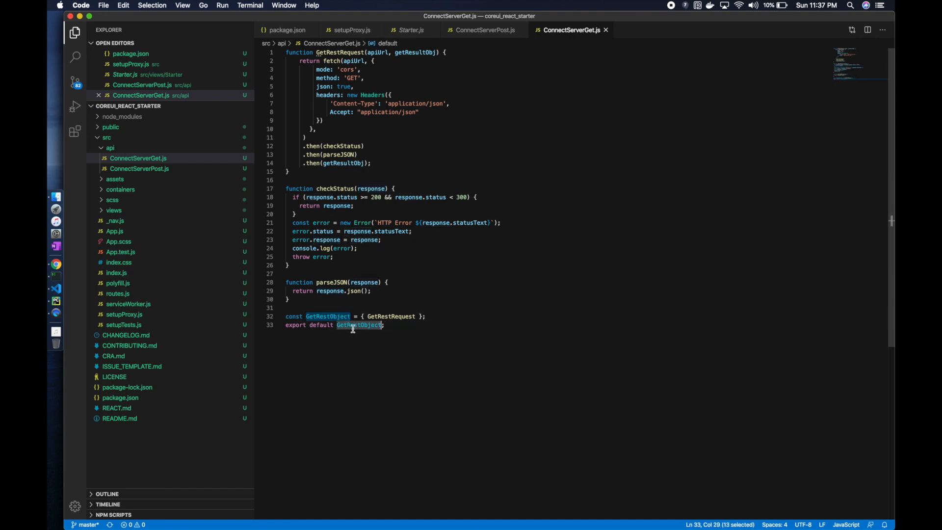
mouse_move(329, 58)
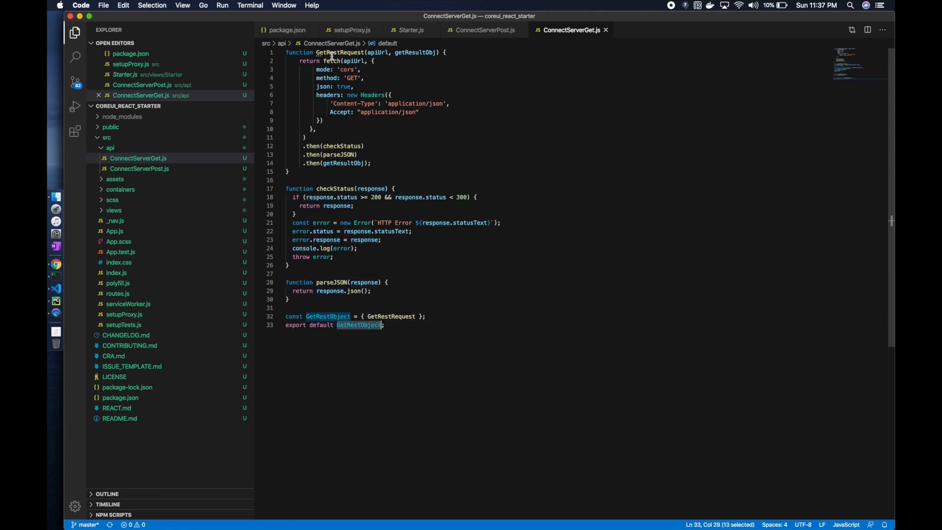
left_click(485, 30)
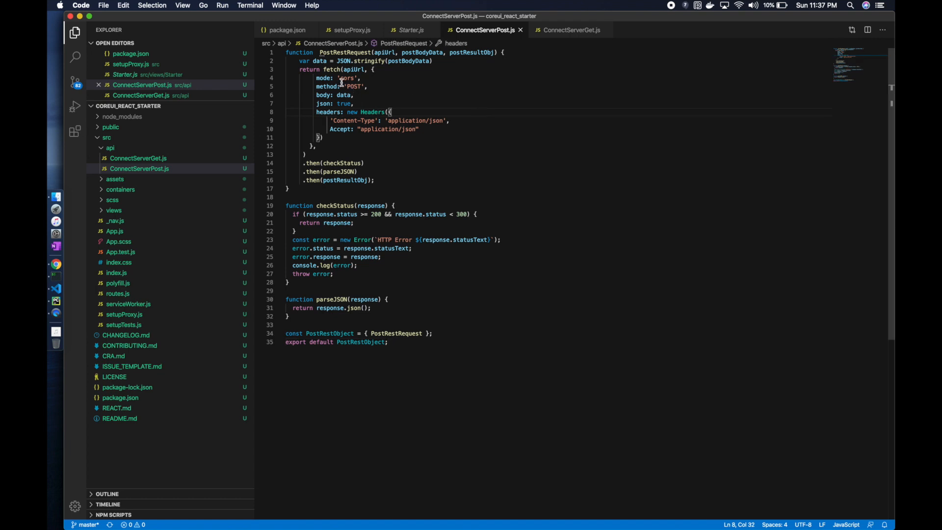
In ConnectServerPost.js, highlight the method option, the postBodyData parameter and the body data.
double_click(327, 86)
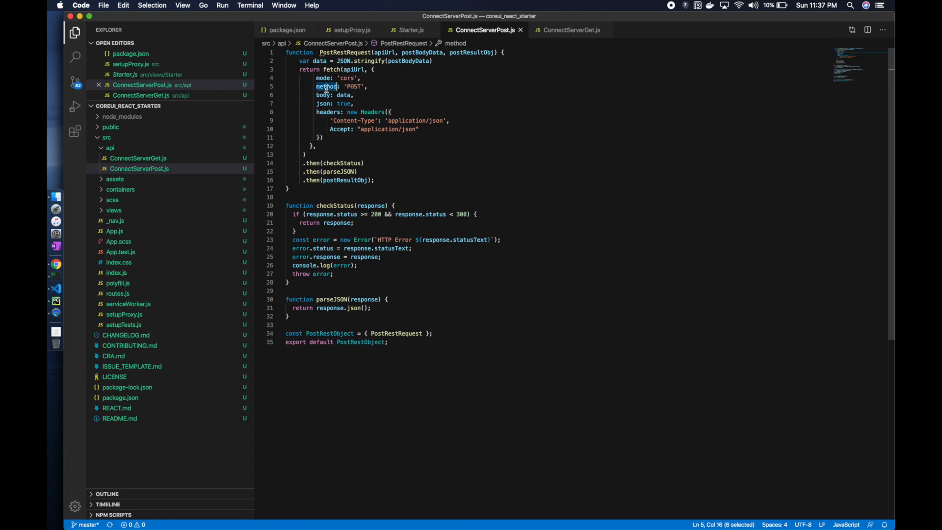
double_click(408, 60)
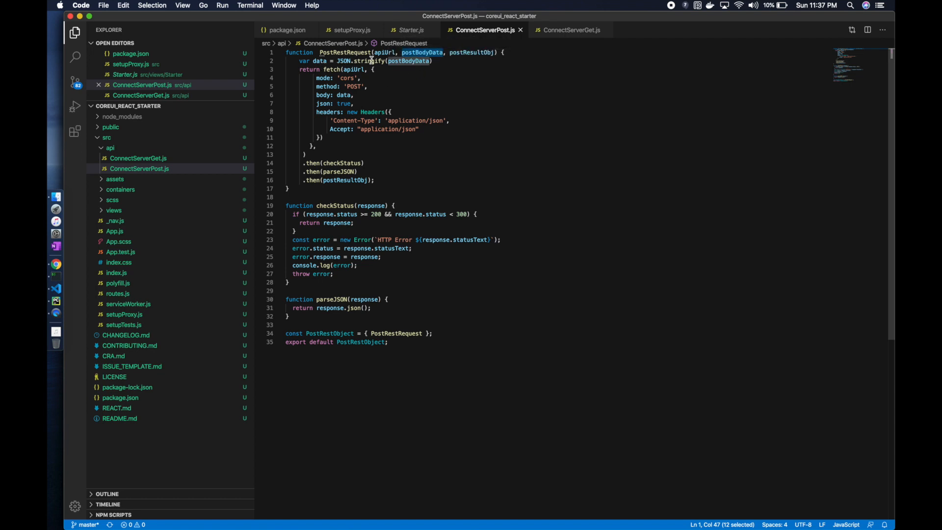
double_click(315, 61)
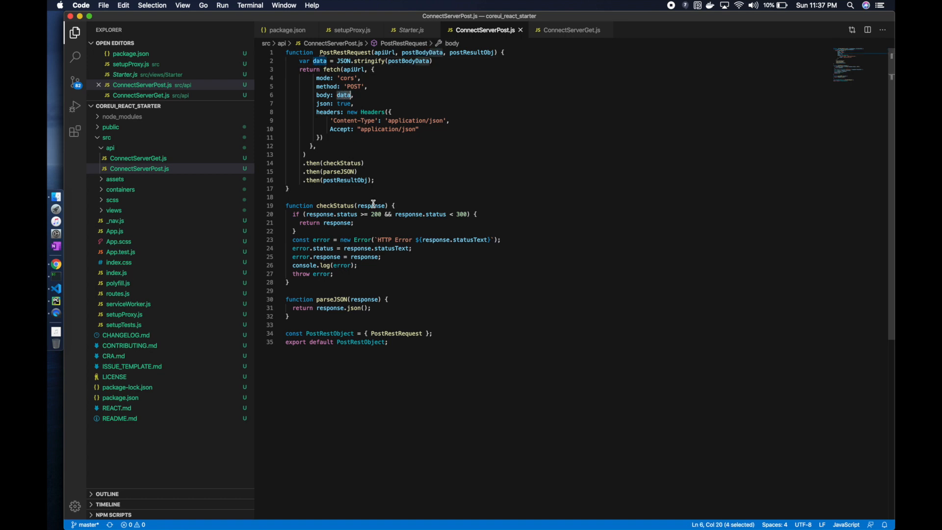
mouse_move(334, 261)
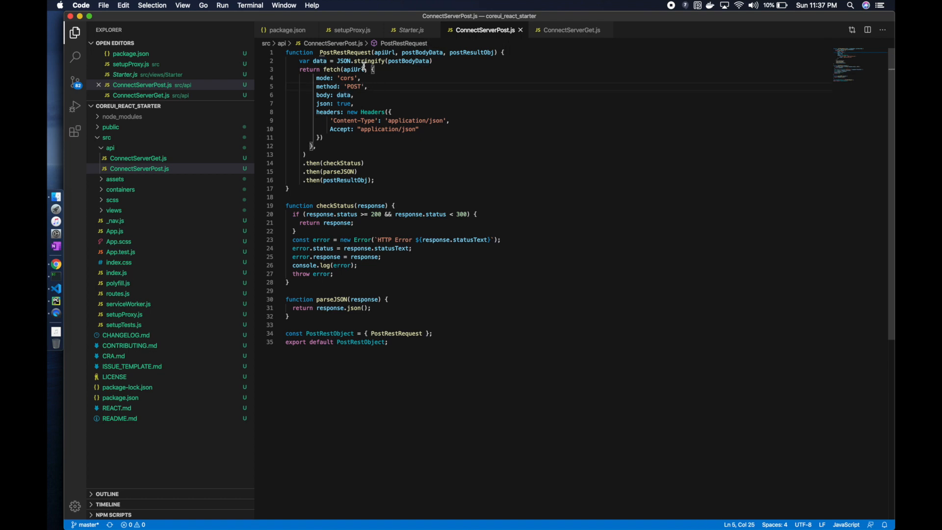
mouse_move(382, 83)
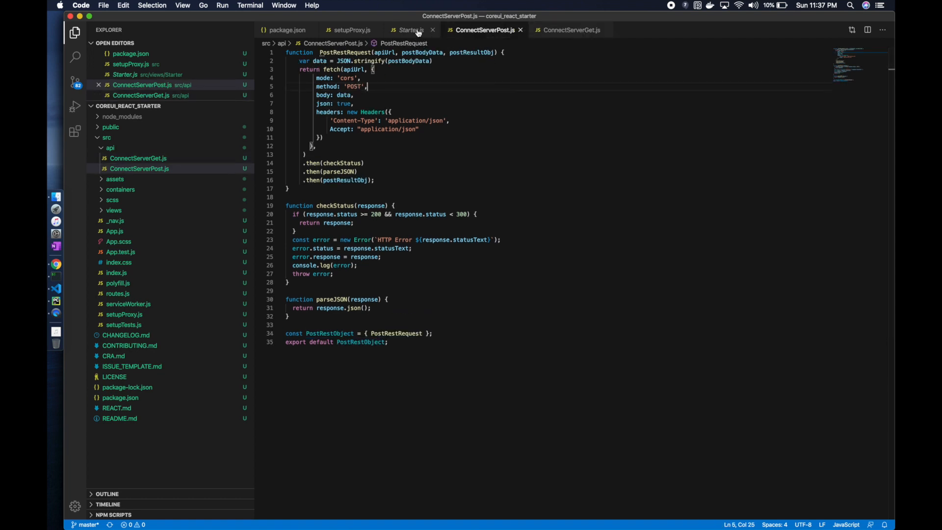
Start the import line in Starter.js and check the exported name in ConnectServerGet.js.
left_click(408, 29)
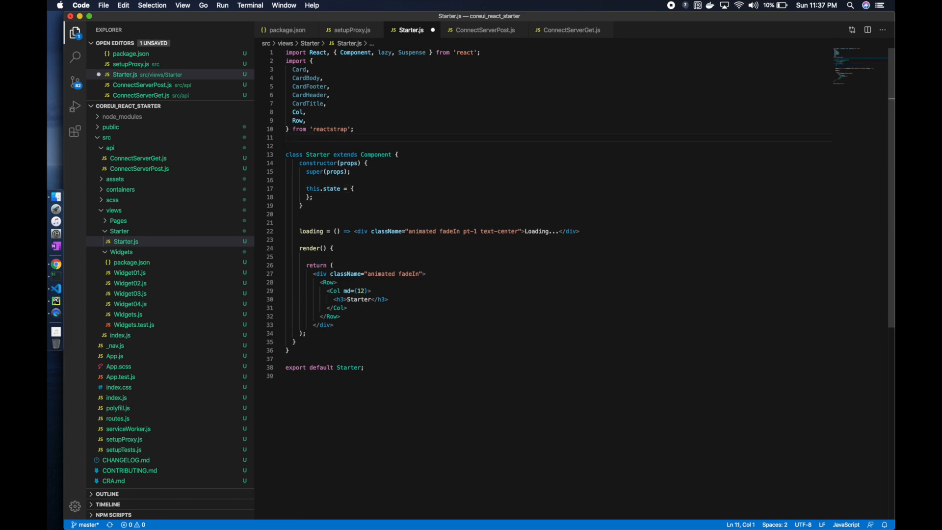
type("import")
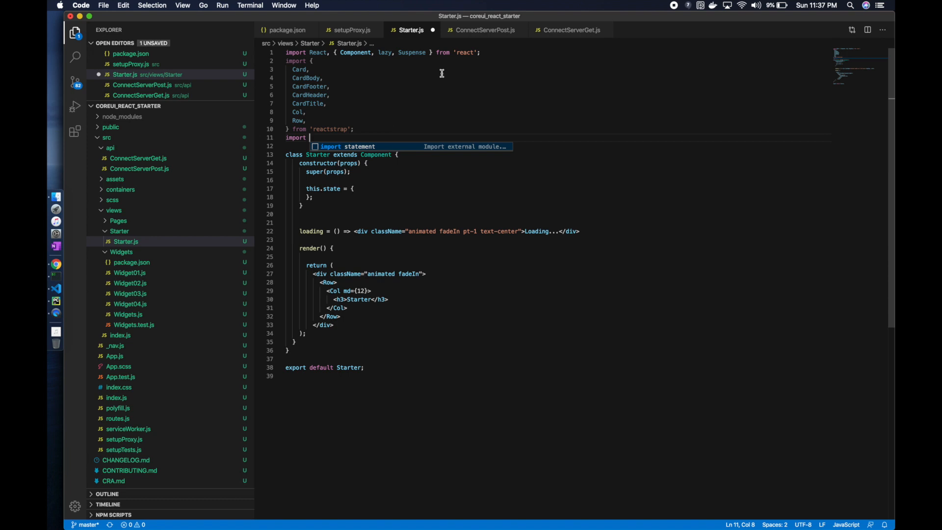
left_click(570, 30)
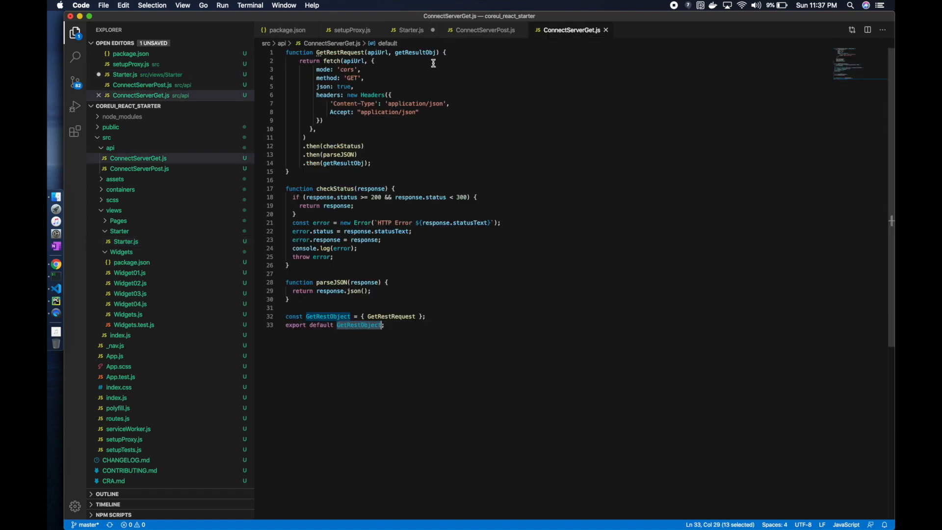
left_click(410, 30)
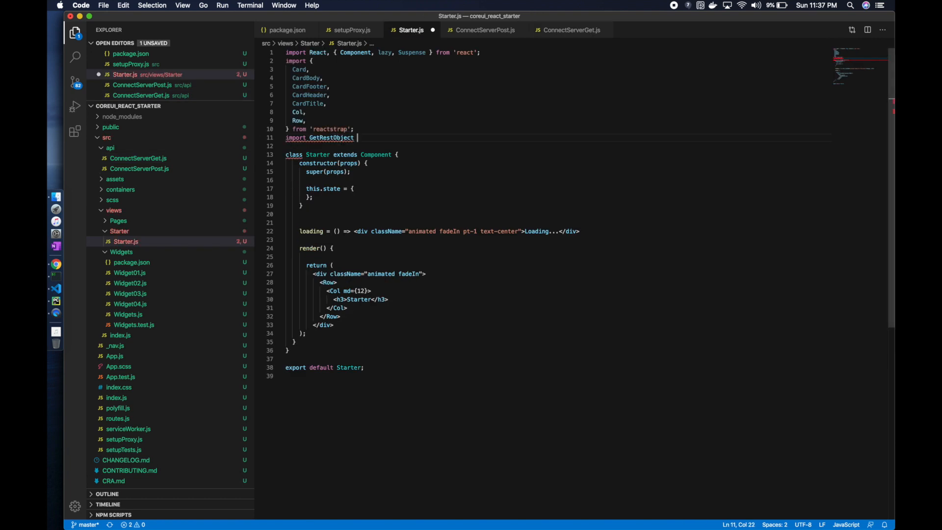
Complete the import path as from '../../api/ConnectServerGet'.
type("from ''")
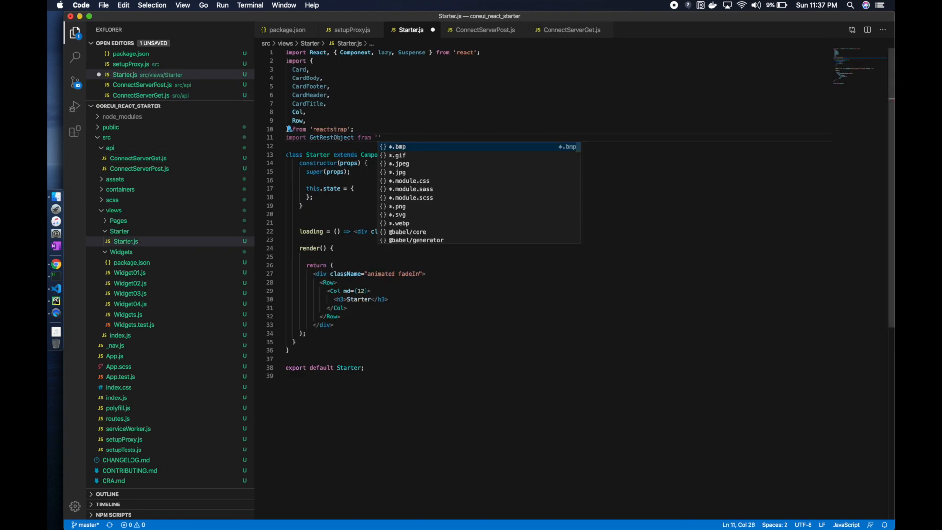
type("../../")
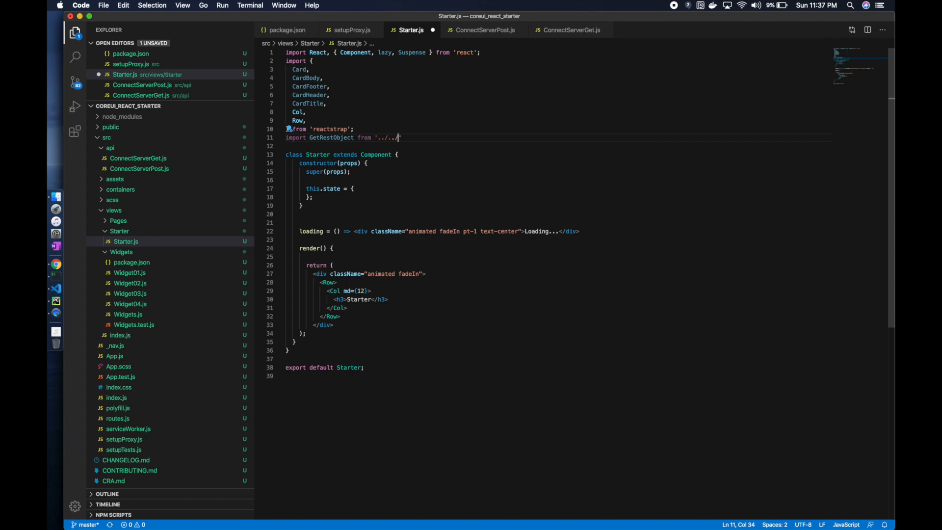
type("/")
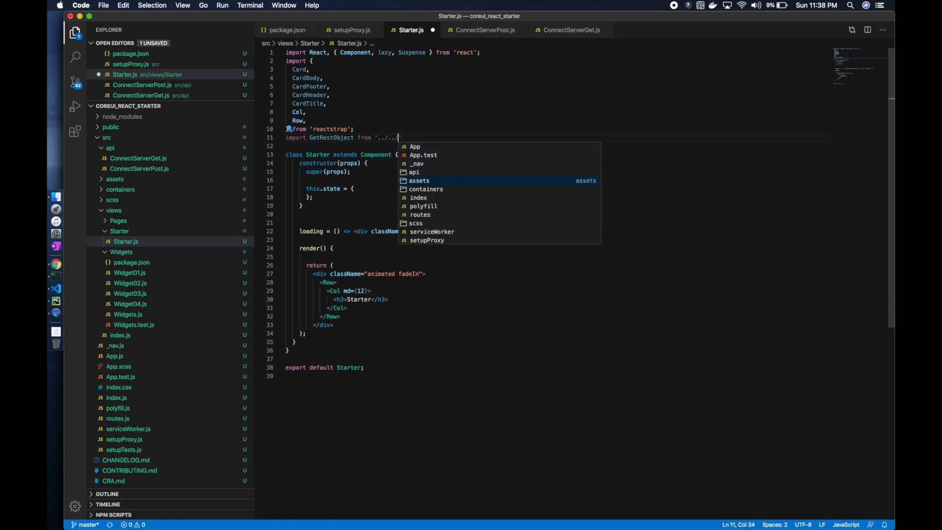
type("api/ConnectServerGet")
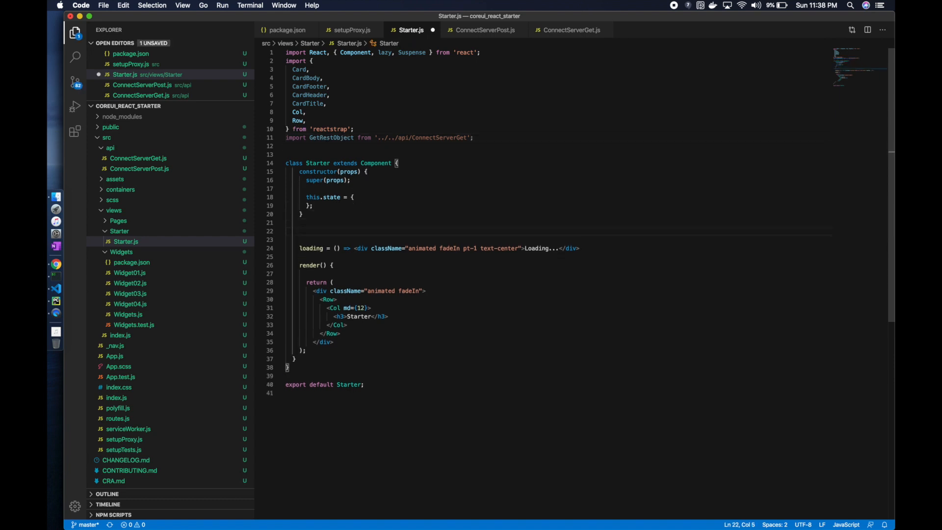
Take the GetRestRequest usage from the guide, compare it with ConnectServerGet.js, and add GetRequestedDetails for '/v1/hello' in Starter.js.
left_click(55, 263)
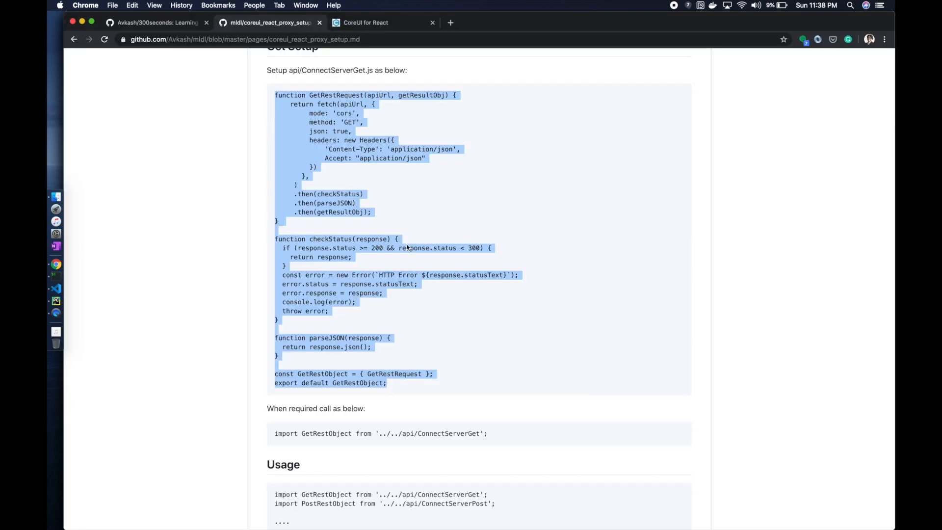
scroll("down", 3)
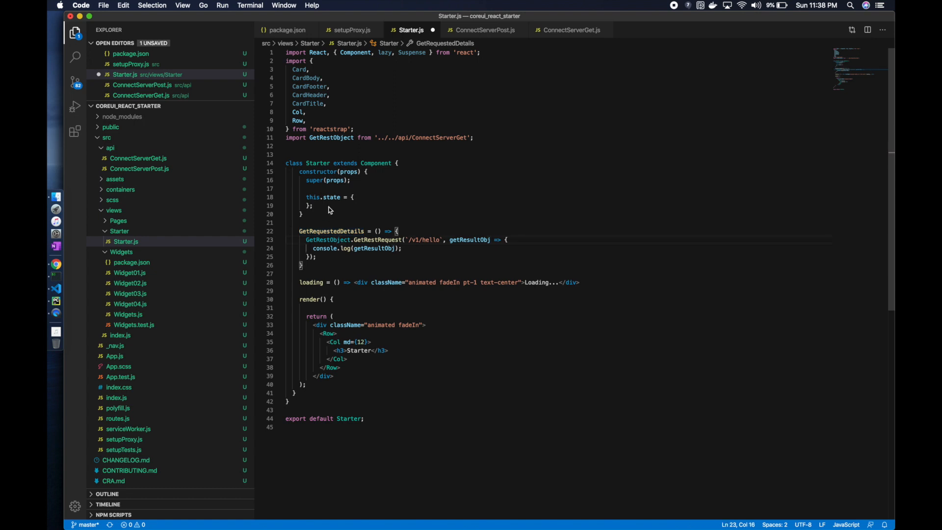
double_click(374, 239)
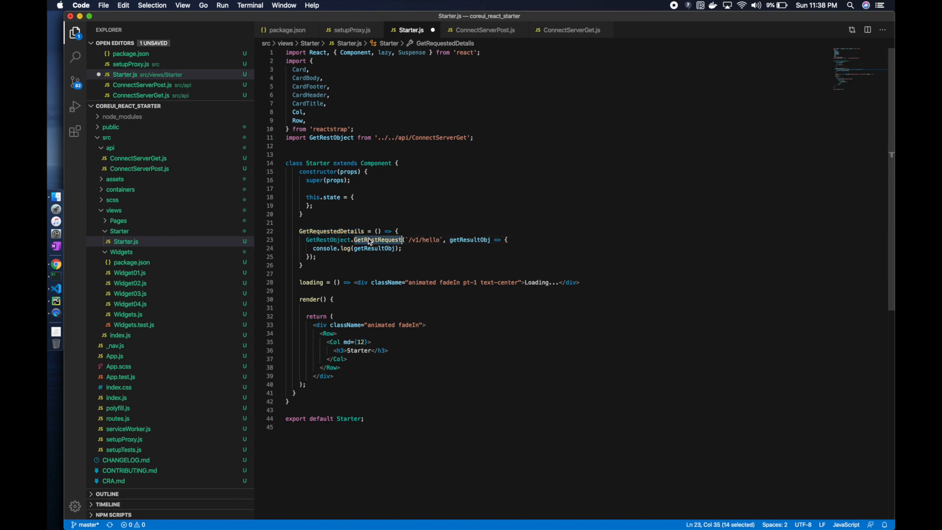
mouse_move(573, 29)
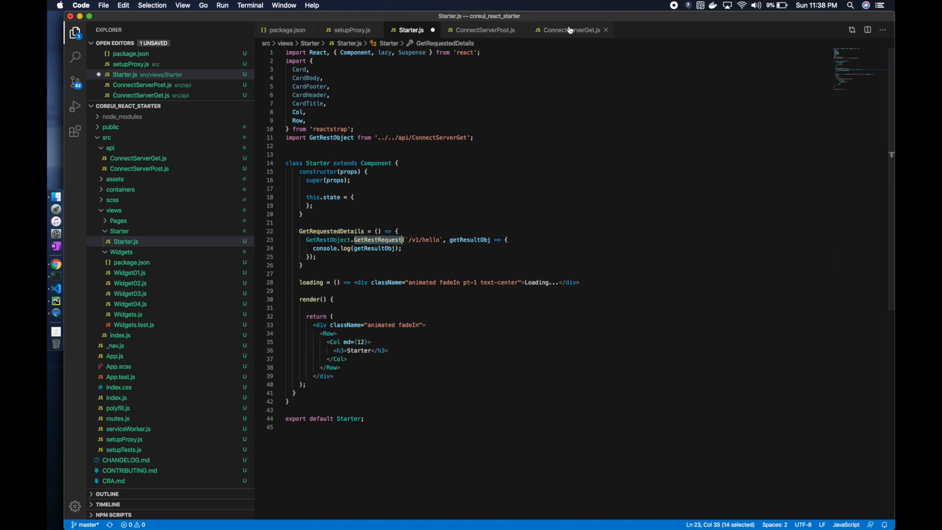
left_click(570, 30)
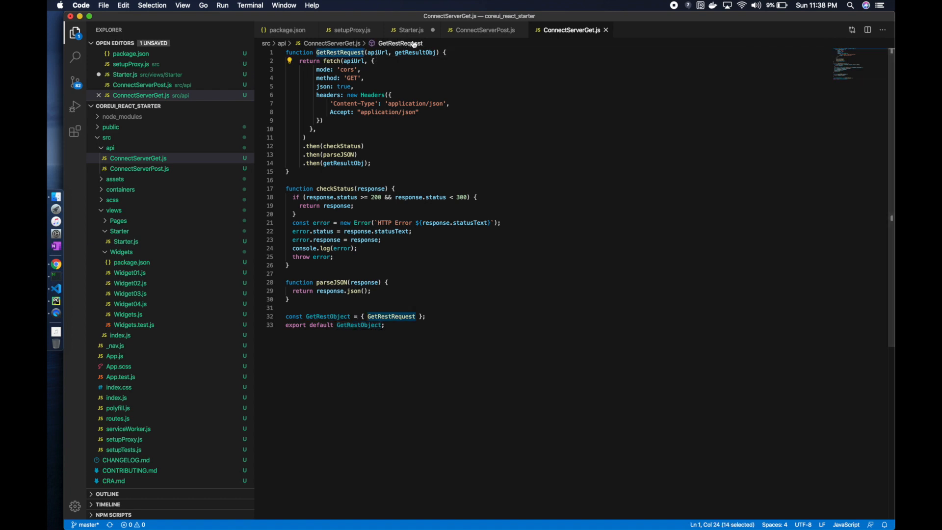
left_click(408, 29)
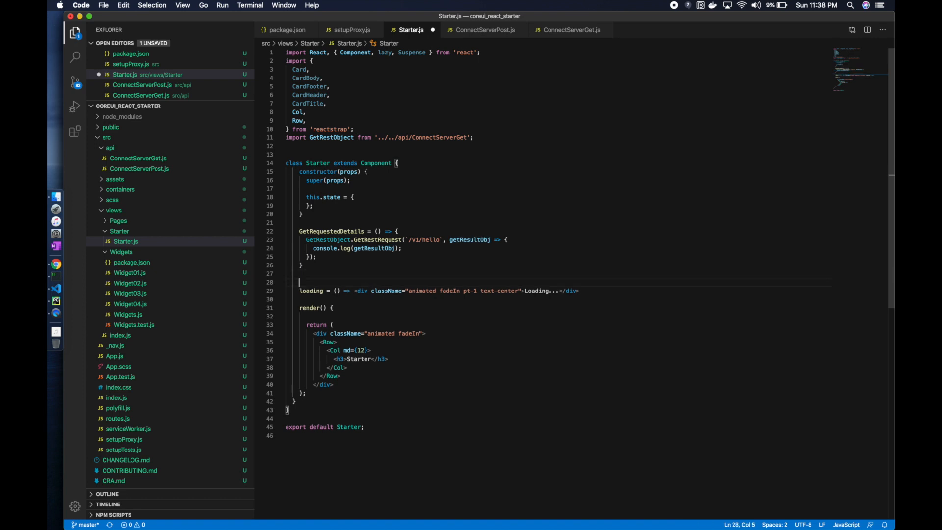
Write componentDidMount(){ this.GetRequestedDetails() } in the Starter class.
type("componentDidMount(){")
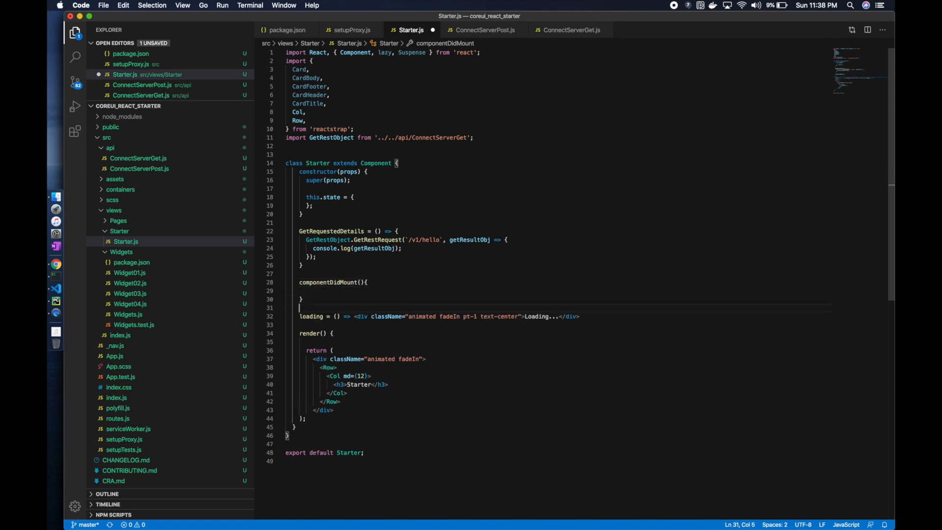
type("this.")
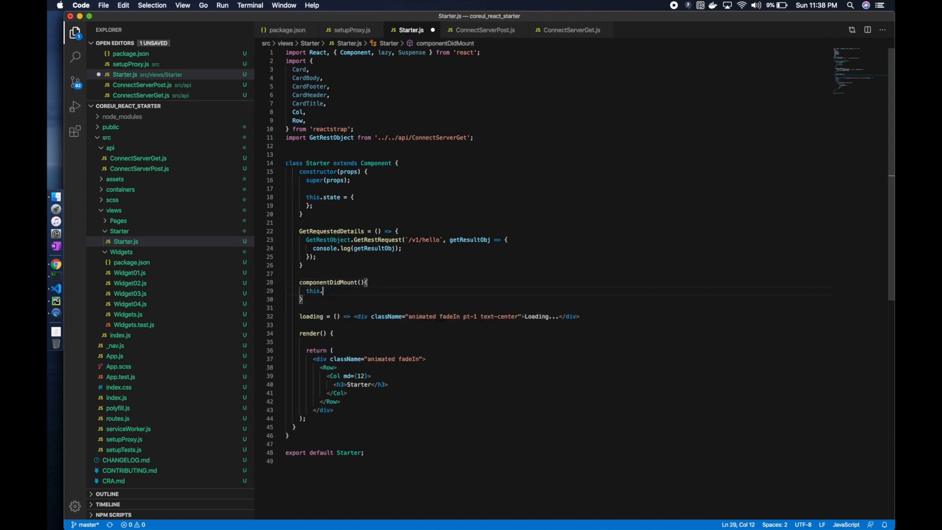
type("GetRequestedDetails")
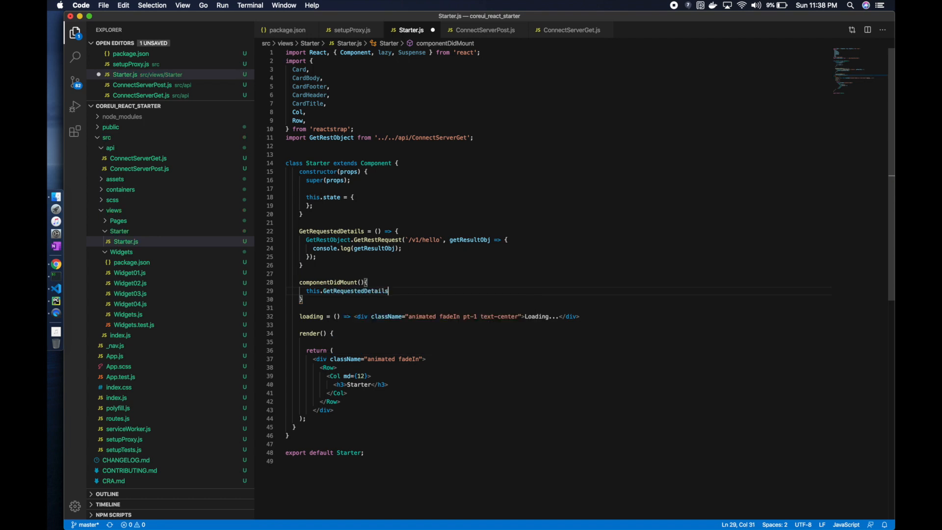
type("()")
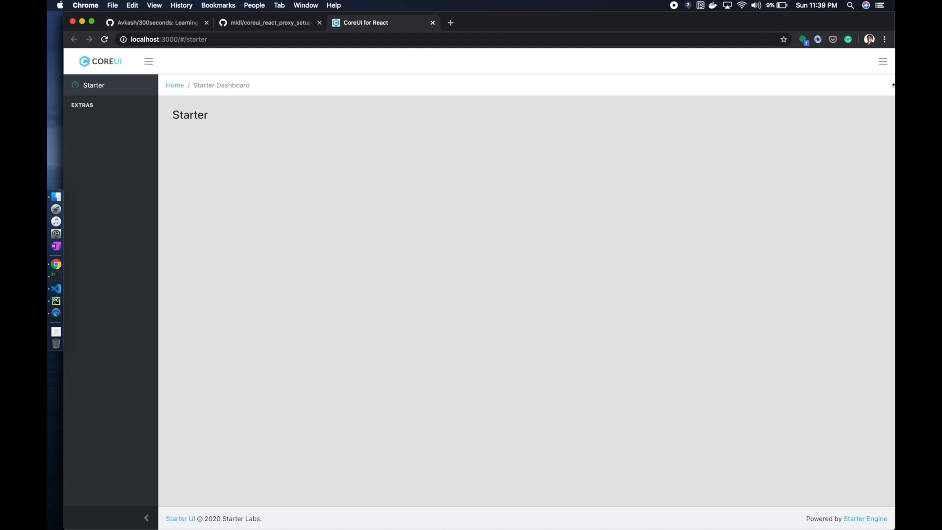
In Developer Tools Network, check the hello request's Response and its Headers showing GET /v1/hello with status 200.
left_click(884, 39)
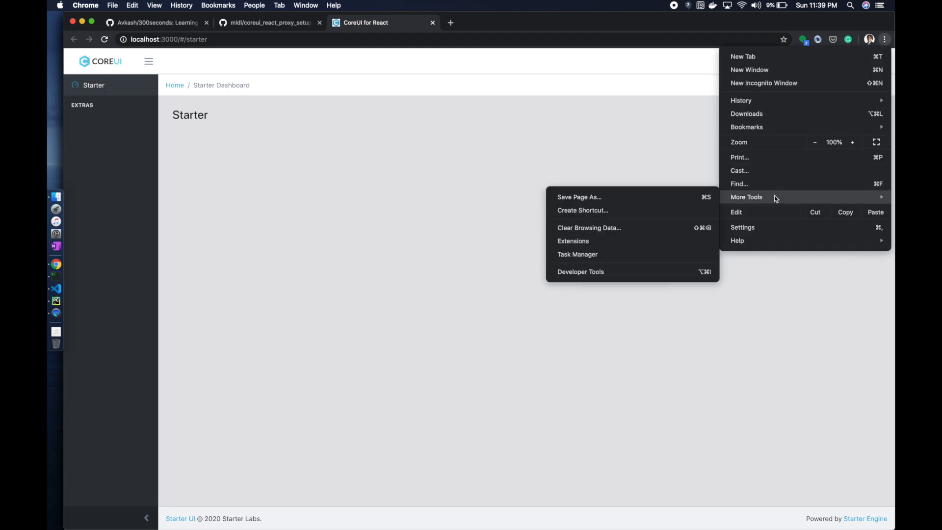
left_click(580, 271)
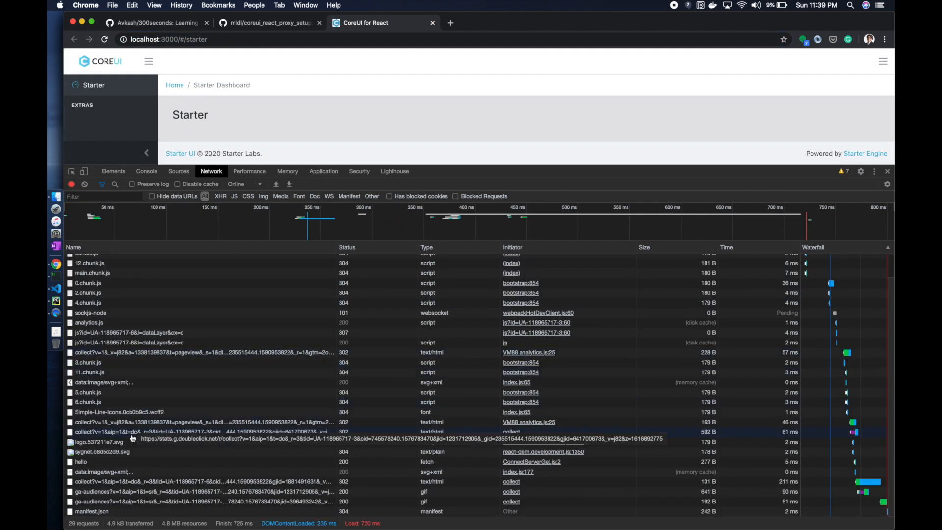
left_click(81, 461)
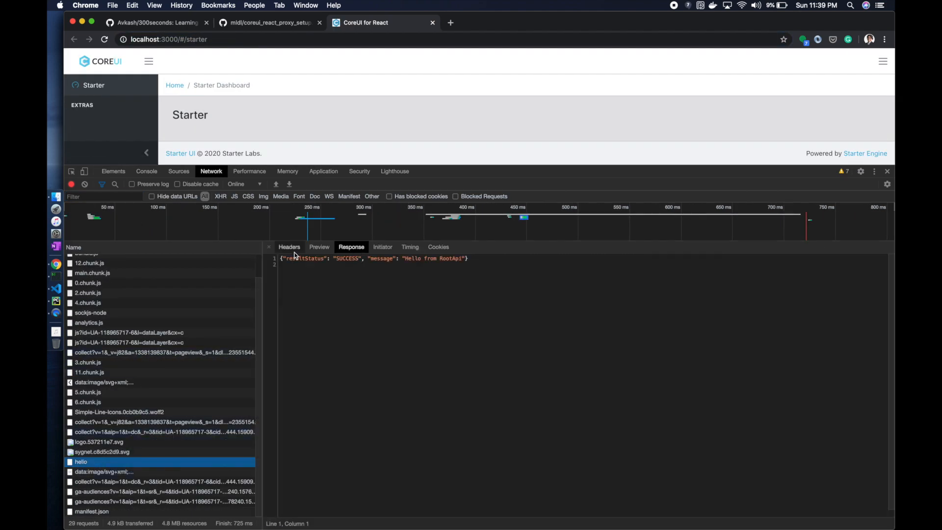
left_click(288, 248)
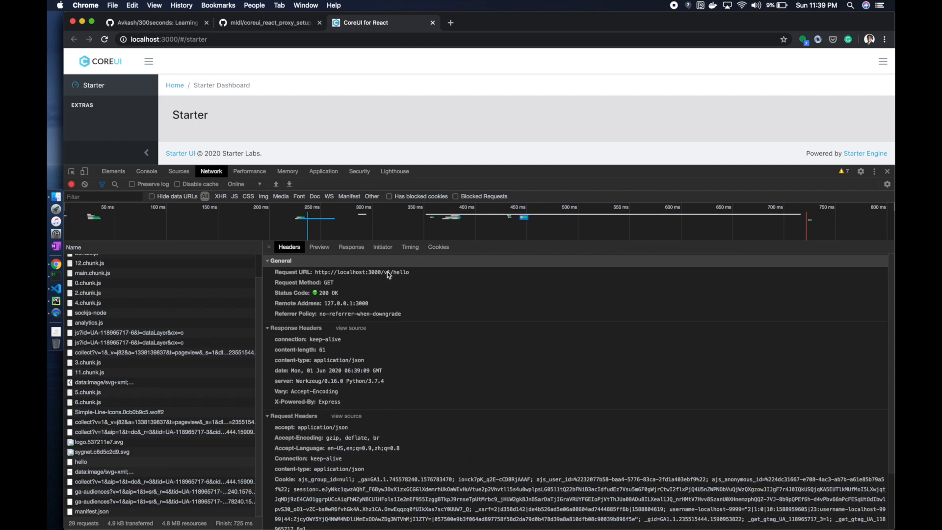
scroll("down", 3)
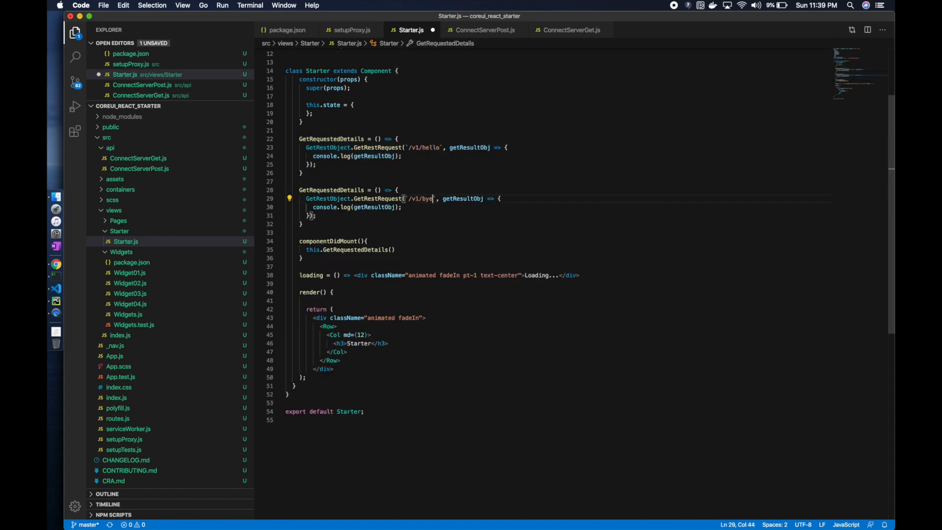
Switch to Chrome and read the bye request's Response, Hello from ApiHandlerFunction, and the localhost document's response.
key("cmd+tab")
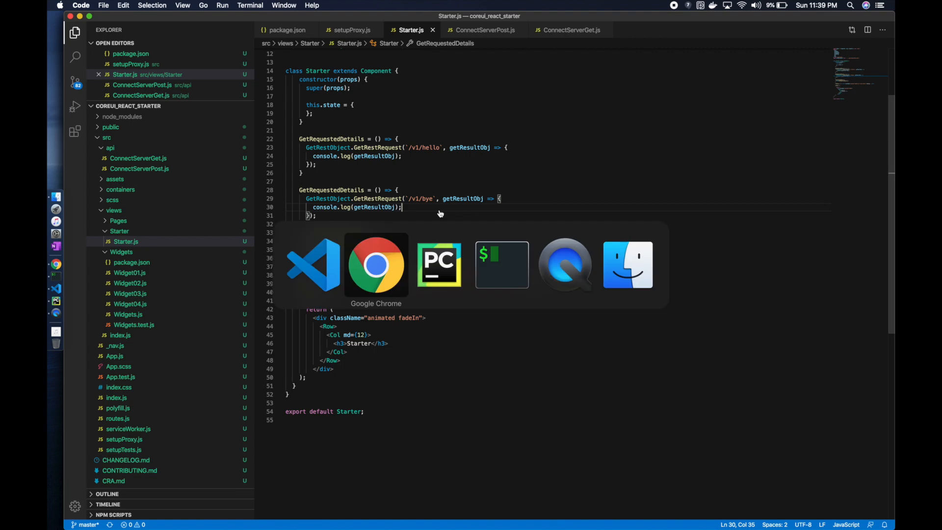
left_click(375, 265)
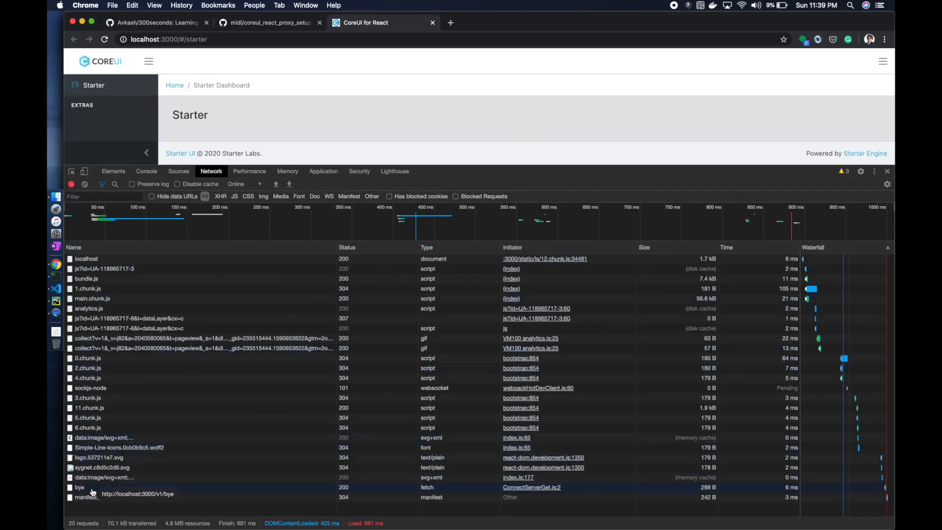
left_click(78, 501)
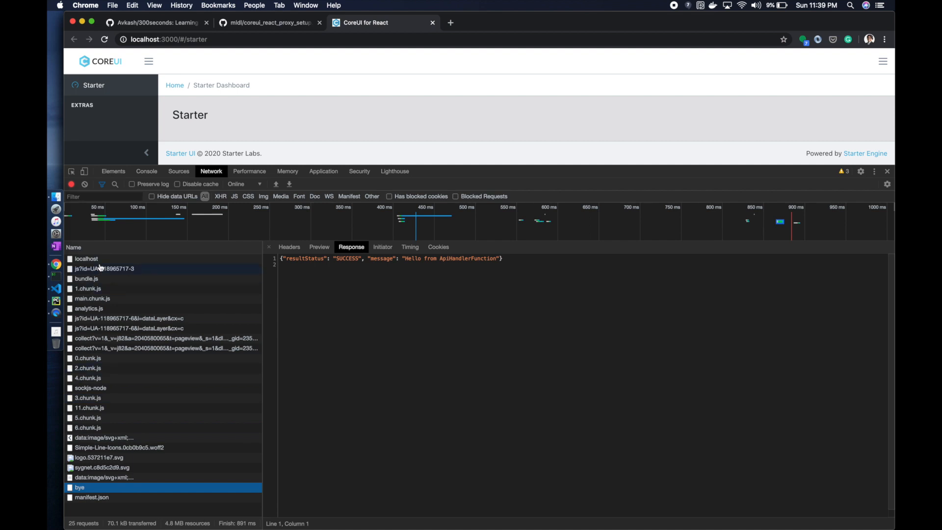
mouse_move(106, 373)
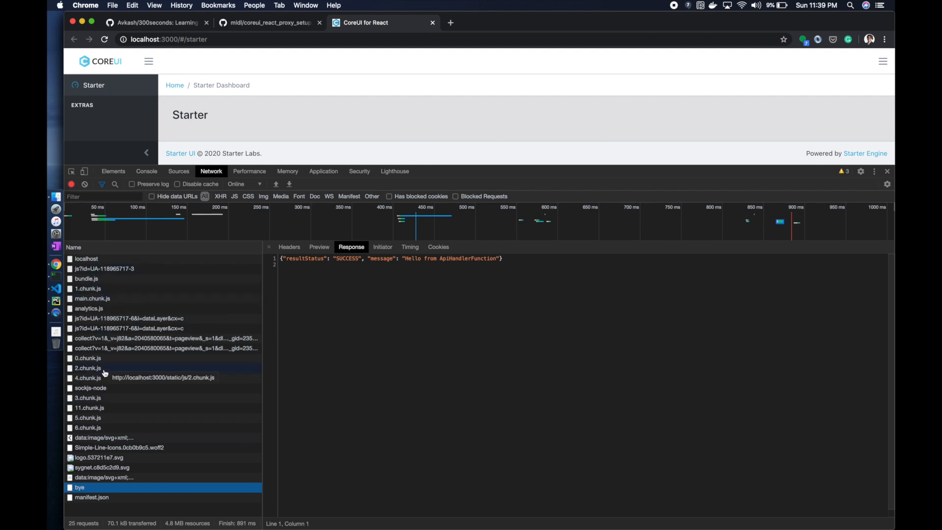
mouse_move(104, 411)
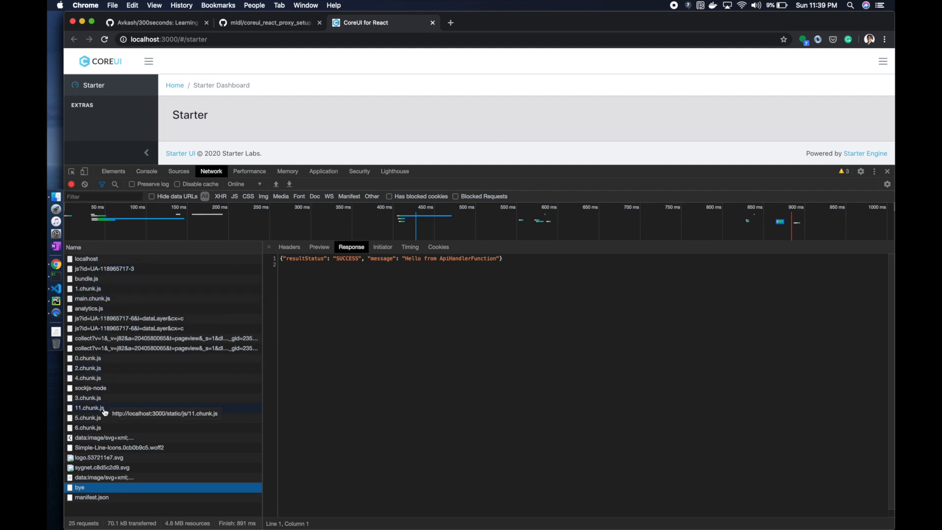
left_click(86, 259)
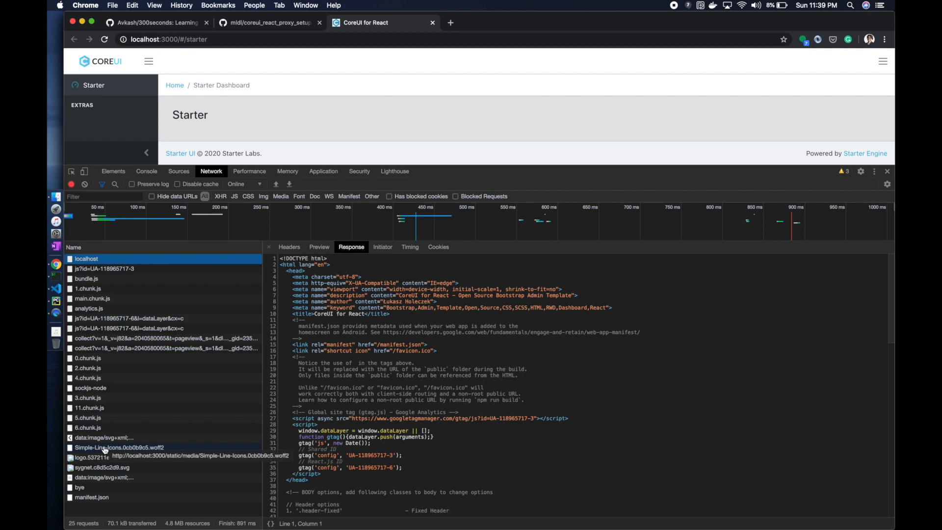
Filter the network request list by 'he'.
left_click(103, 196)
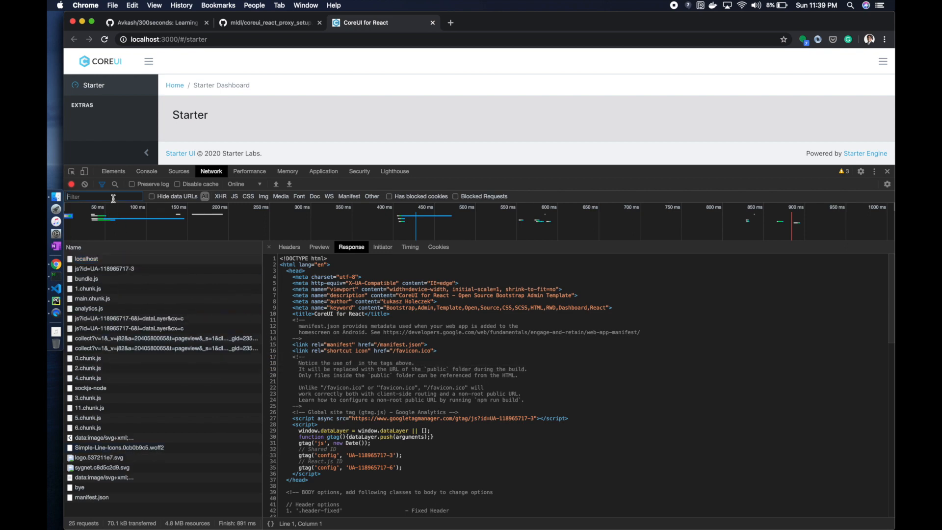
type("hello`, getResultObj => {")
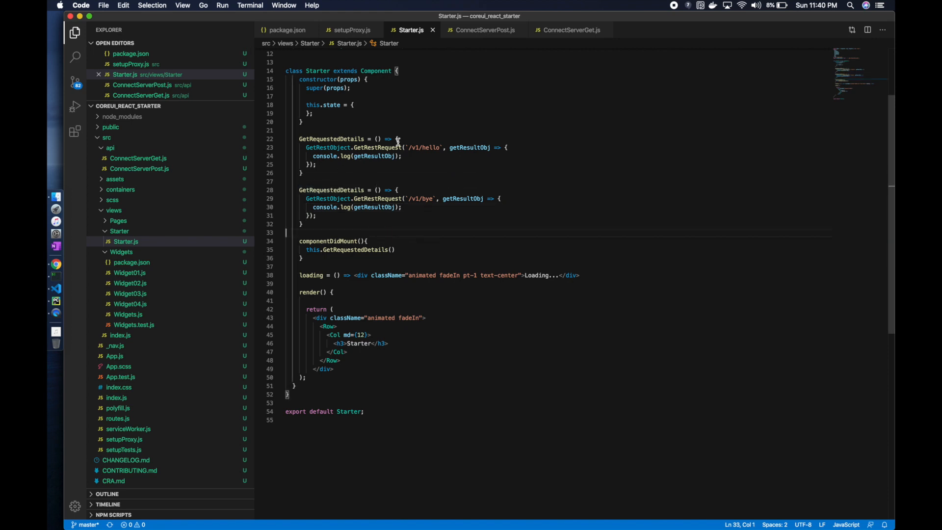
Rename the handler to HelloGetRequestedDetails and add this.ByeGetRequestedDetails() in componentDidMount.
double_click(353, 250)
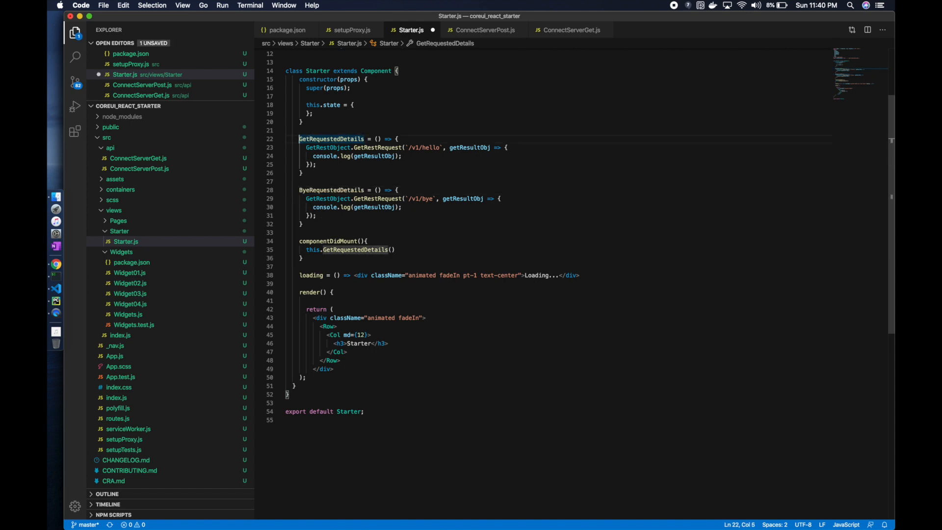
type("Hello")
left_click(353, 189)
type("G")
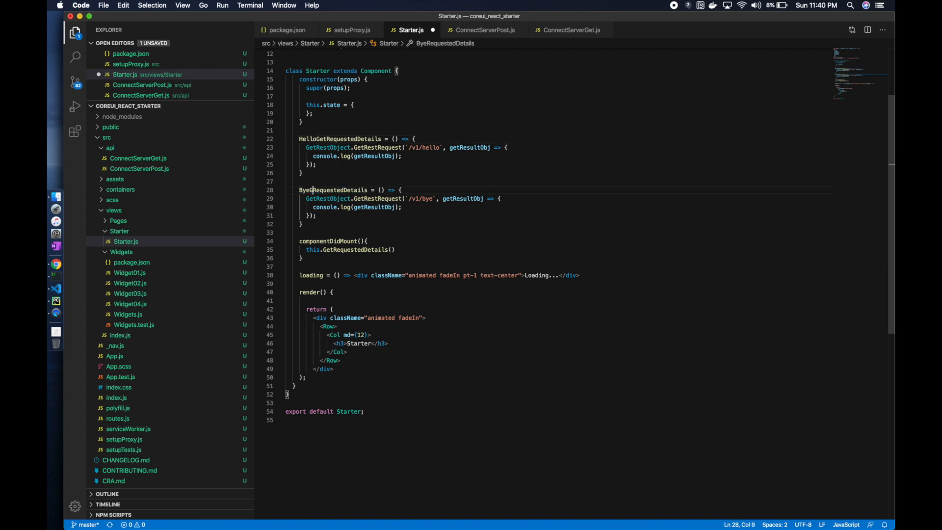
double_click(338, 140)
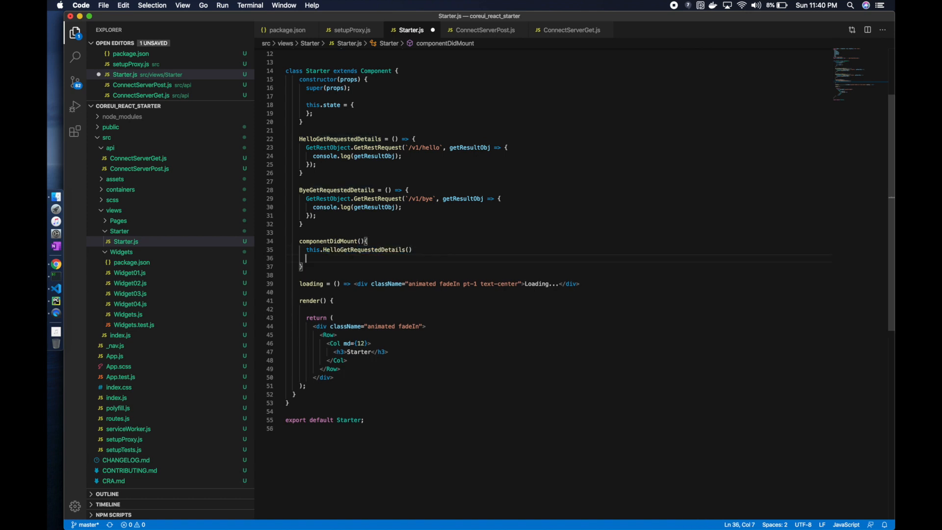
type("this.ByeGetRequestedDetails")
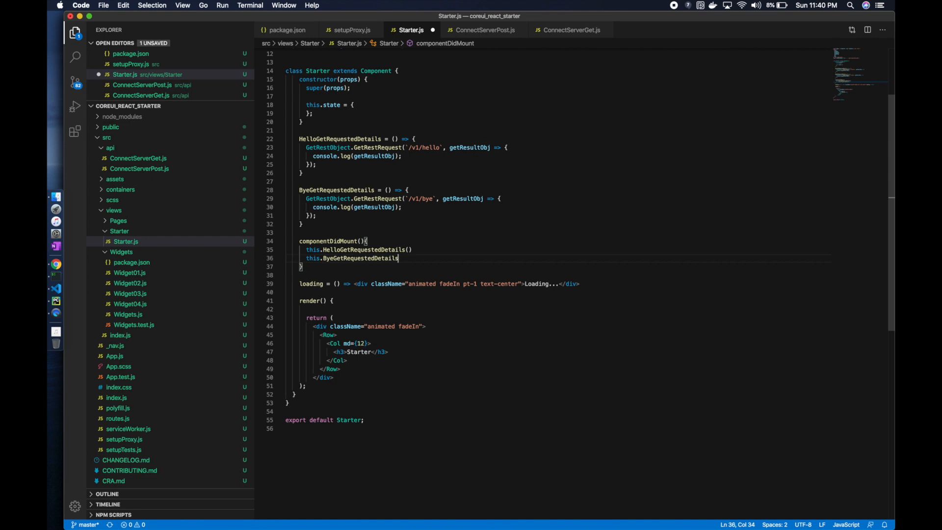
left_click(55, 263)
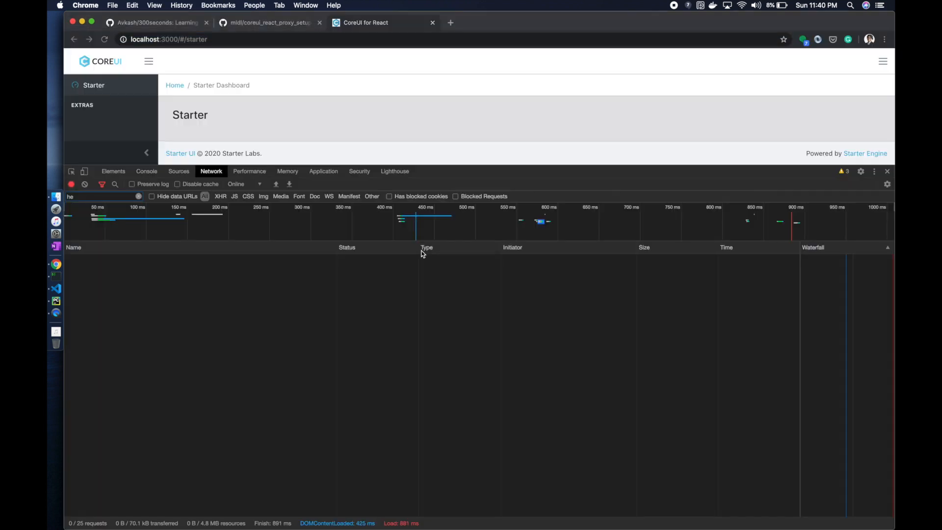
Reload localhost:3000, confirm hello and bye fetches return 200, then clear the filter.
left_click(104, 39)
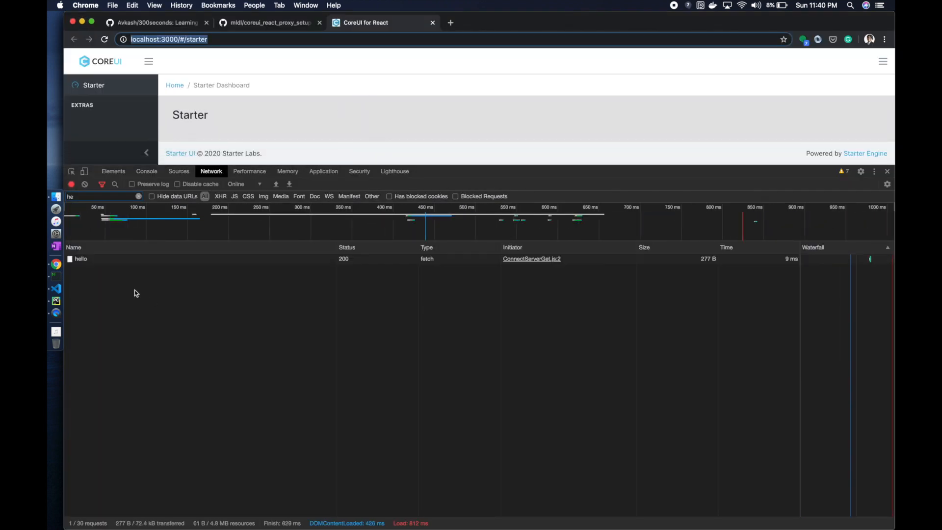
left_click(81, 259)
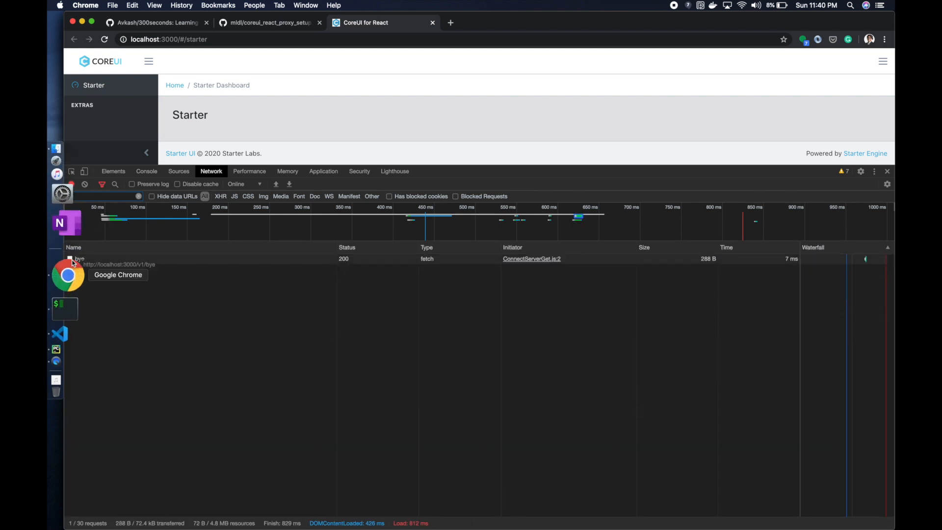
left_click(79, 259)
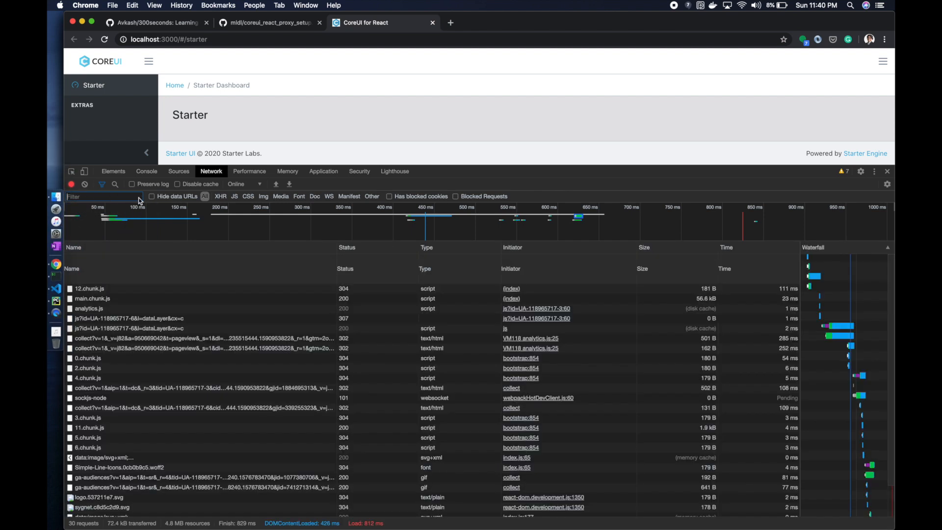
left_click(78, 491)
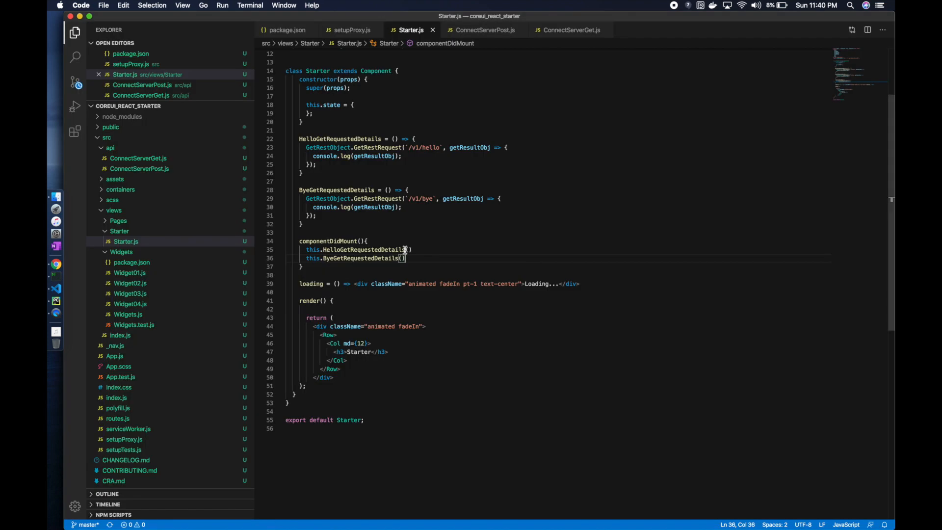
Review the componentDidMount calls to both handlers in Starter.js.
double_click(373, 207)
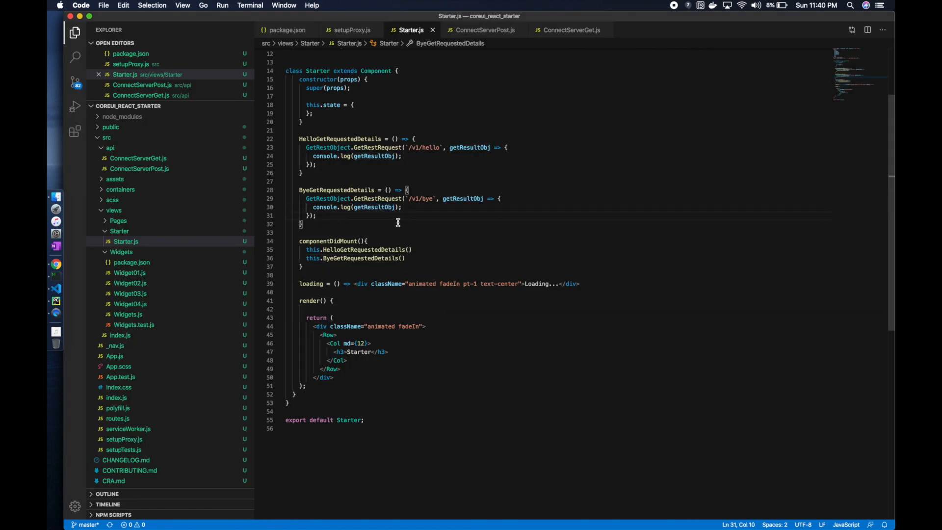
mouse_move(424, 297)
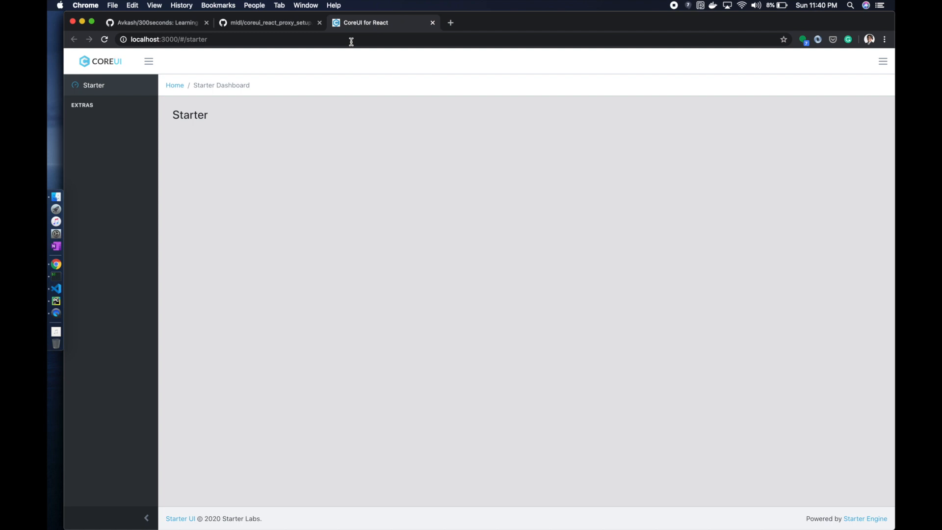
Select the PostRequestedDetails snippet in the guide and check RequestJson in ApiHandler.py.
left_click(269, 23)
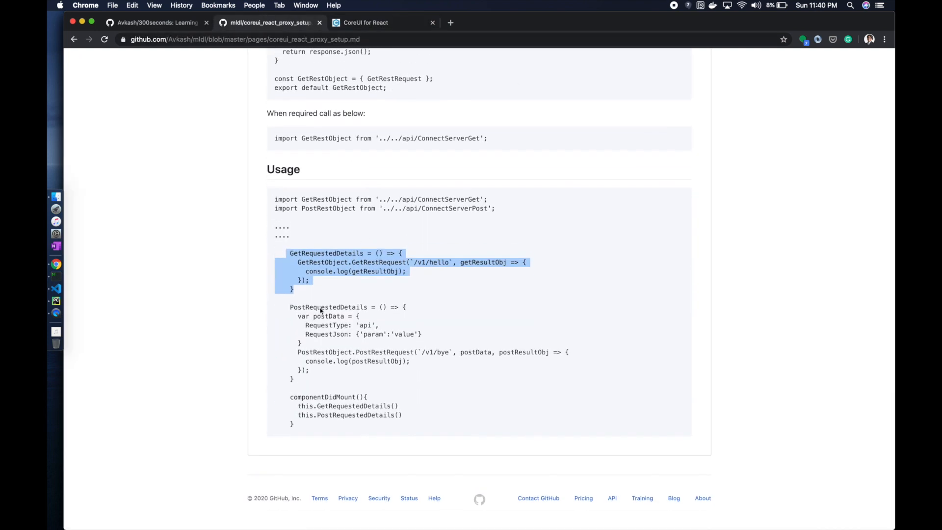
left_click_drag(291, 307, 300, 379)
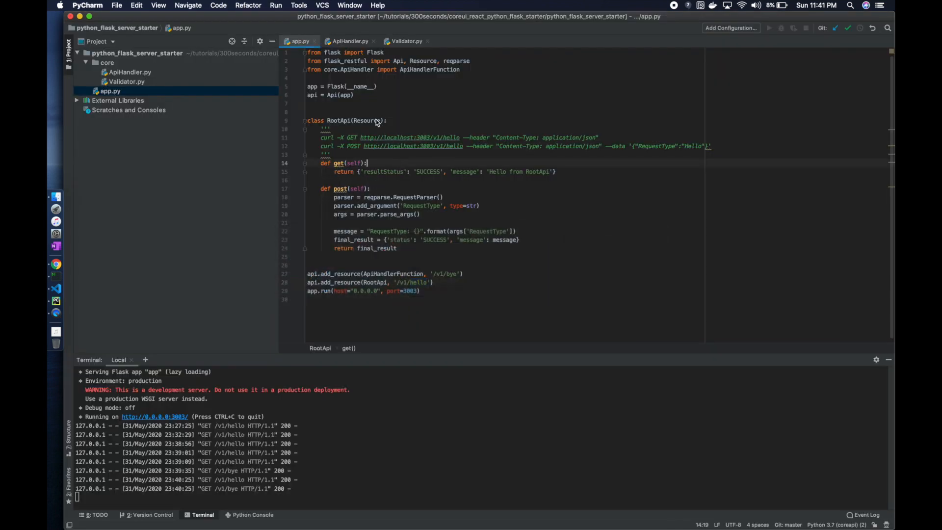
left_click(348, 41)
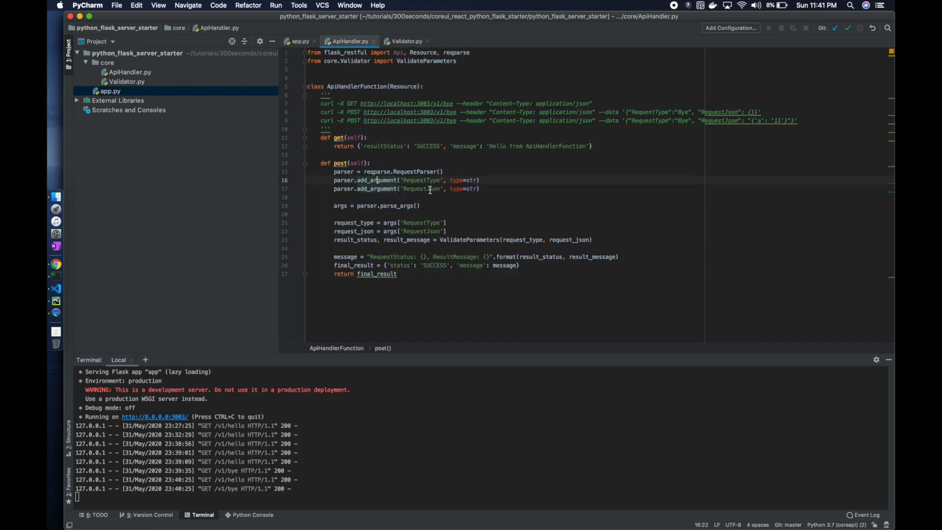
double_click(421, 188)
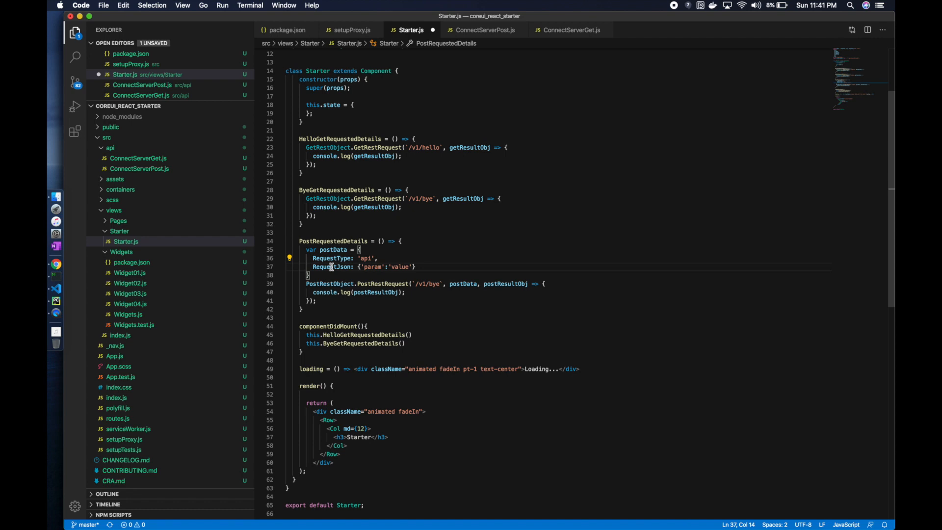
Paste PostRequestedDetails into Starter.js and call this.PostRequestedDetails() in componentDidMount.
double_click(329, 267)
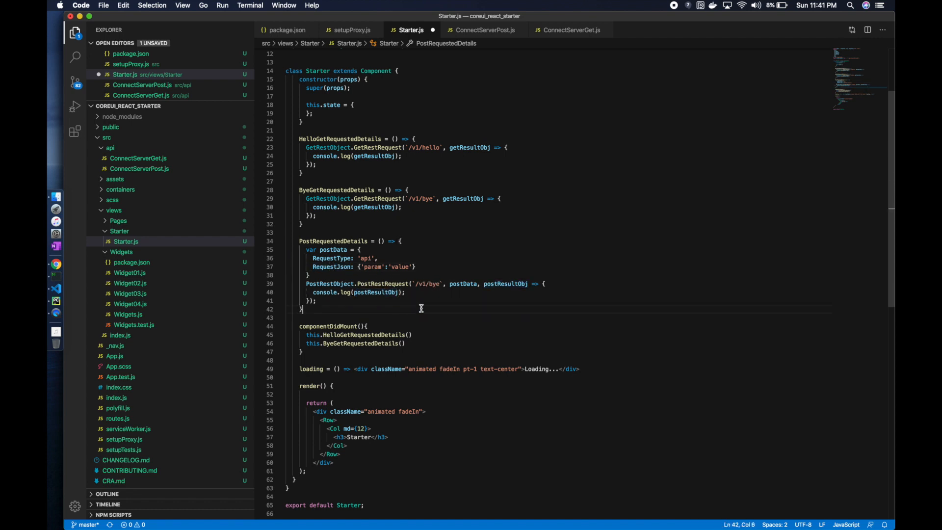
double_click(334, 241)
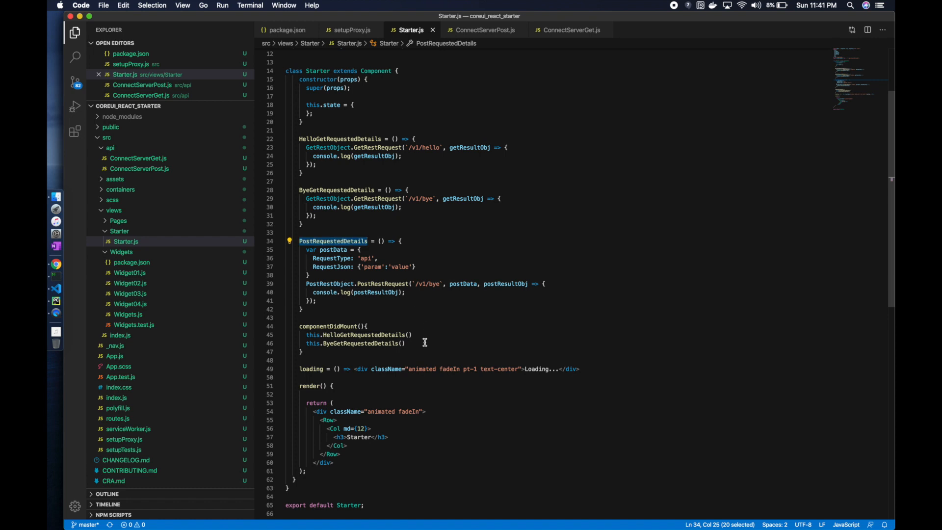
type("this.PostRequestedDetails(")
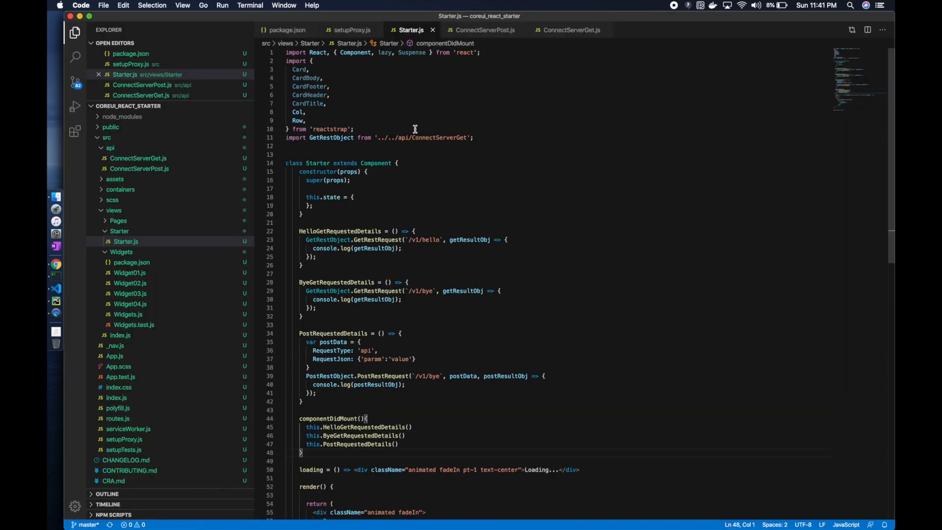
Import PostRestObject from ../../api/ConnectServerPost.
type("impor")
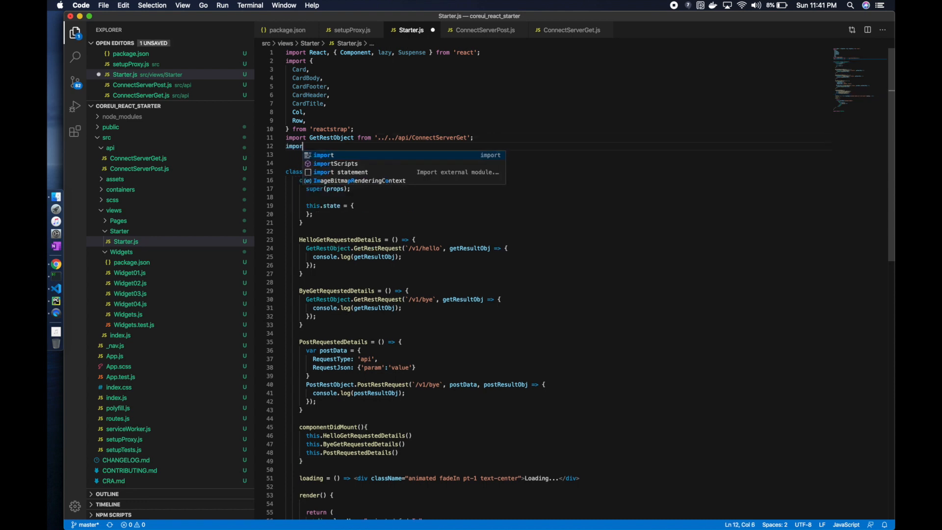
type("Post")
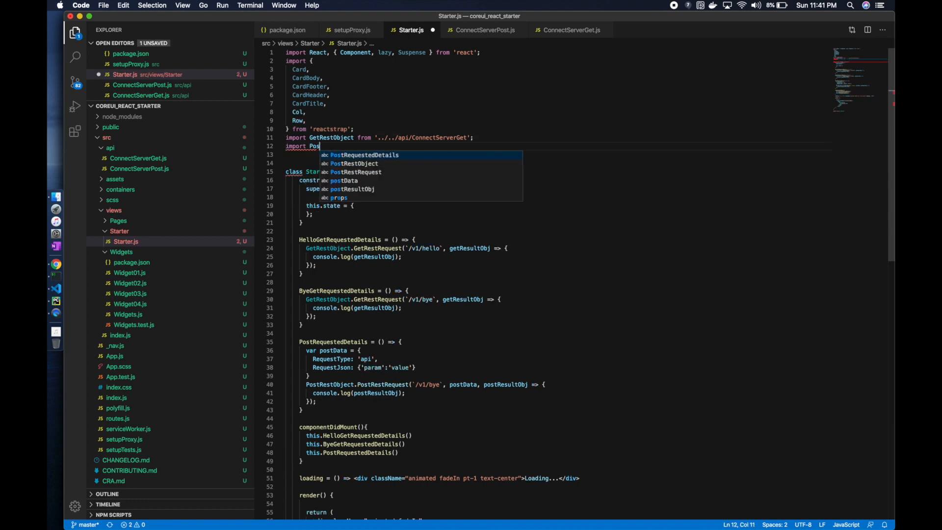
type("RestObject from '")
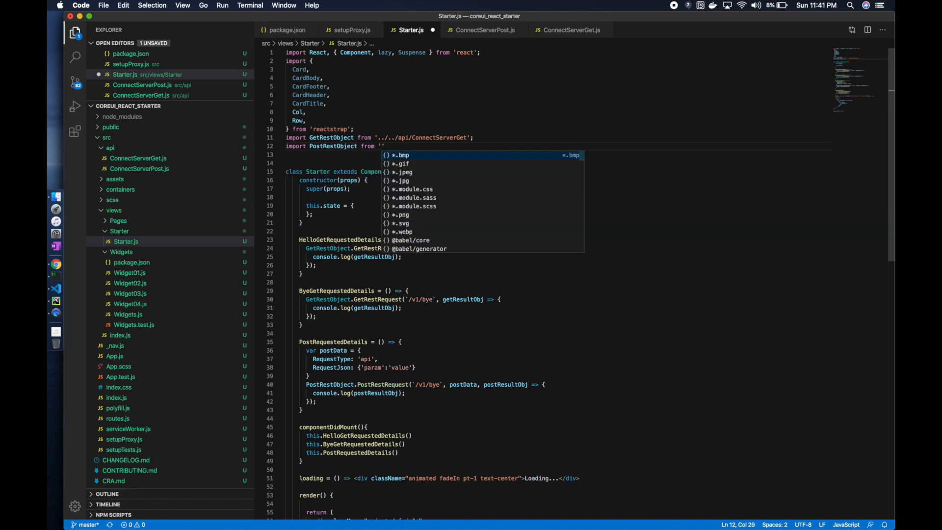
type("../../a")
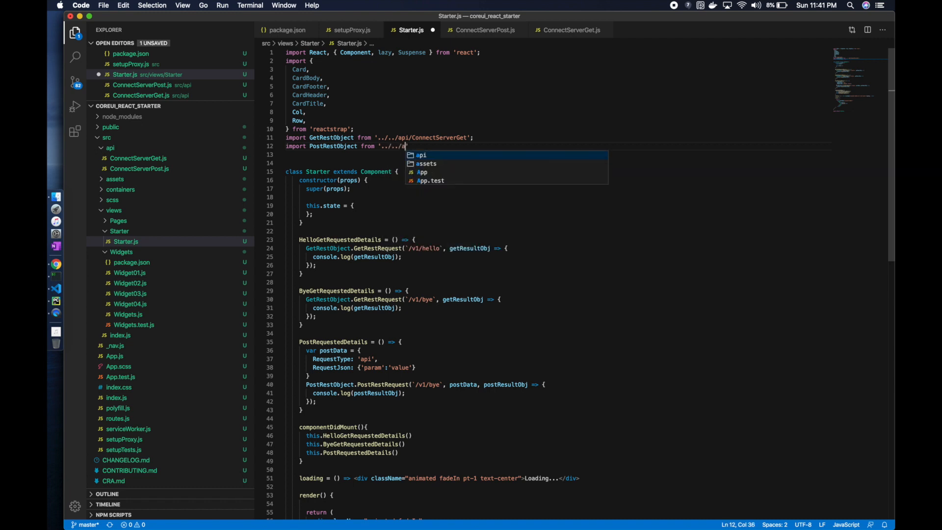
type("api/")
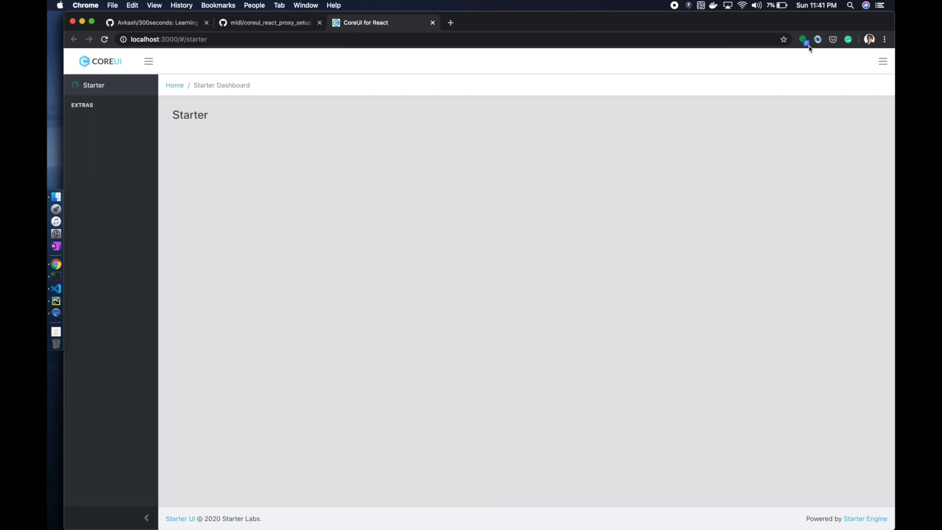
Reload with DevTools Network open and inspect the posted and GET bye requests.
left_click(884, 39)
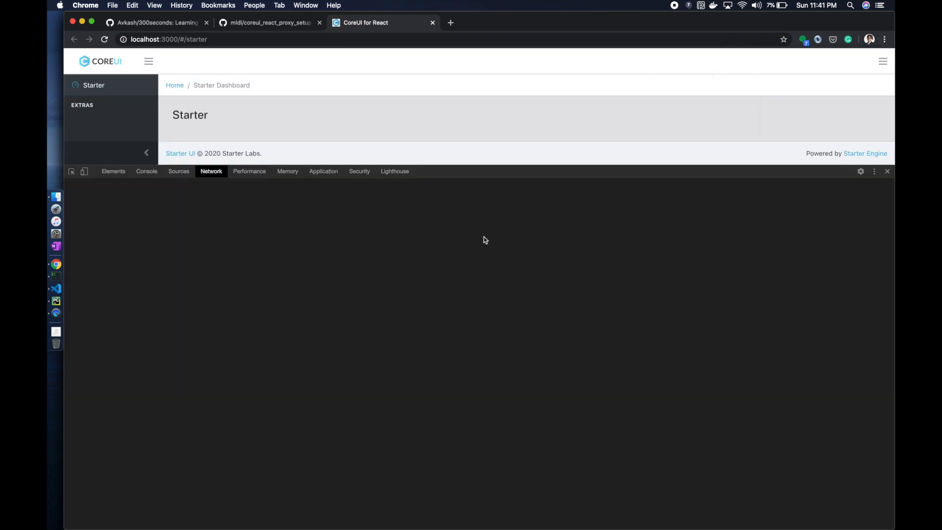
left_click(168, 40)
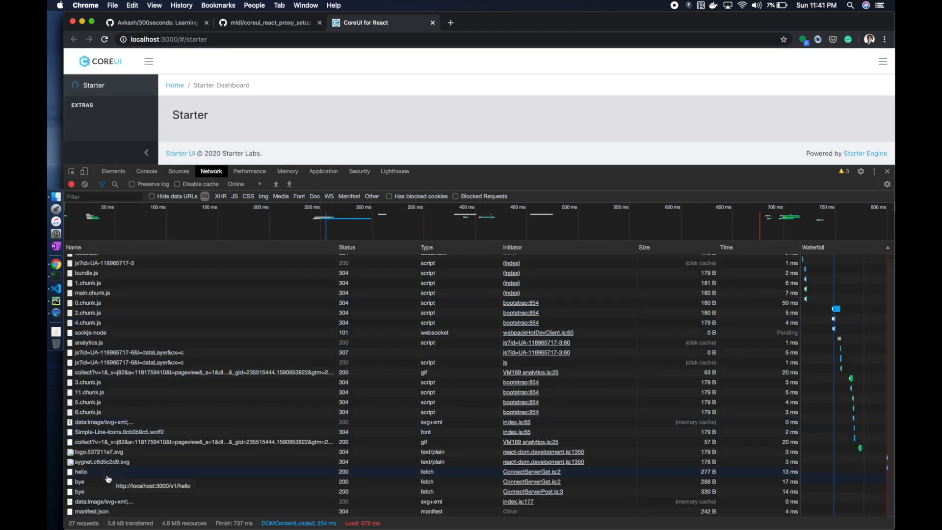
left_click(79, 490)
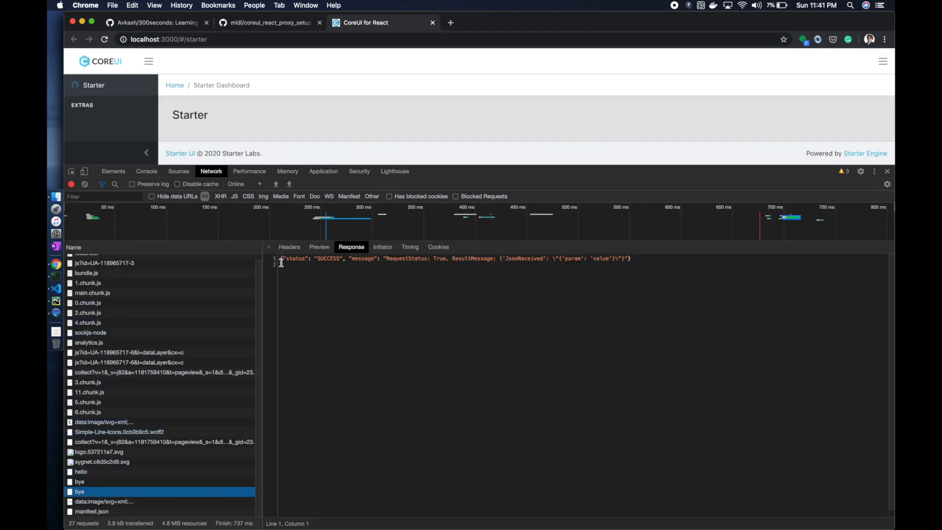
left_click(289, 247)
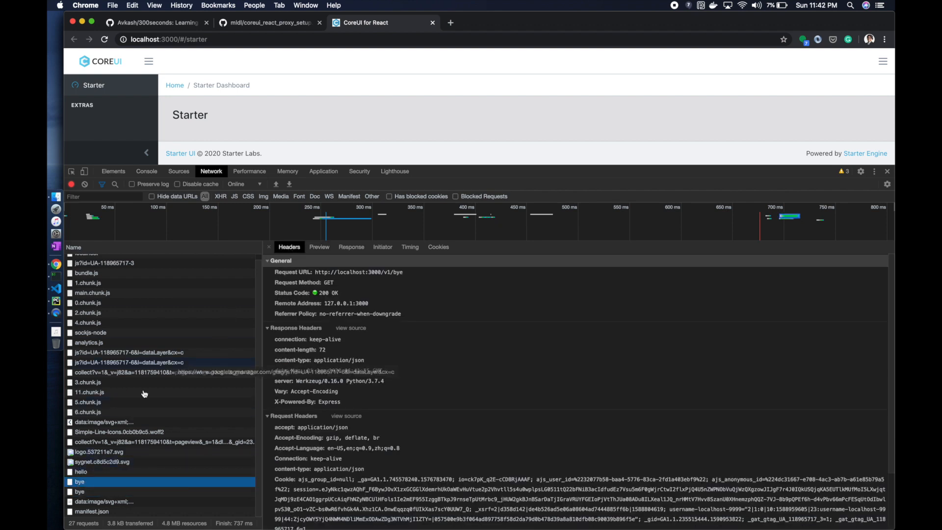
View the hello headers and response body, then the posted bye response body.
left_click(80, 470)
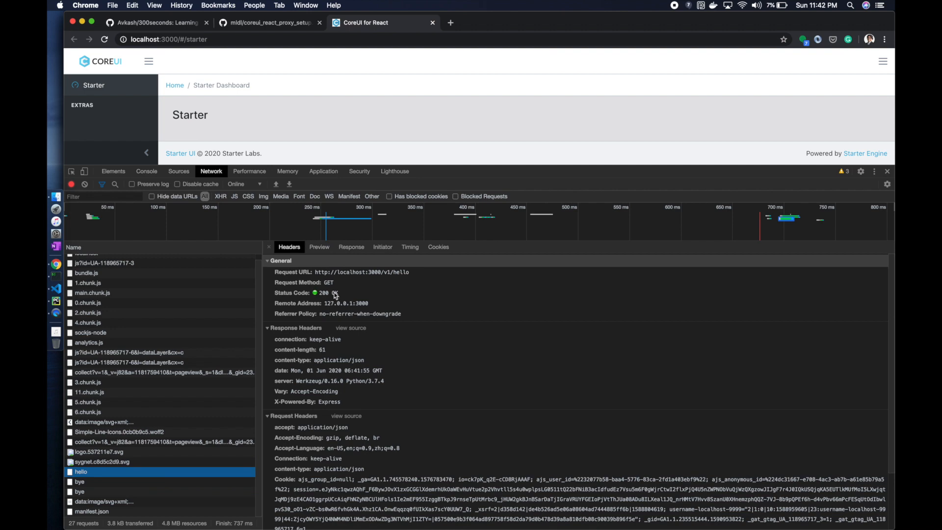
left_click(351, 247)
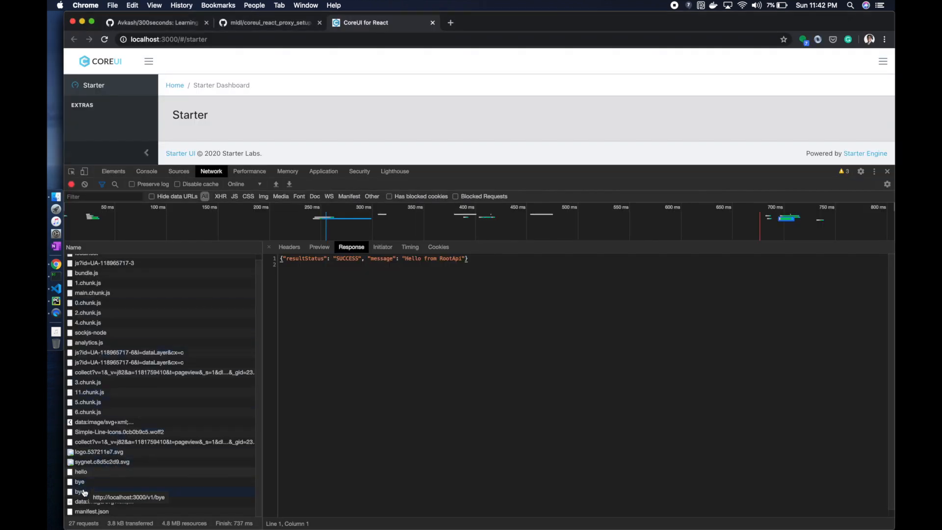
left_click(78, 492)
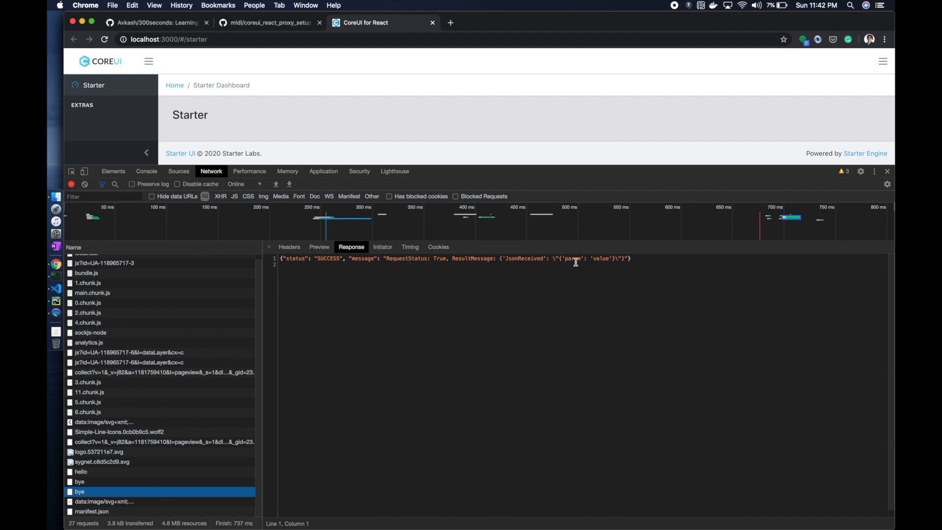
key("Cmd+Tab")
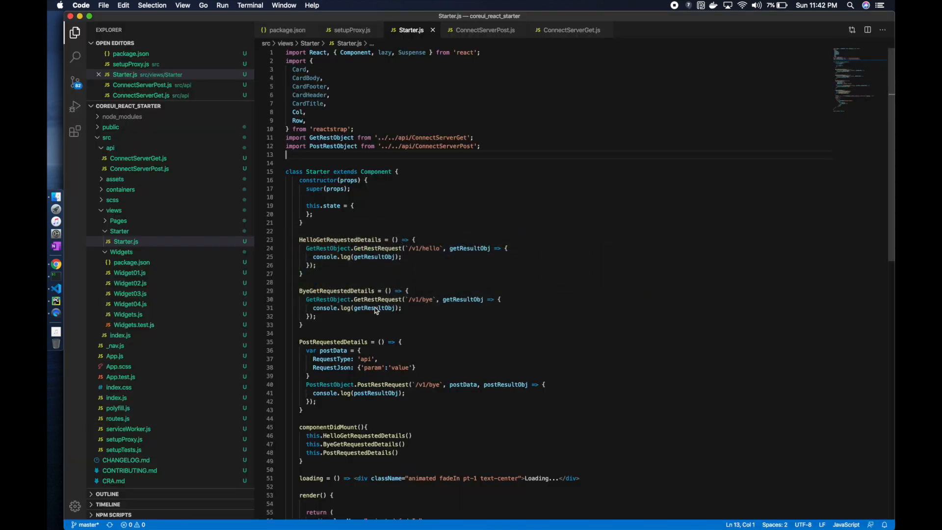
Post 'YouTube' as the RequestJson param value and see it echoed in the bye response.
double_click(376, 308)
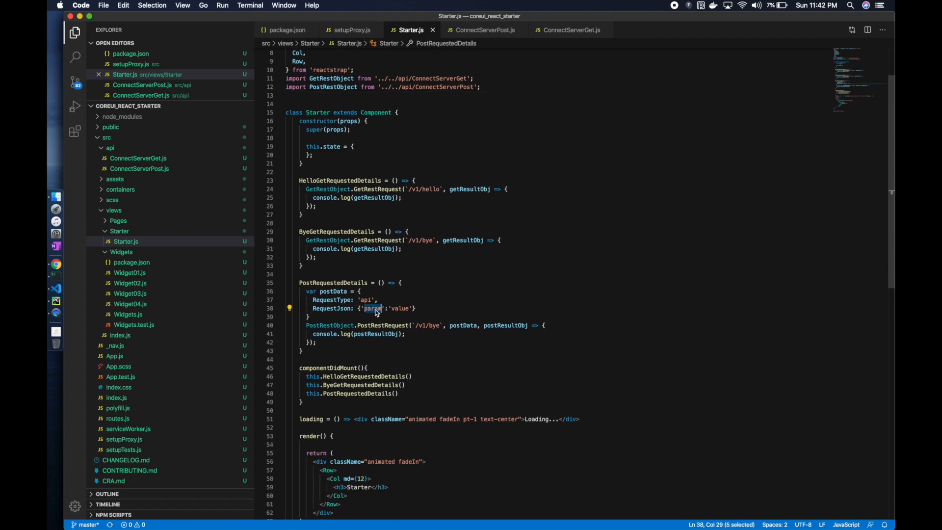
type("You")
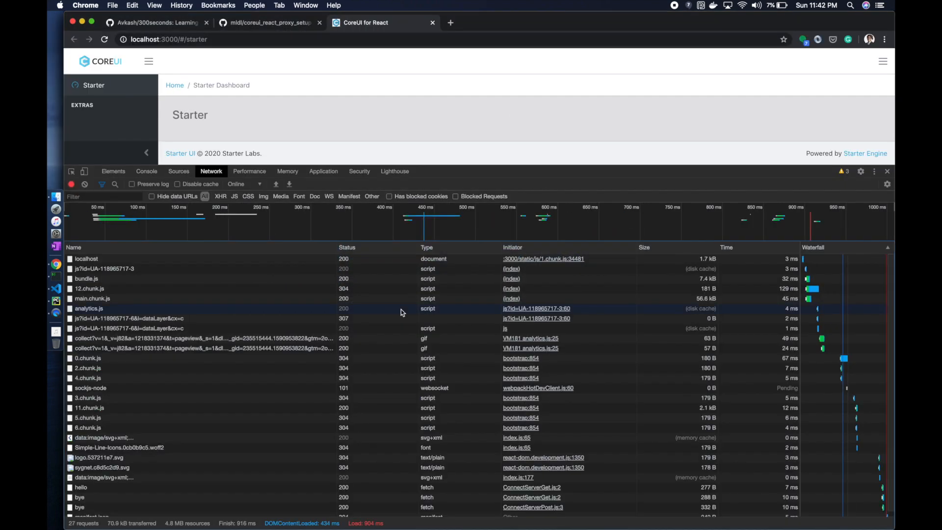
left_click(82, 502)
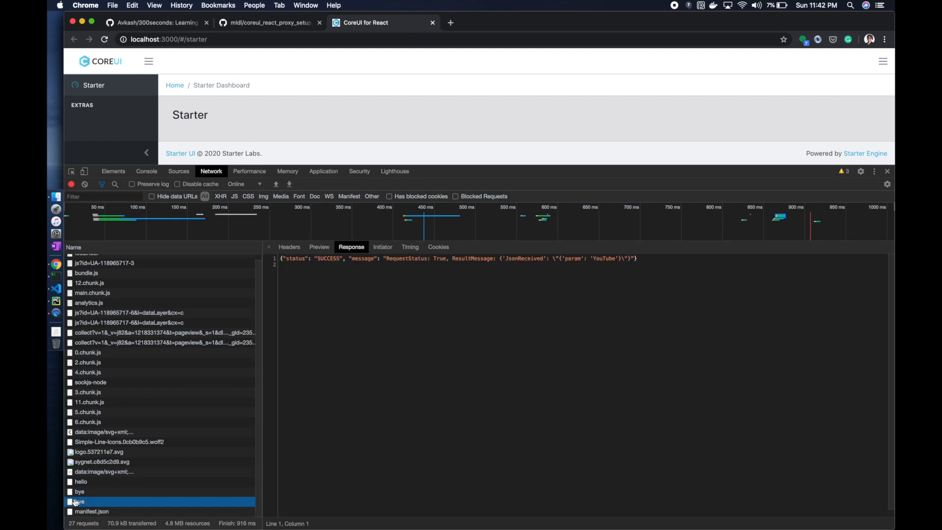